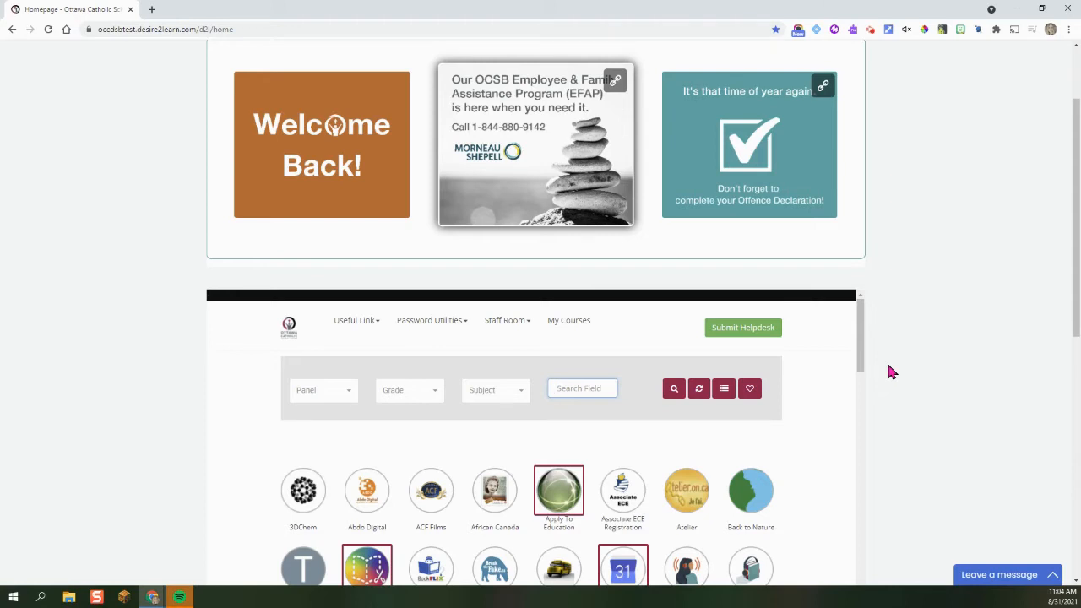
Step: Search the portal's app directory for 'hapara', leaving the single Hapara result
scroll(down, 3)
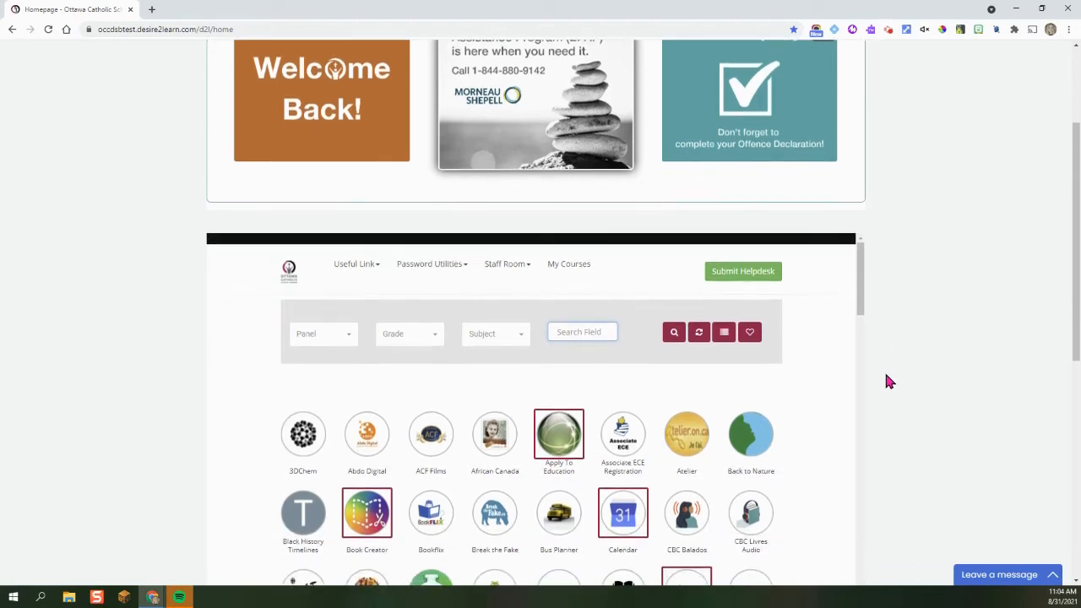
scroll(down, 3)
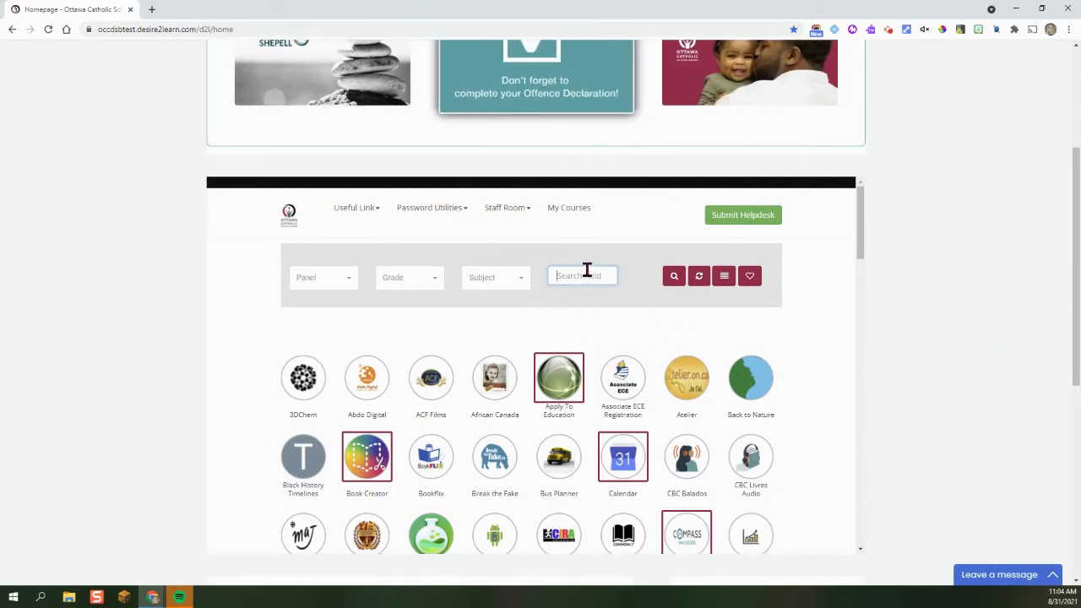
text(hapara)
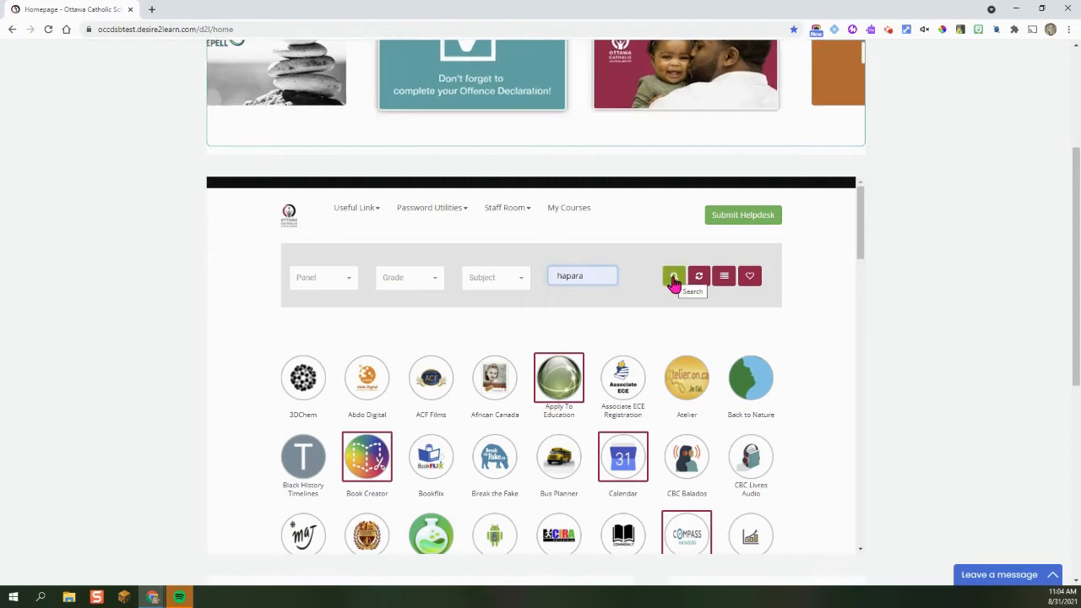
click(674, 276)
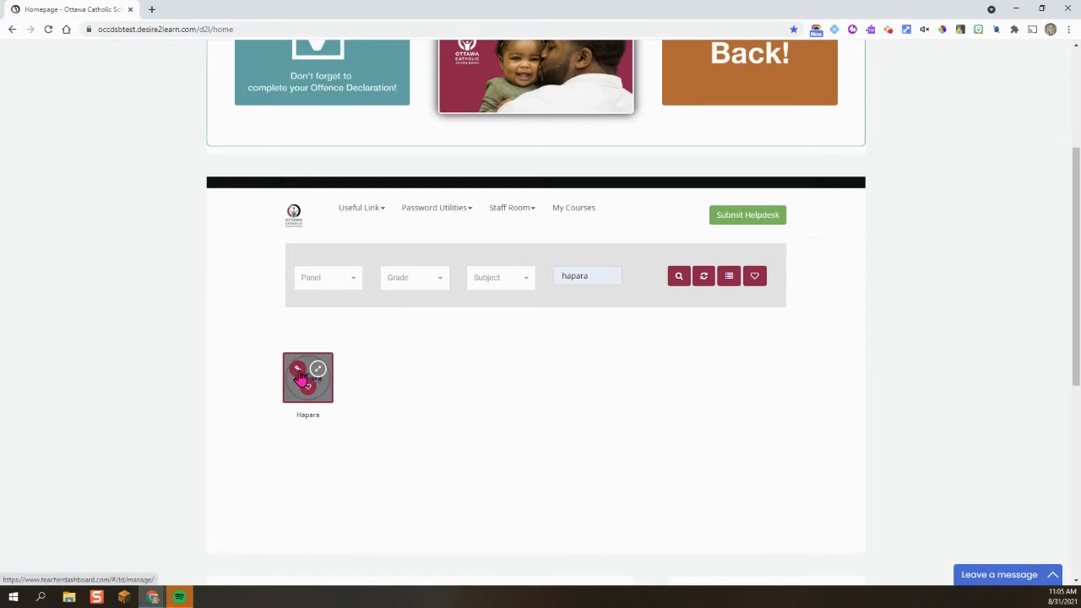
Step: Launch Hapara from the results and open the History class dashboard with its five students
click(308, 376)
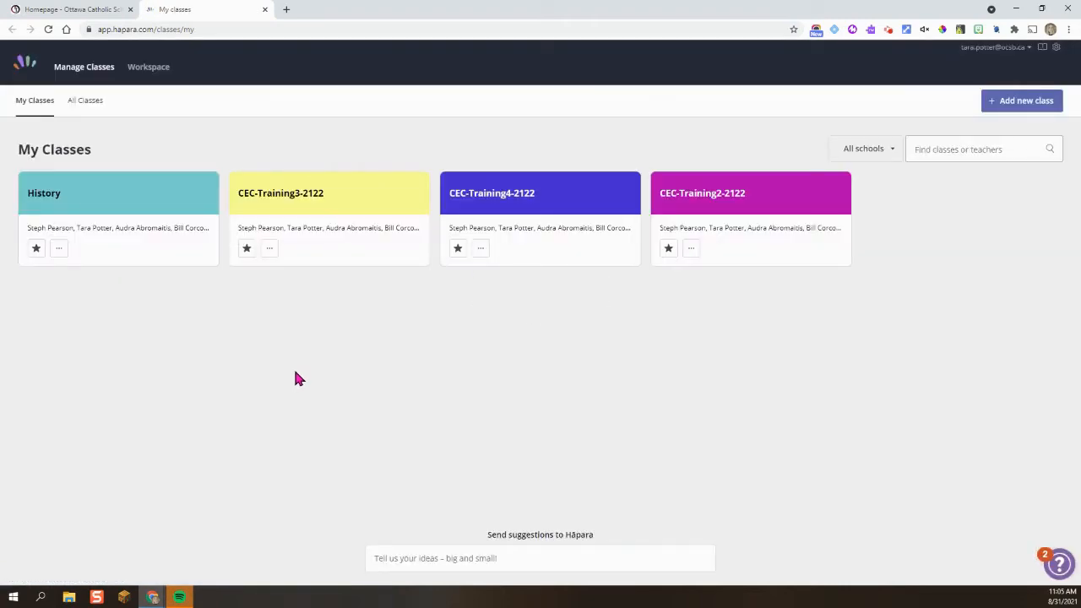
mouse_move(270, 393)
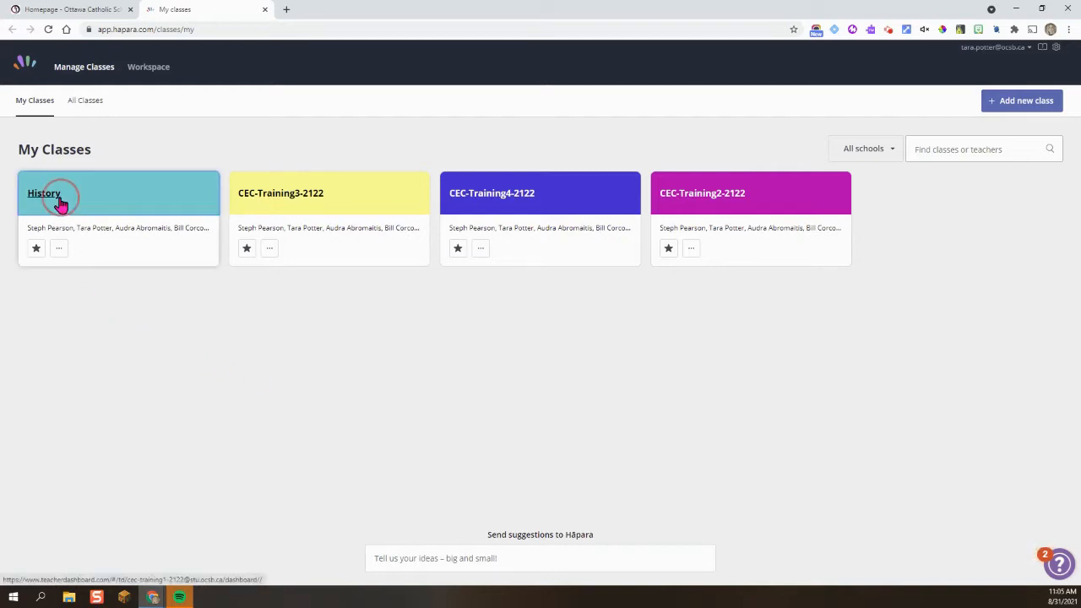
click(44, 193)
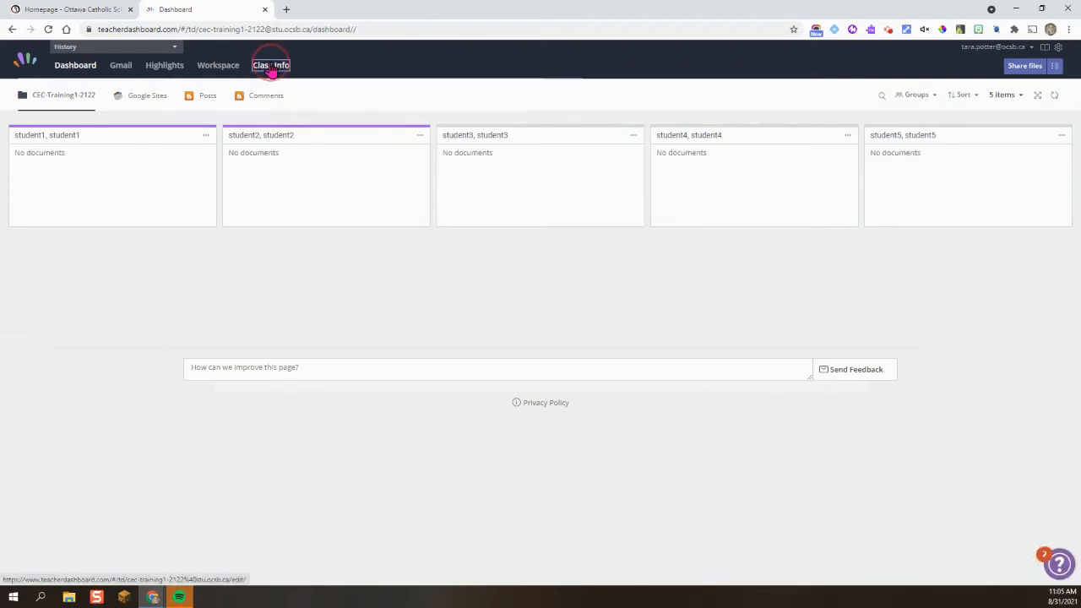
Step: Show the History class's Class Info page and select its class group email address
click(270, 65)
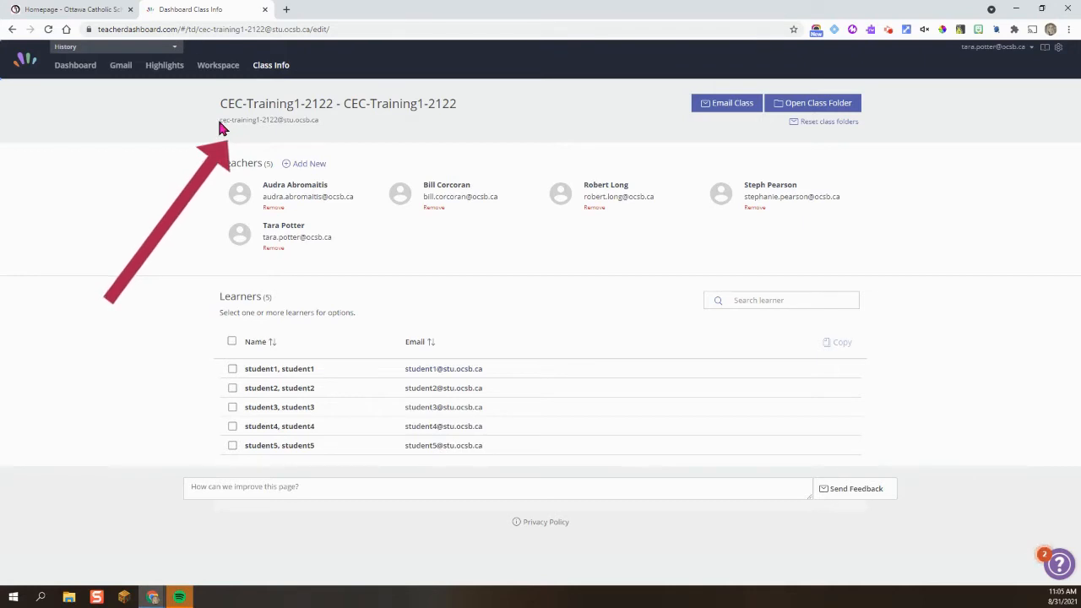
double_click(269, 119)
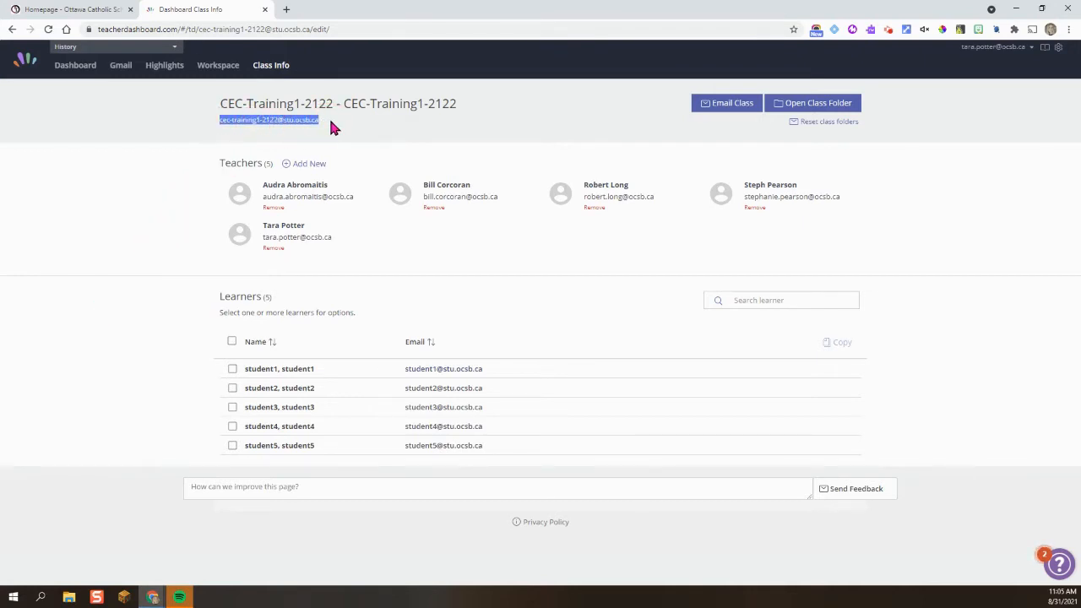
mouse_move(257, 90)
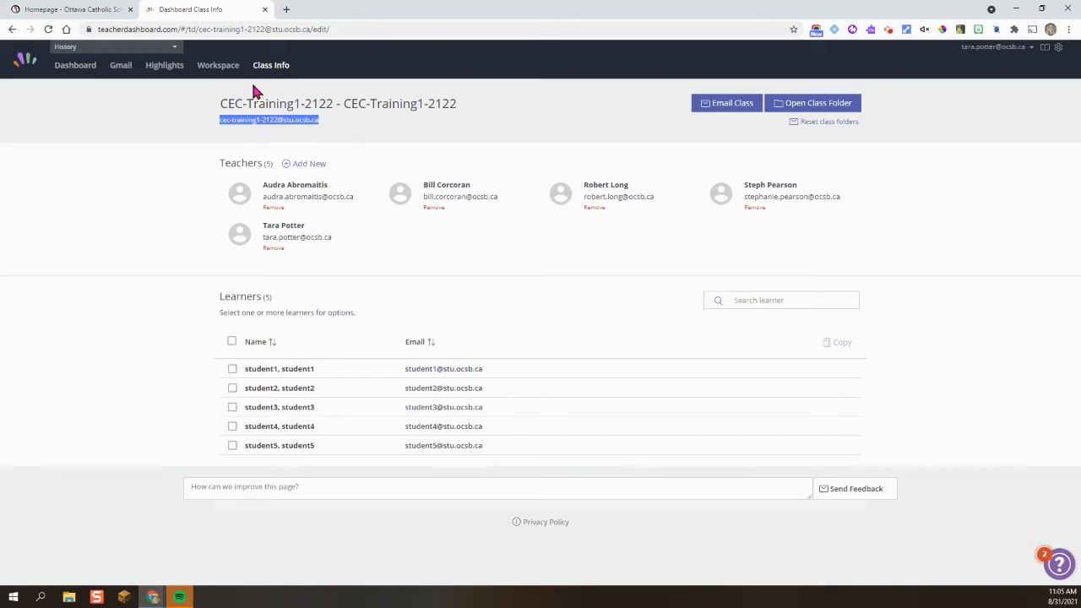
Step: Back on the portal, search for 'calendar' and launch Google Calendar in week view
click(68, 10)
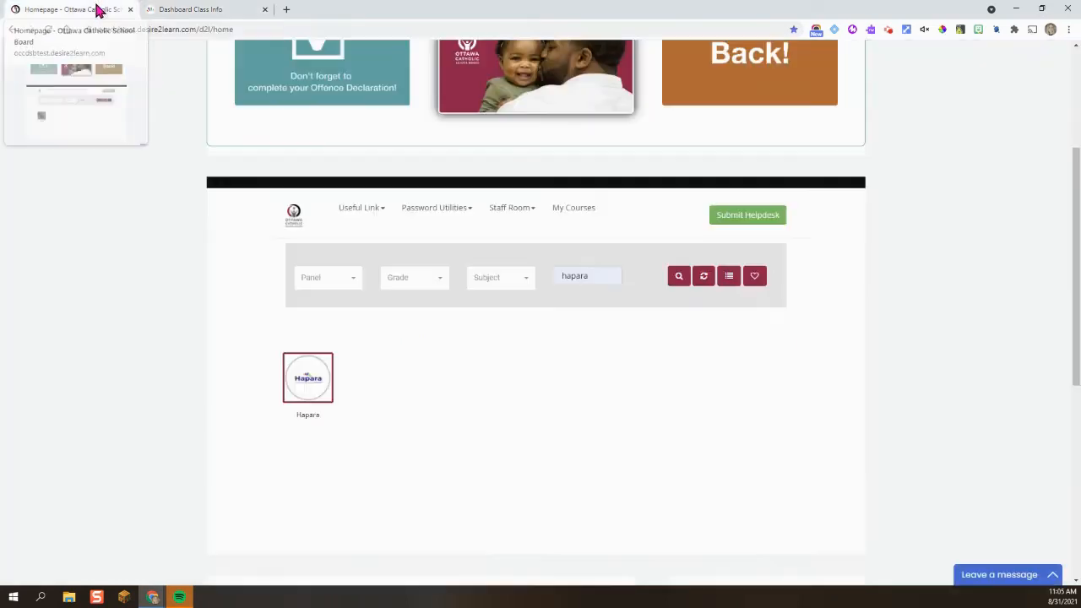
triple_click(587, 276)
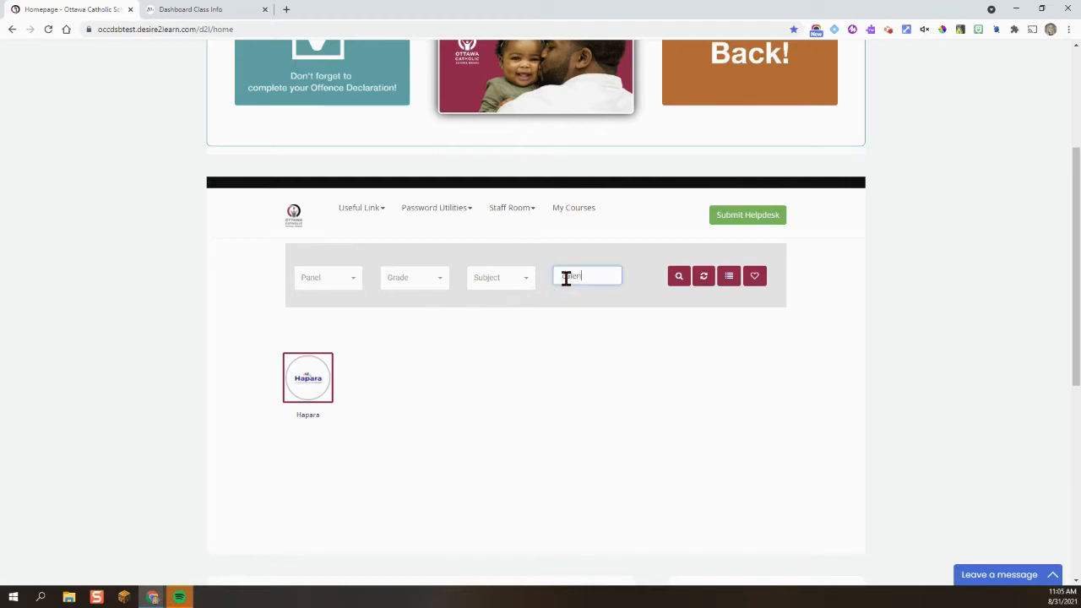
text(calendar)
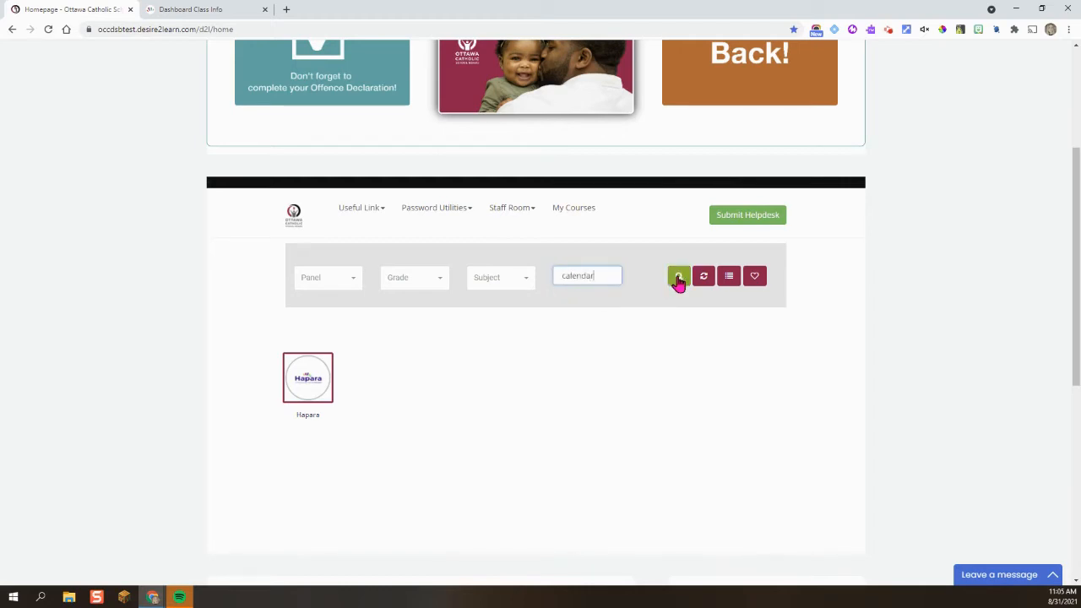
click(679, 275)
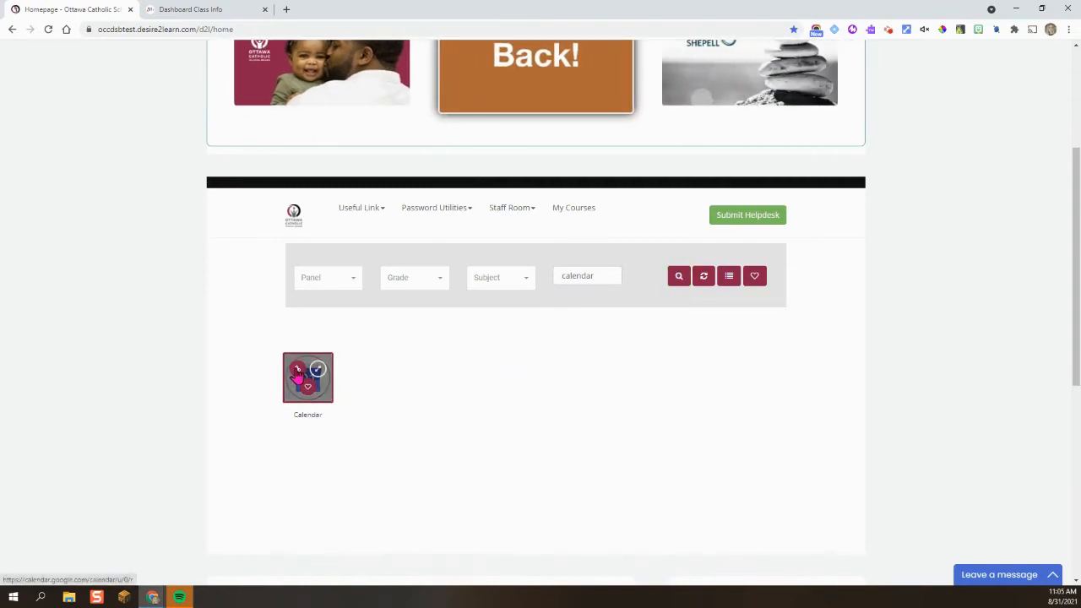
click(307, 377)
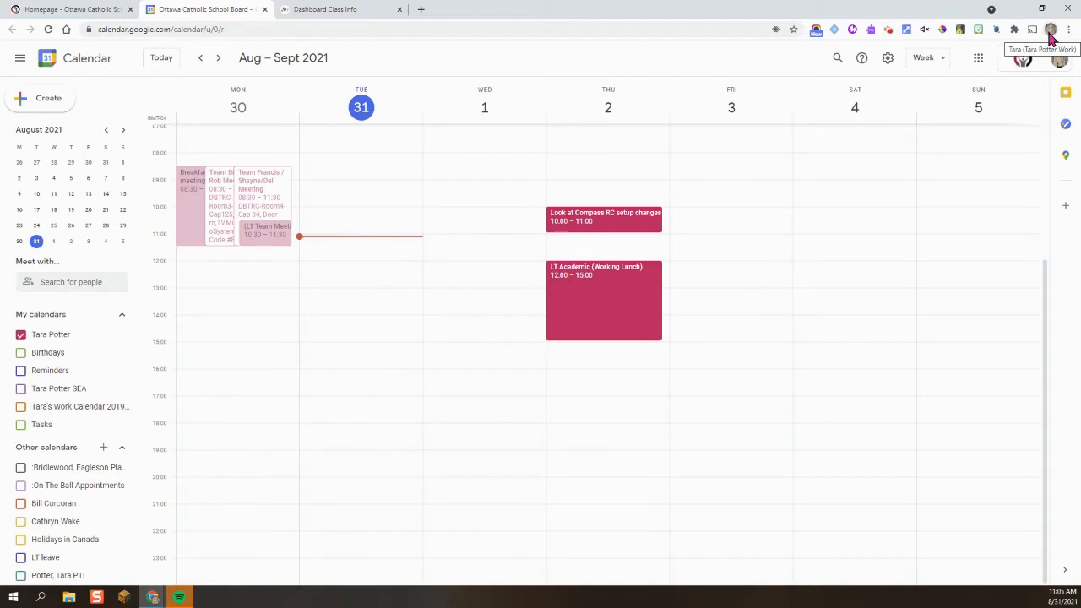
Step: Check the signed-in account, then start and discard a quick event draft on Saturday at 11:00
click(1051, 30)
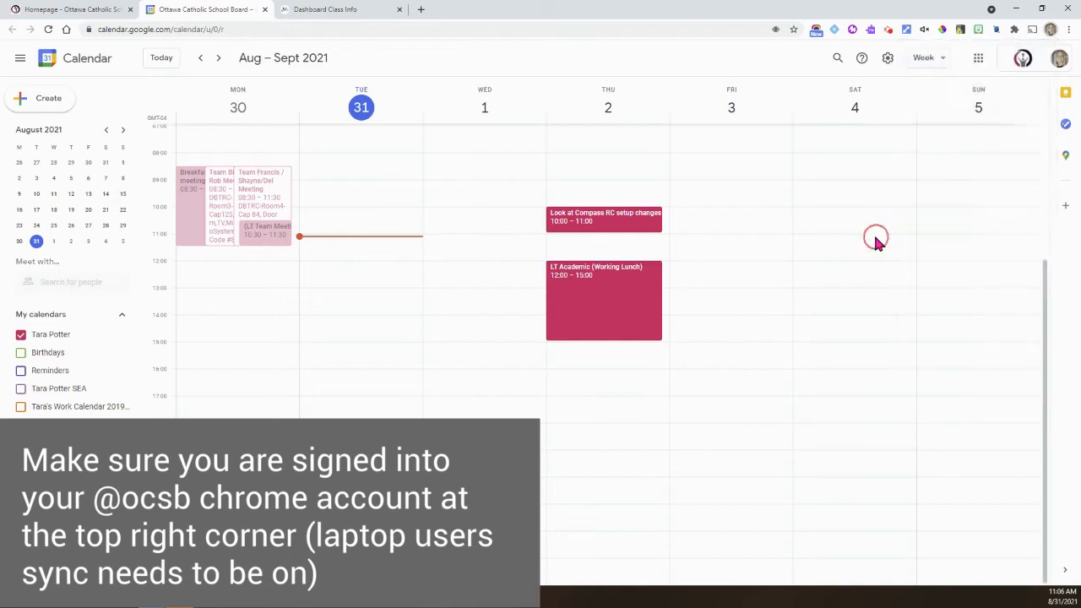
click(876, 237)
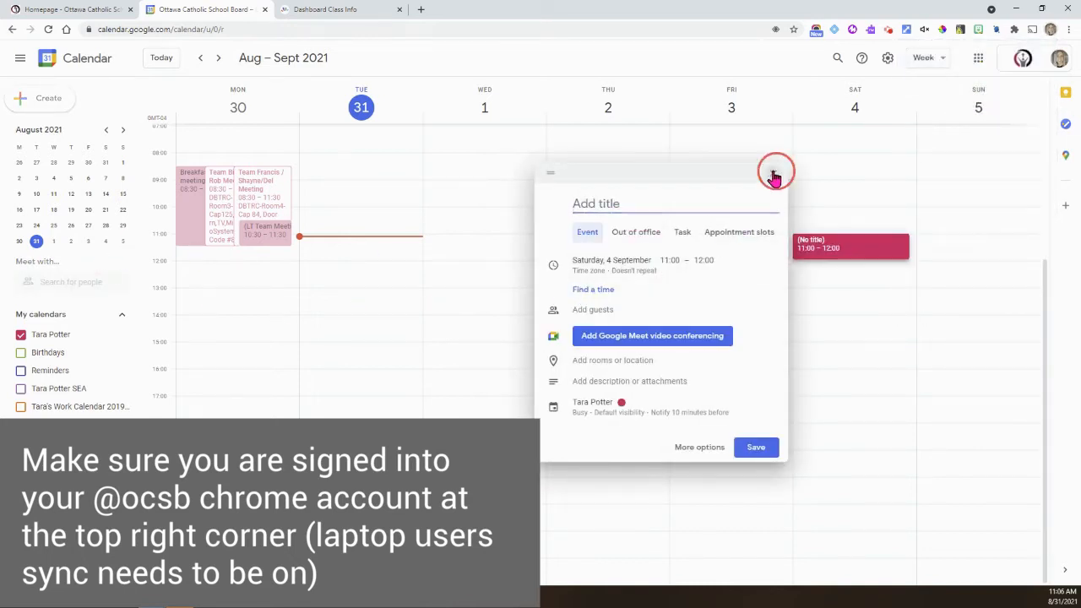
click(775, 171)
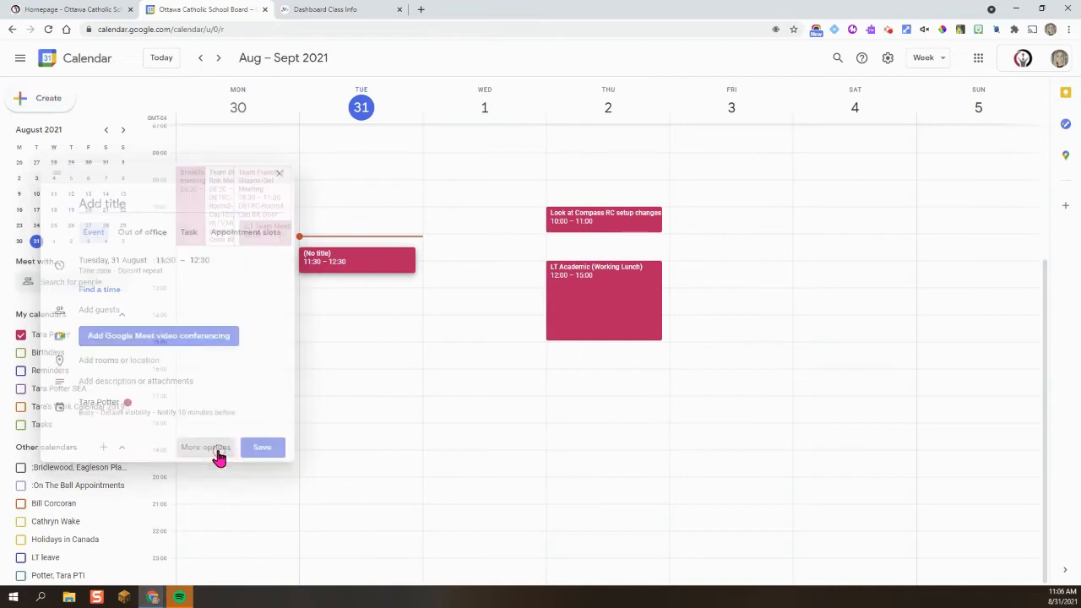
Step: In the full event details, switch off guests' permission to invite others and see the guest list
click(205, 446)
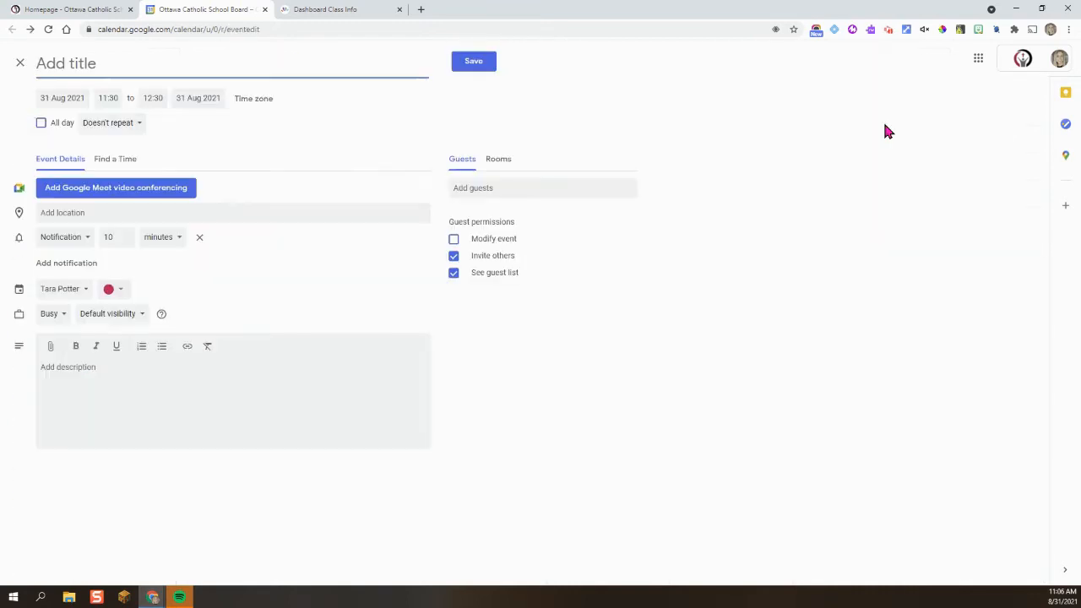
mouse_move(908, 176)
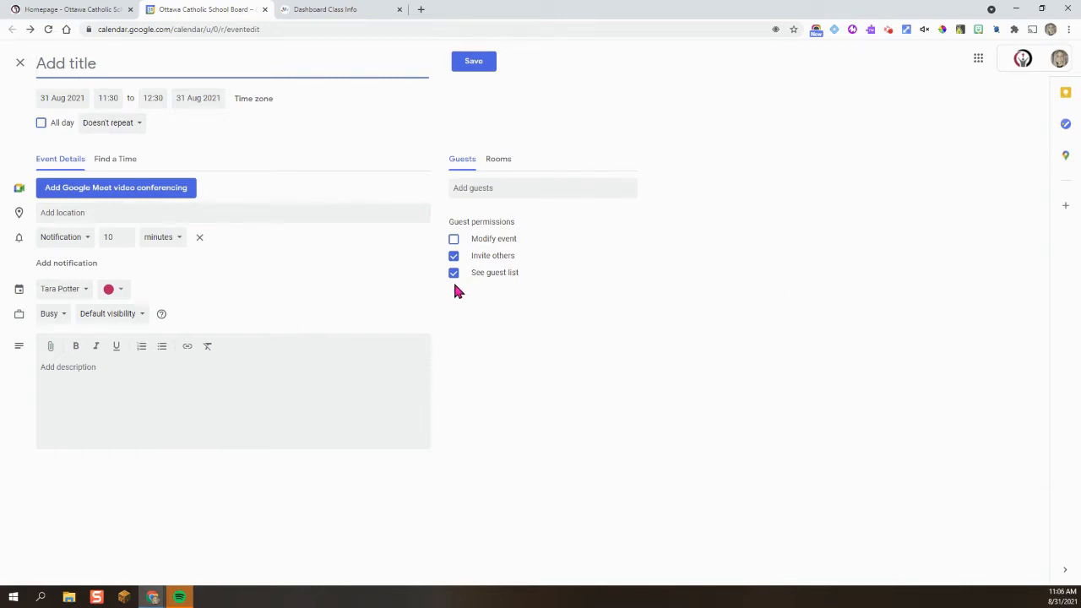
click(453, 255)
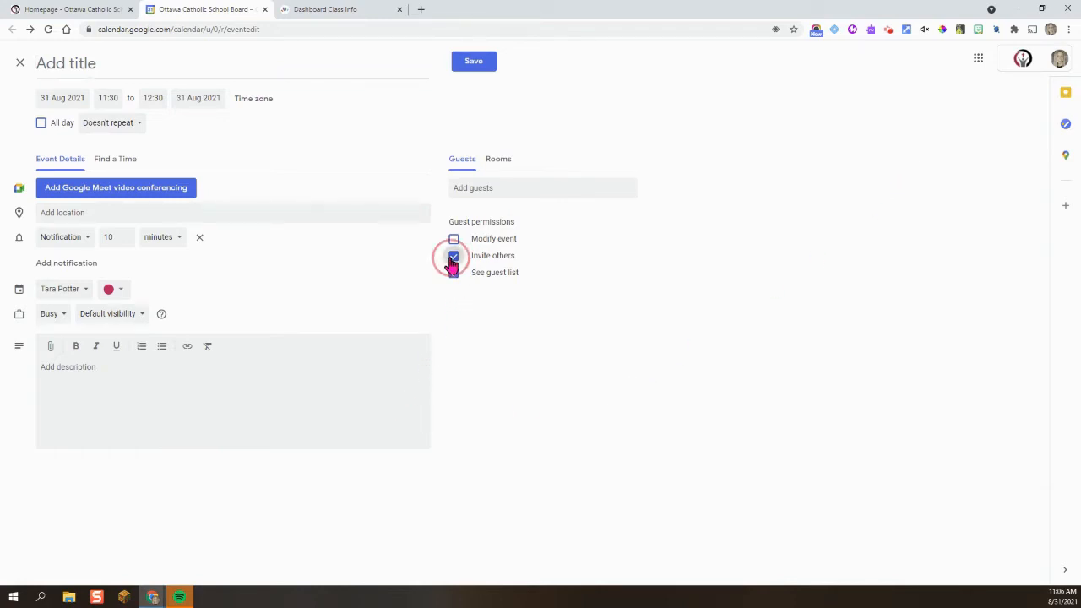
click(454, 272)
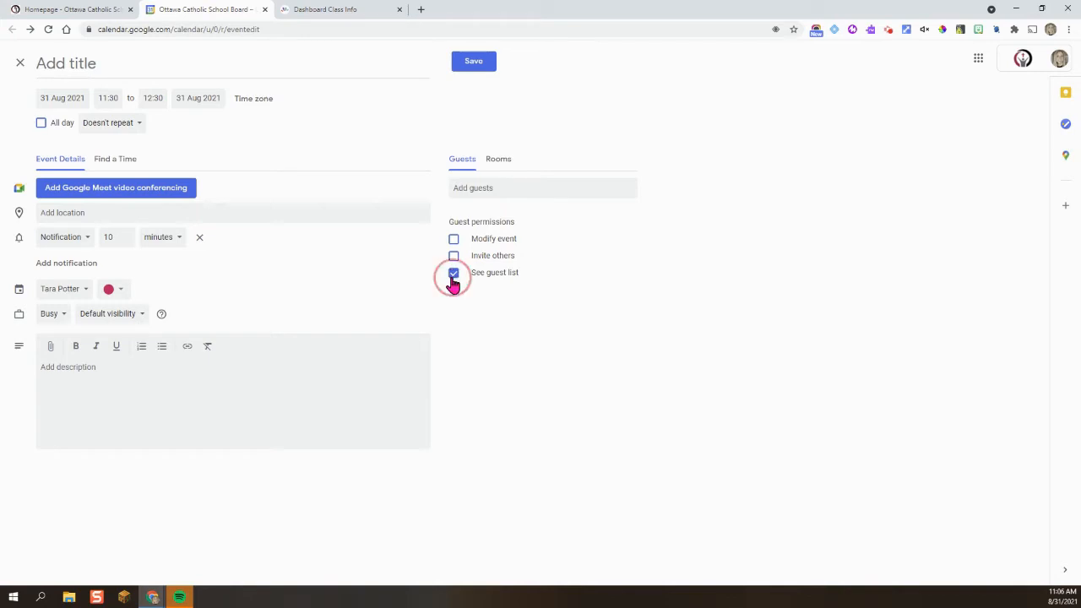
click(454, 272)
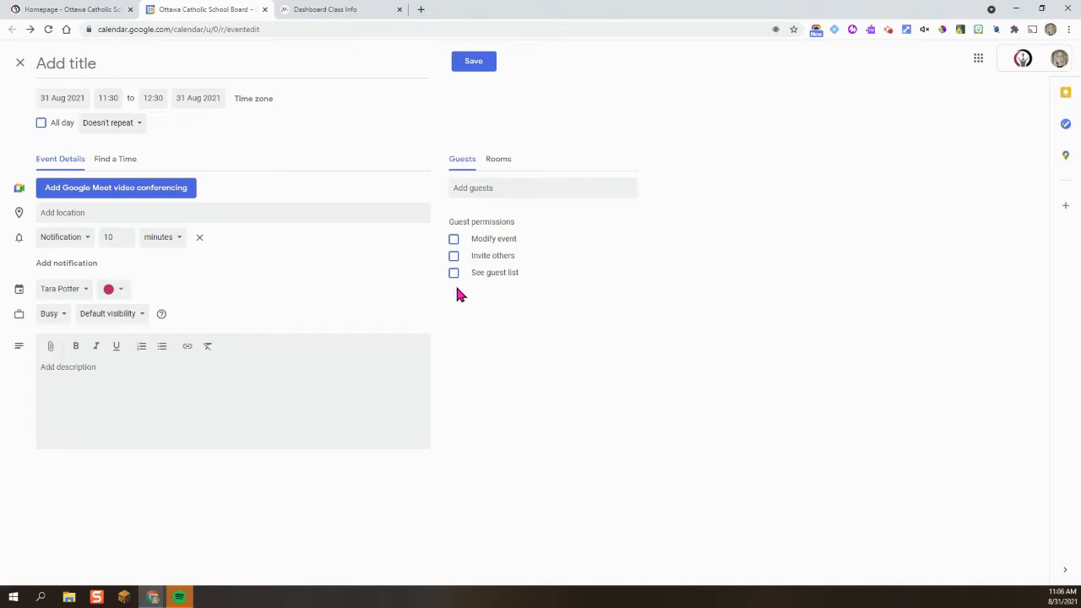
mouse_move(470, 302)
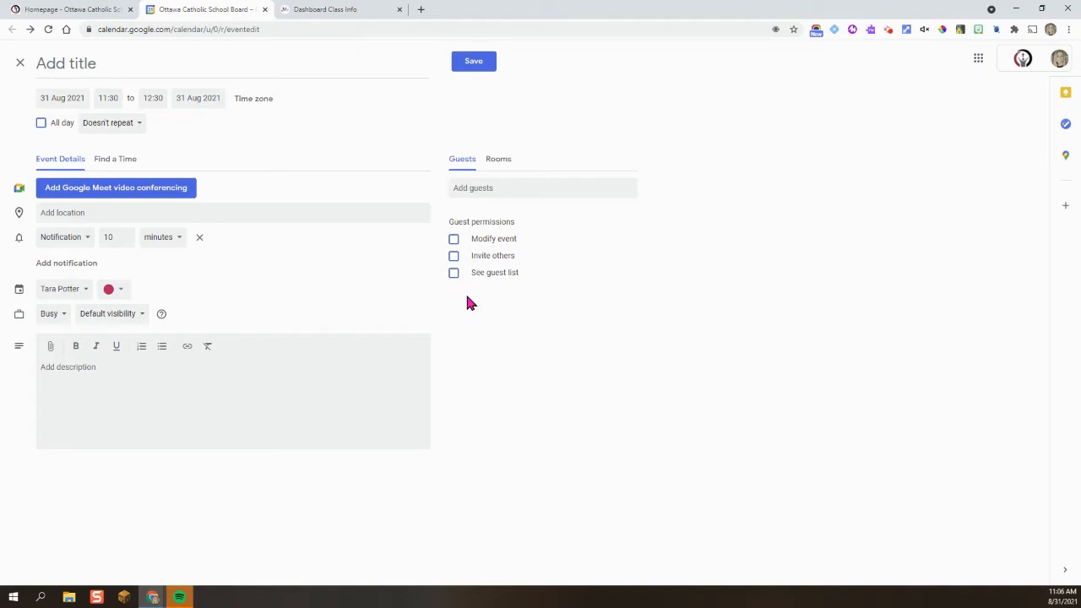
mouse_move(464, 221)
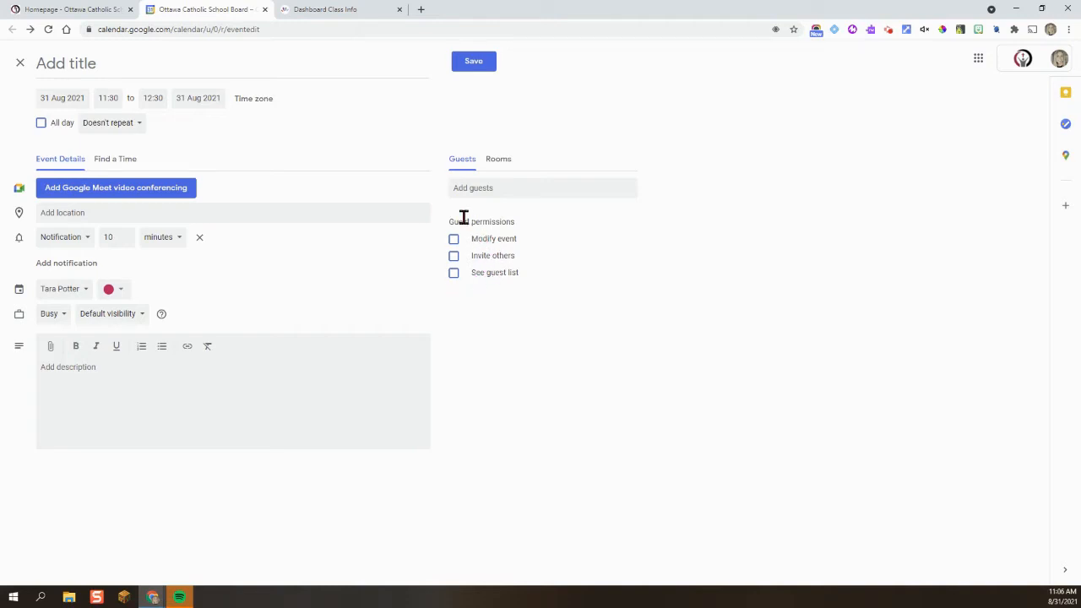
click(543, 188)
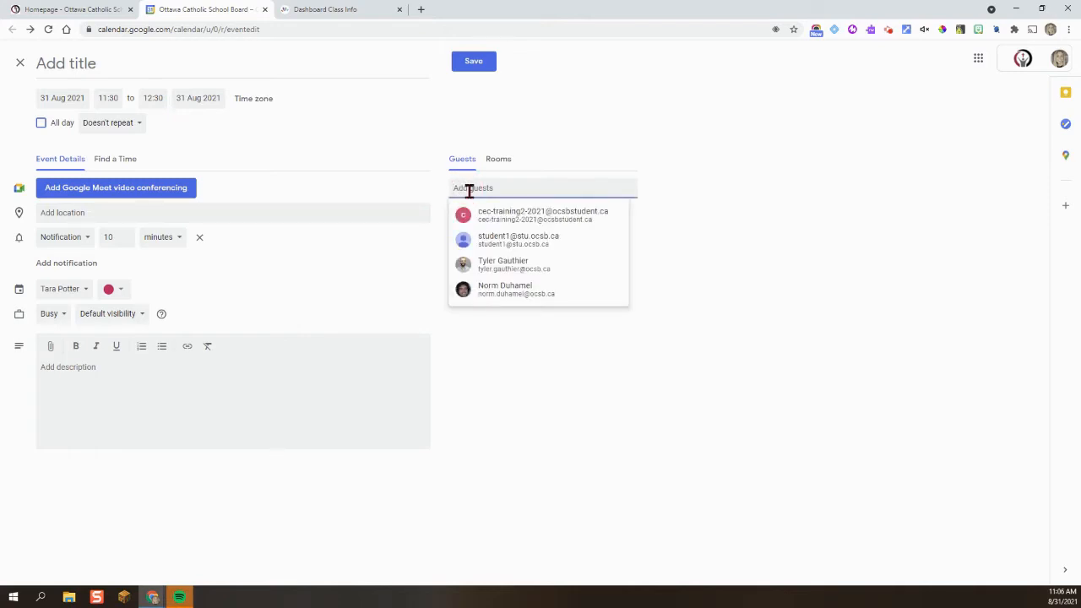
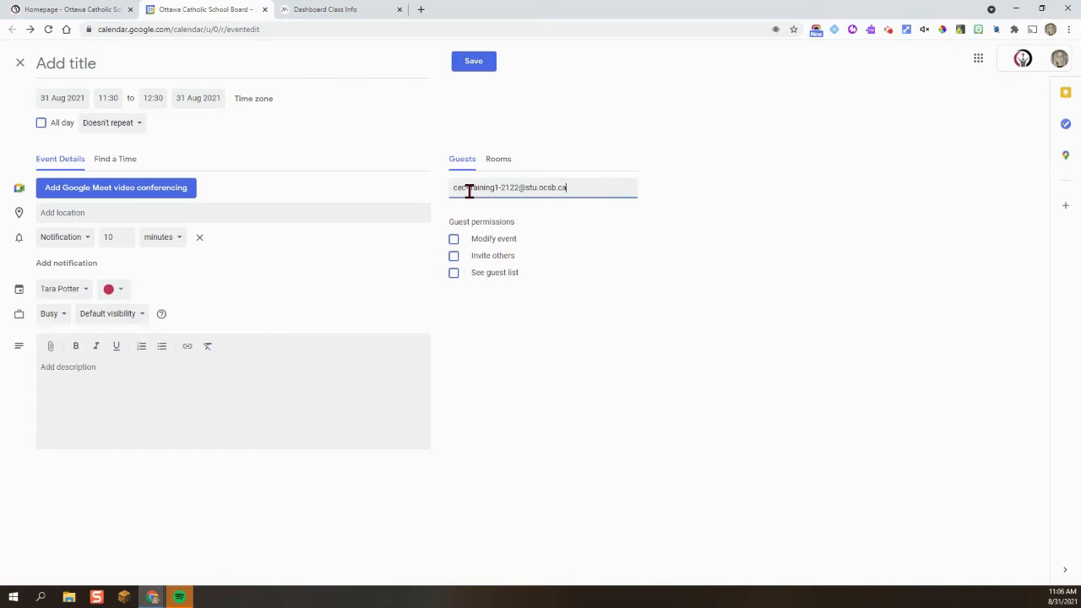
key(enter)
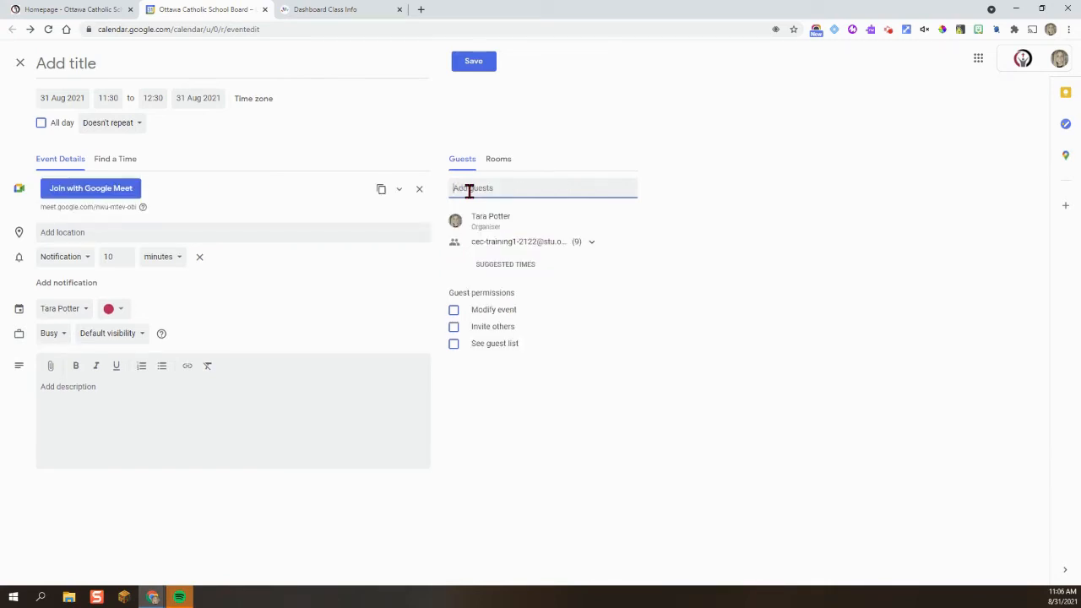
mouse_move(321, 208)
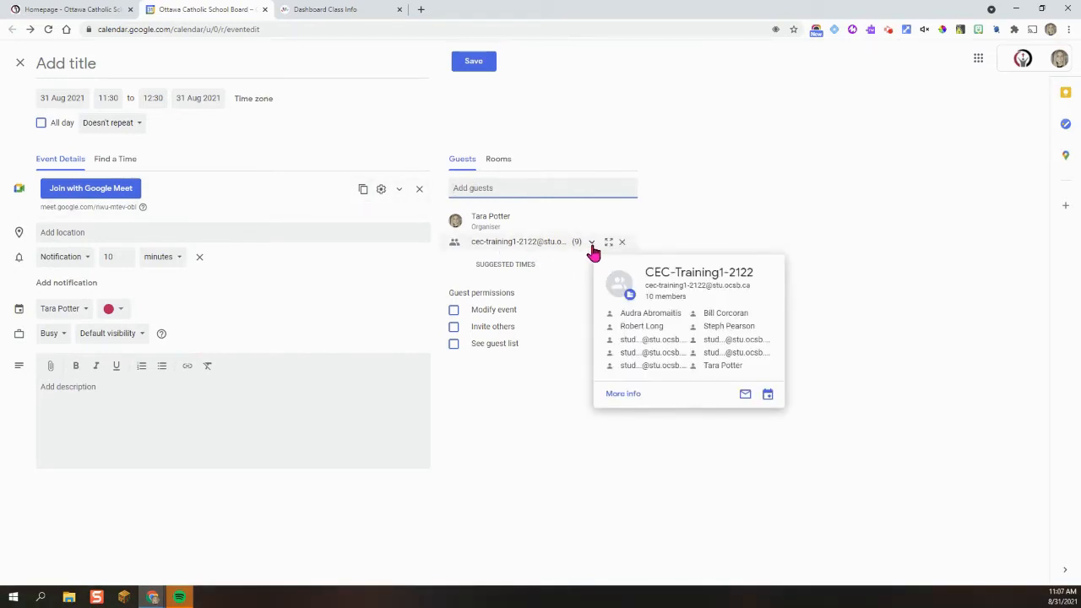
click(591, 243)
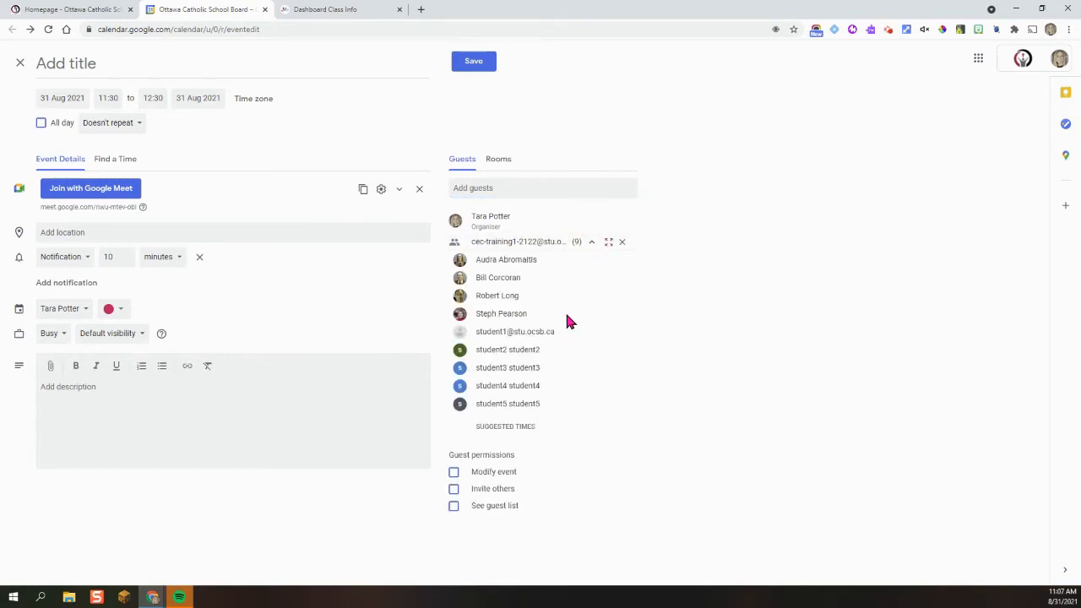
click(518, 241)
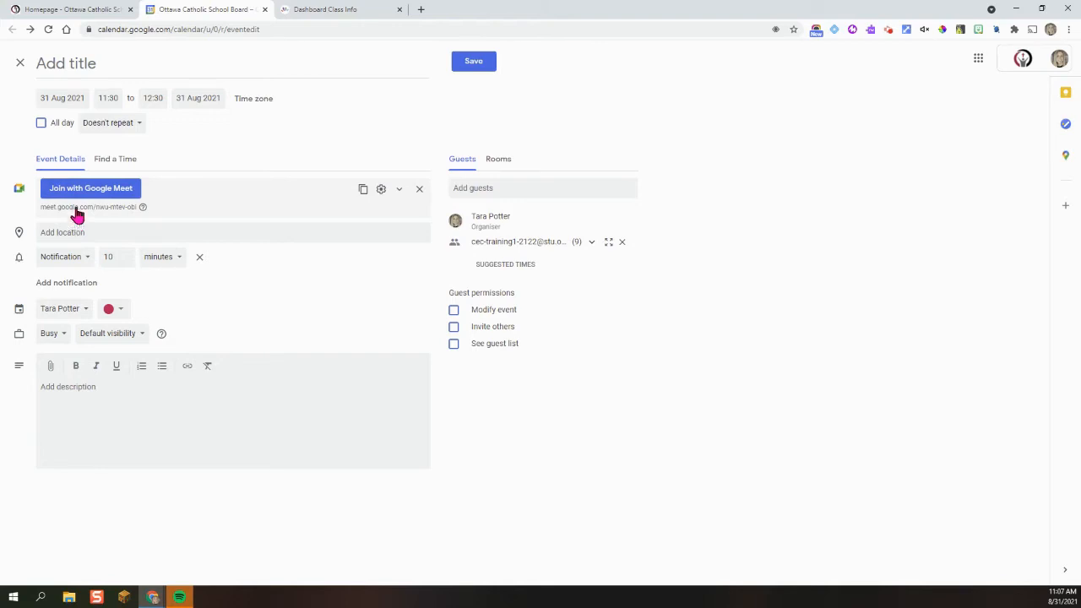
Step: Title the event 'Potter English Grade 4'
click(76, 64)
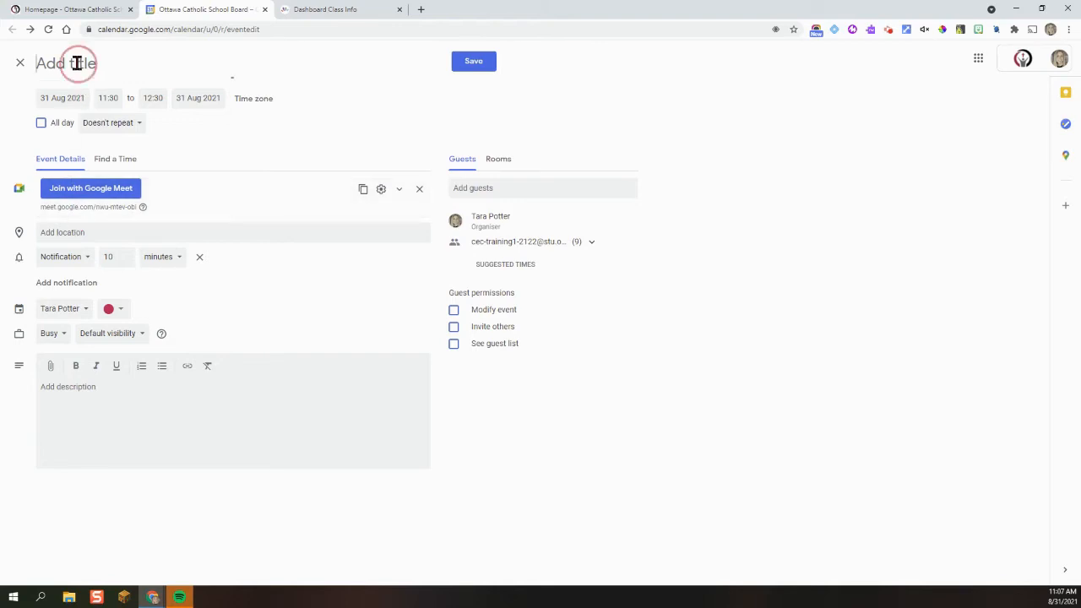
click(76, 63)
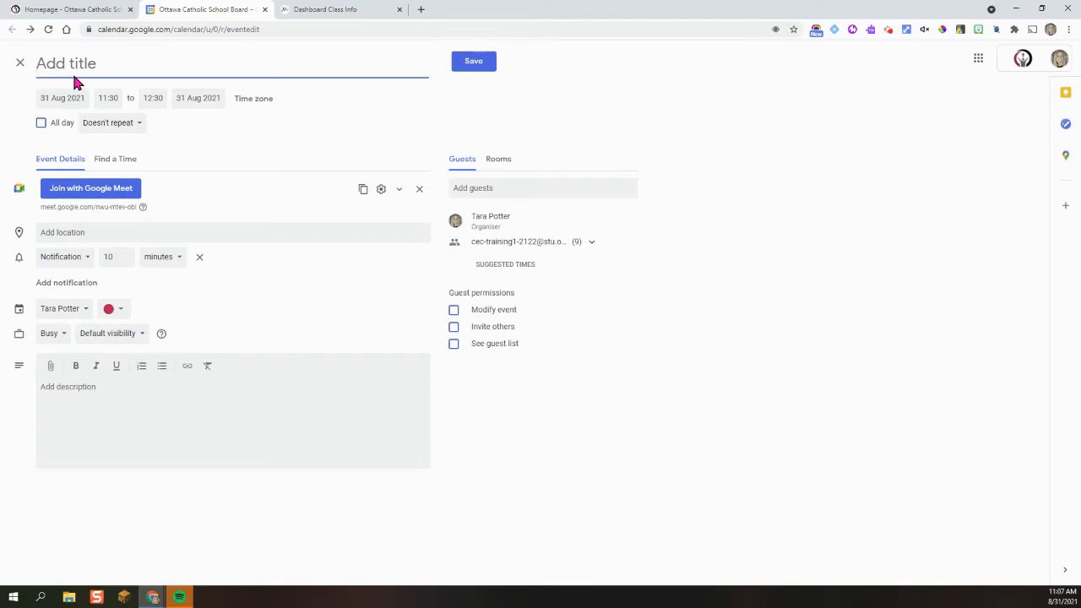
text(Potter English)
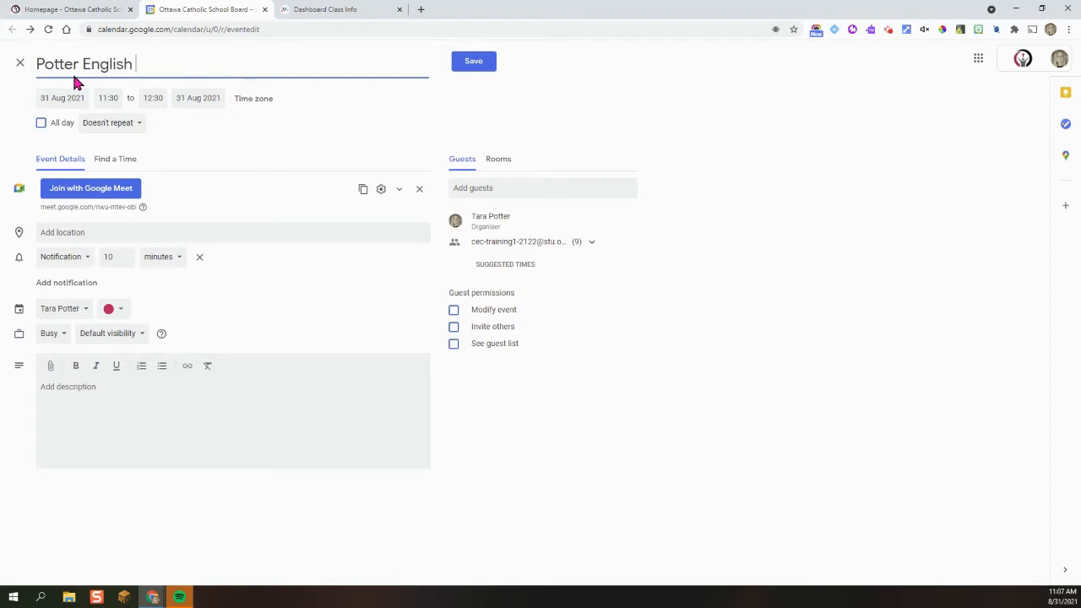
text(Gr)
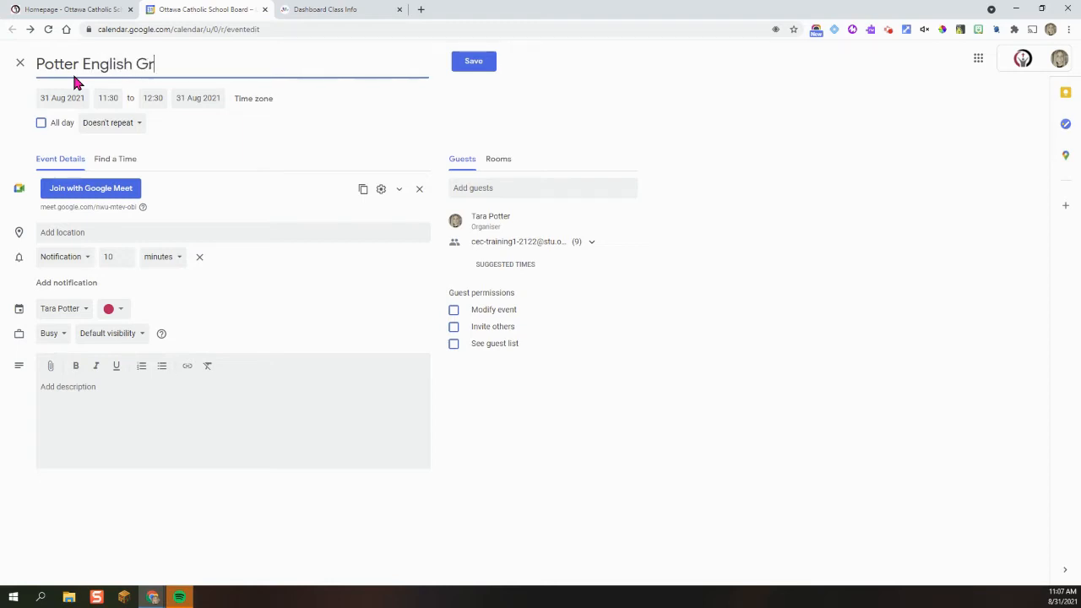
text(ade 4)
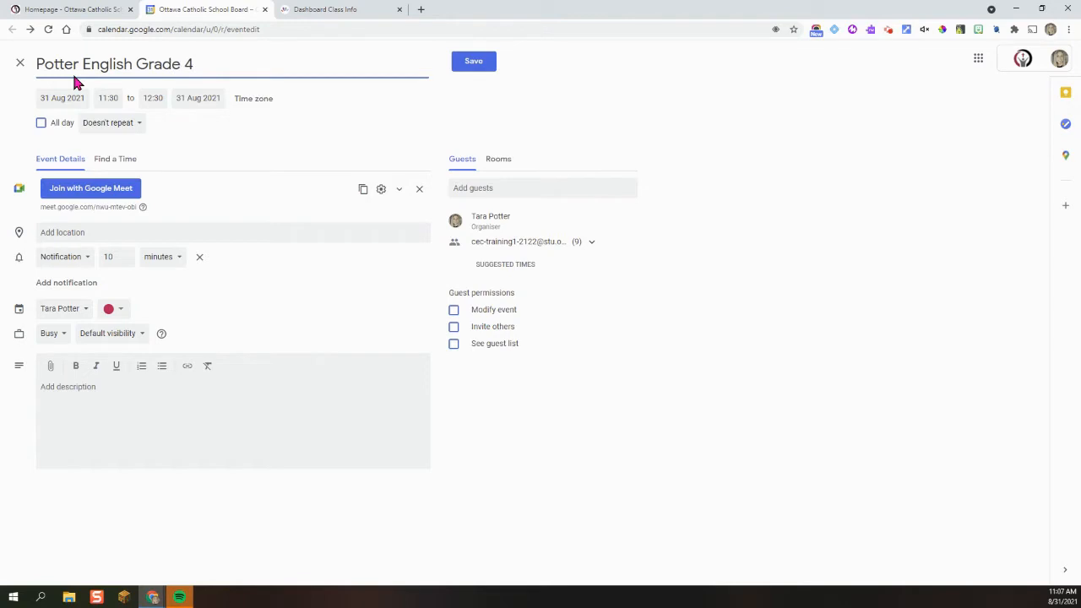
mouse_move(74, 120)
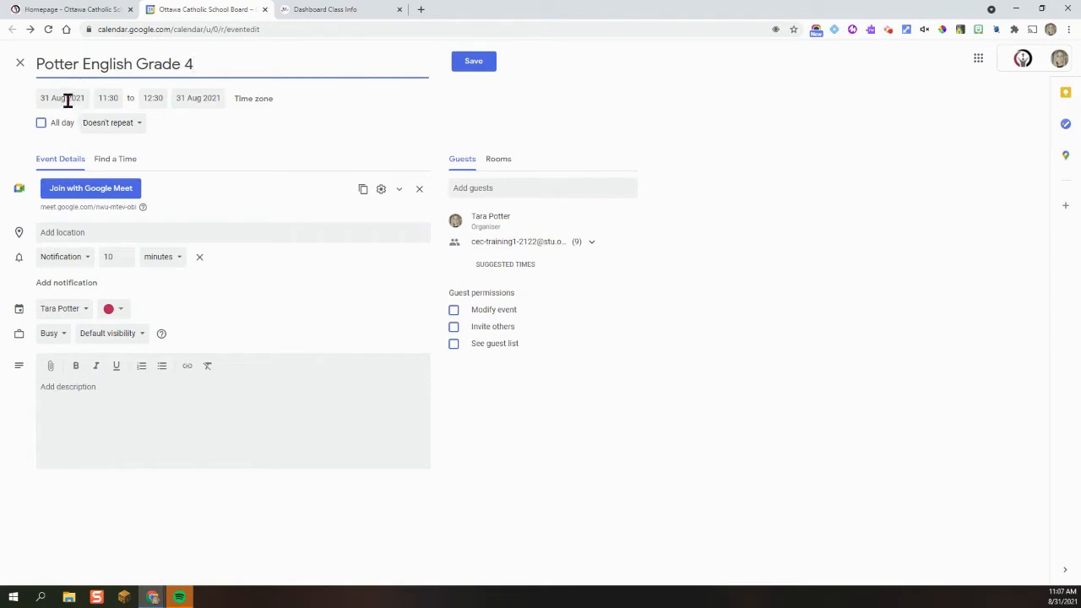
Step: Move the start date picker to September and set the start time to 09:00
click(61, 98)
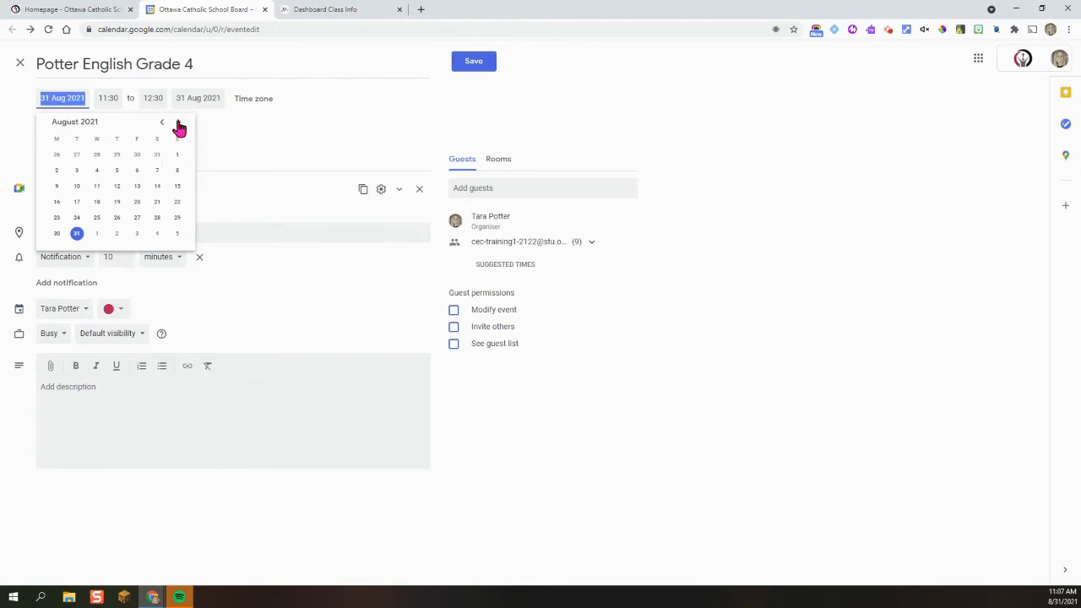
click(179, 122)
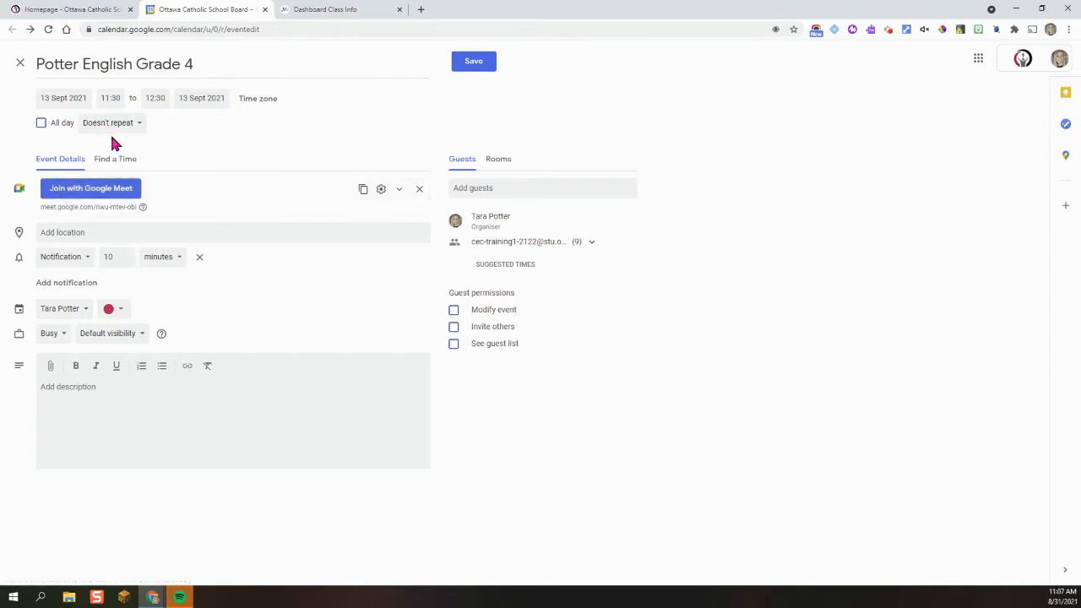
mouse_move(253, 144)
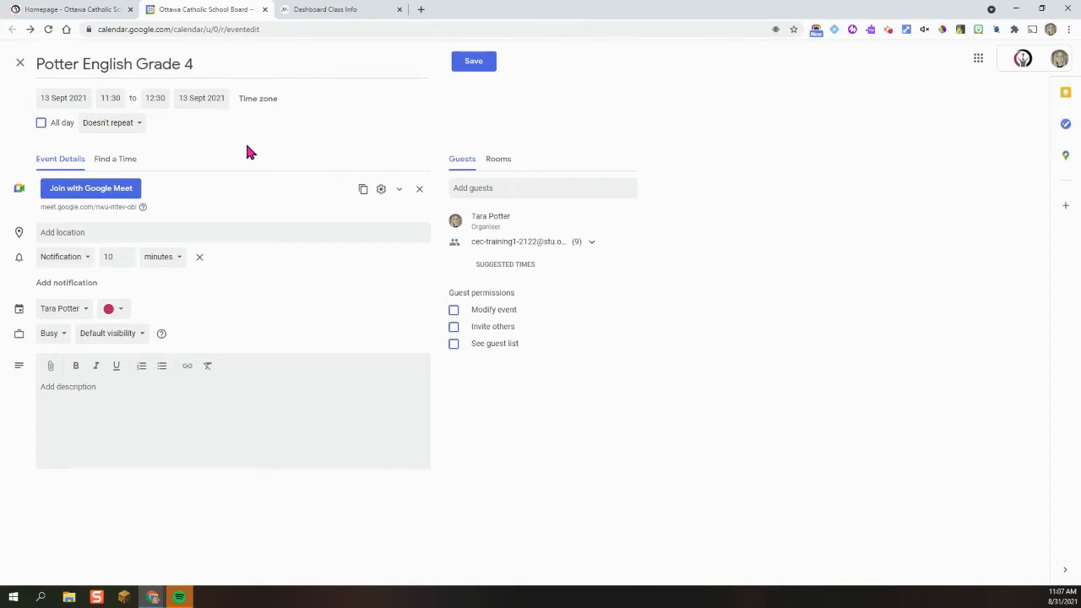
mouse_move(213, 157)
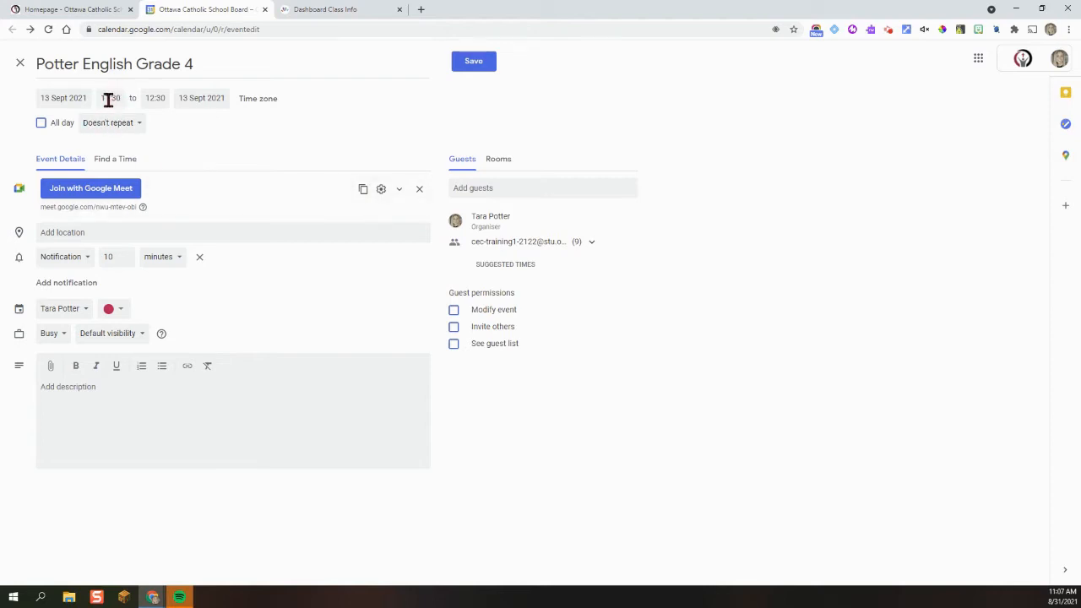
click(110, 98)
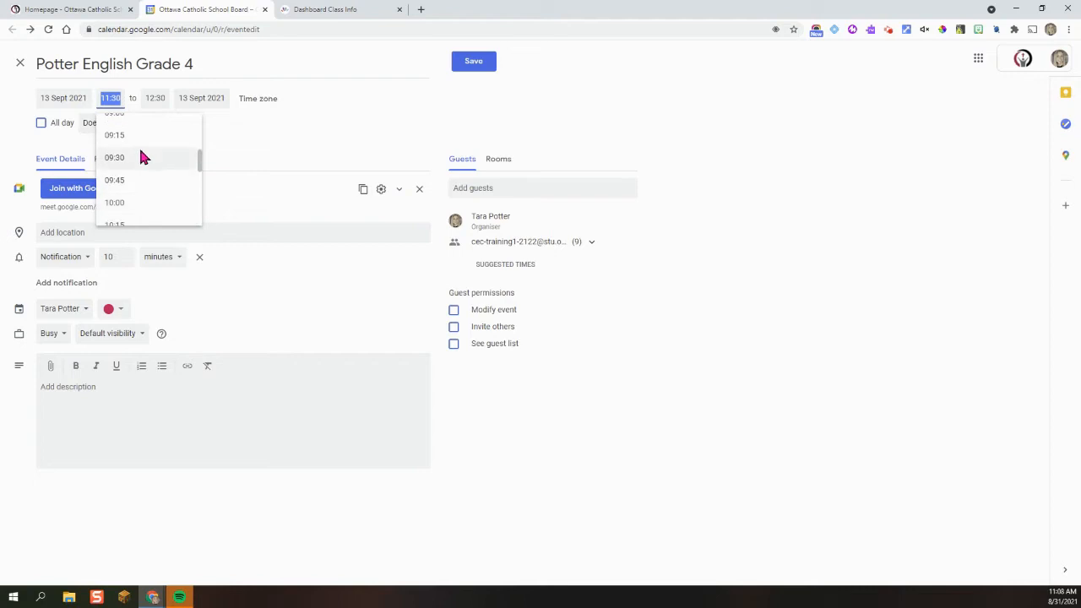
click(141, 118)
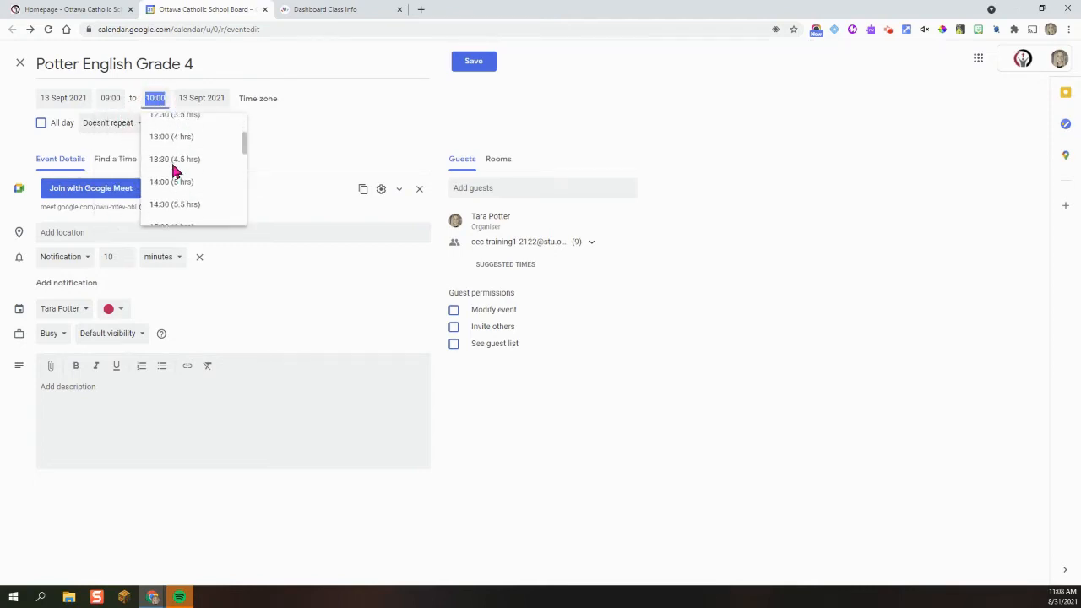
scroll(down, 3)
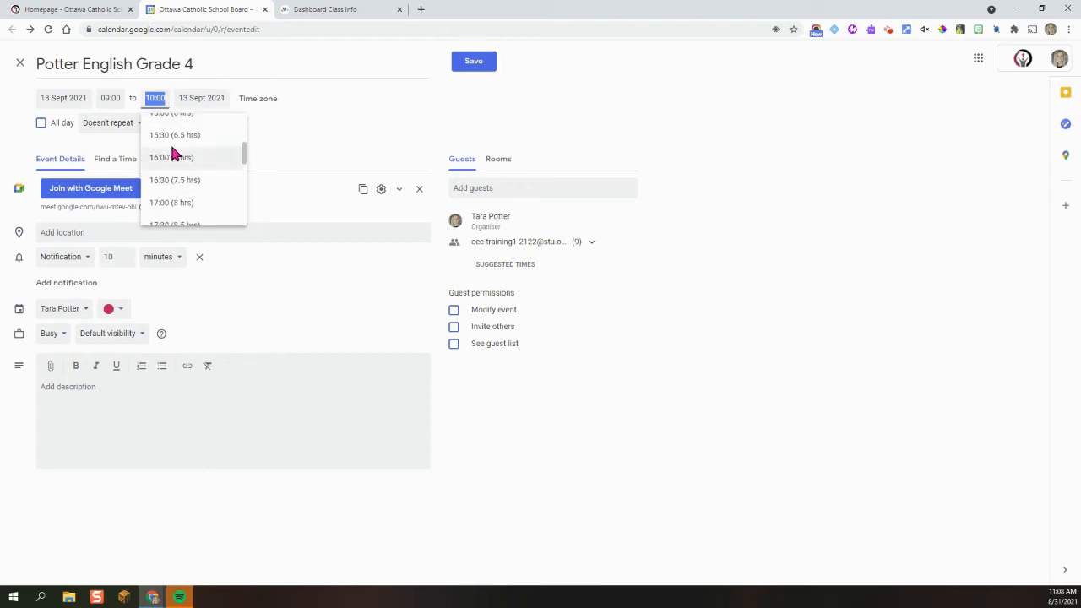
click(174, 134)
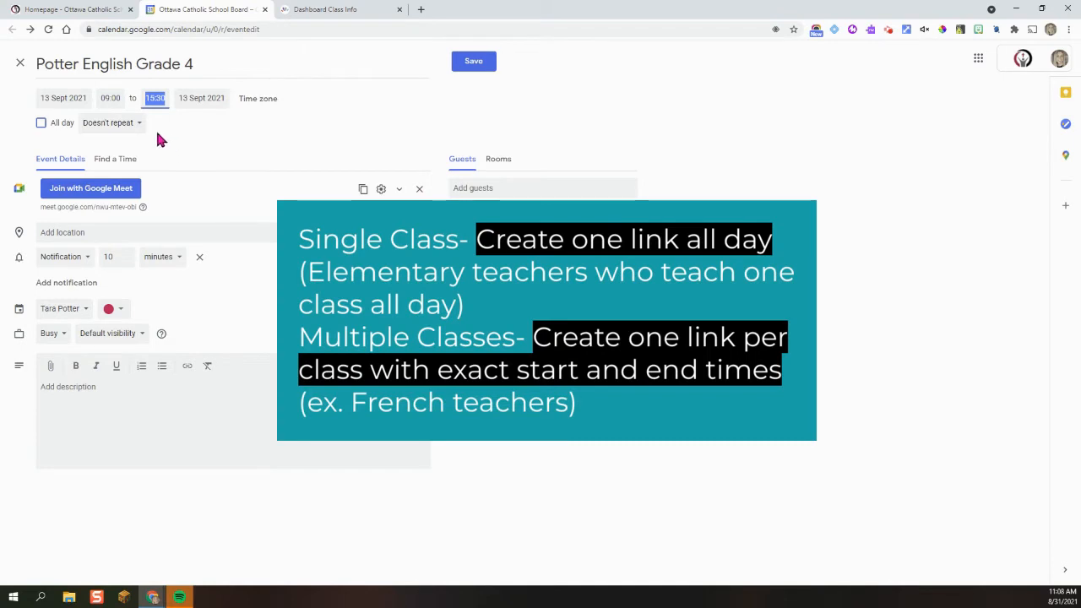
mouse_move(110, 138)
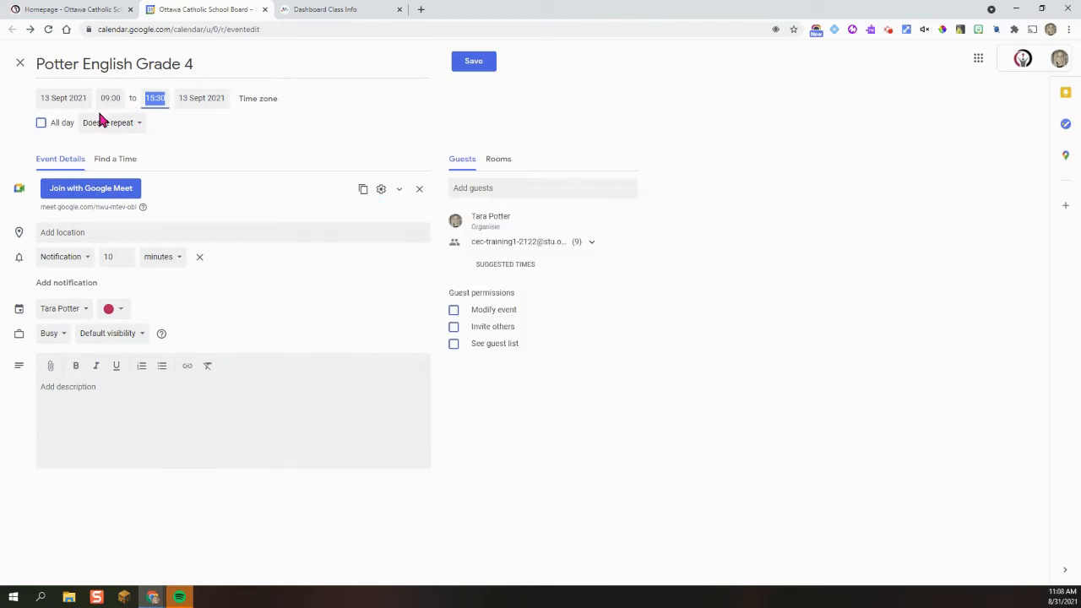
Step: Set the event's end time to 15:30
click(155, 98)
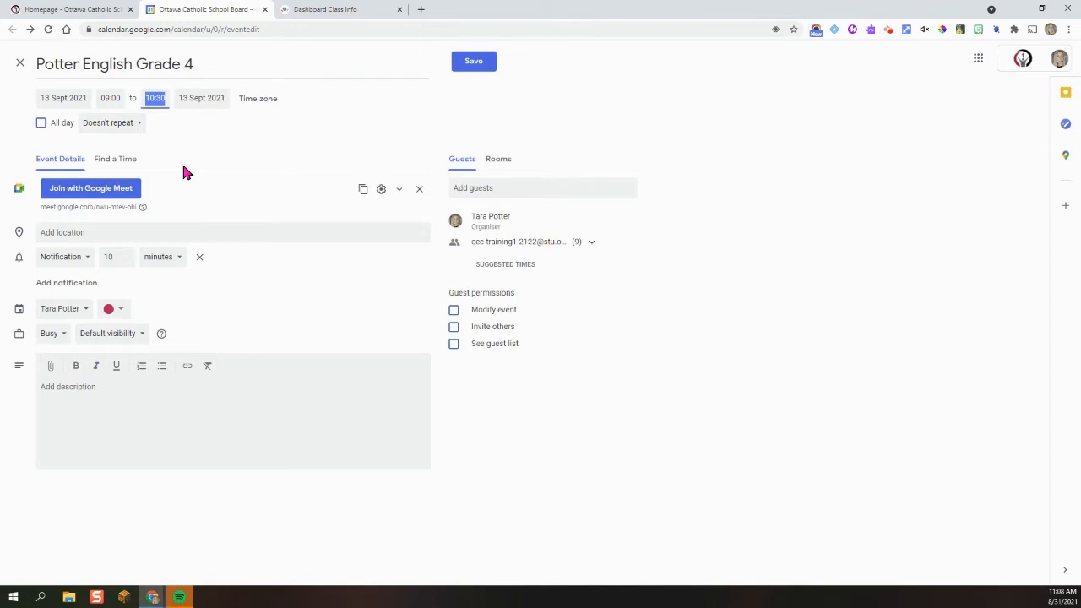
click(155, 98)
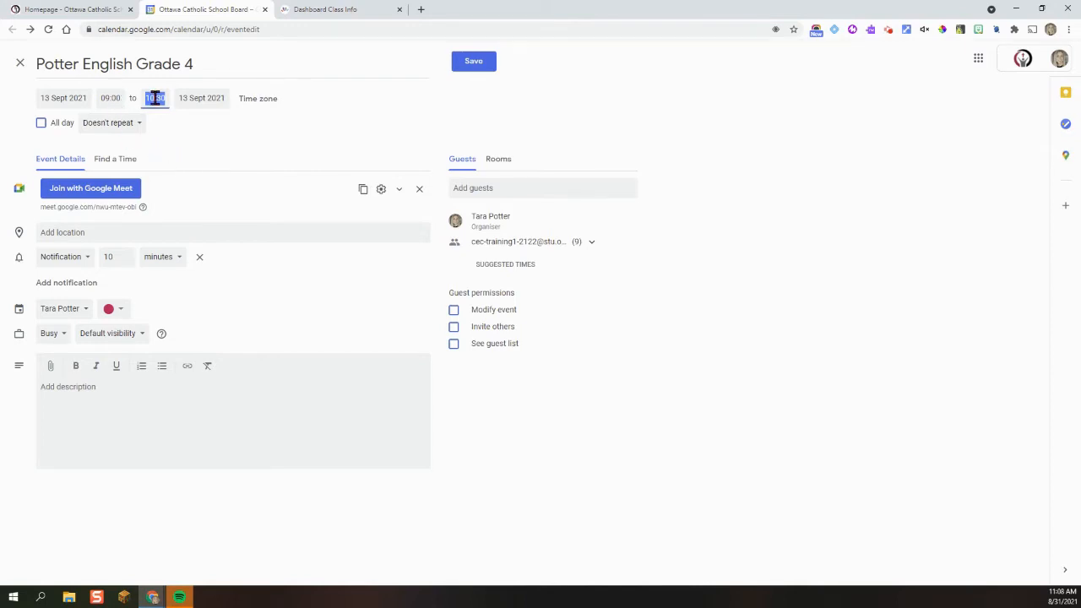
click(154, 97)
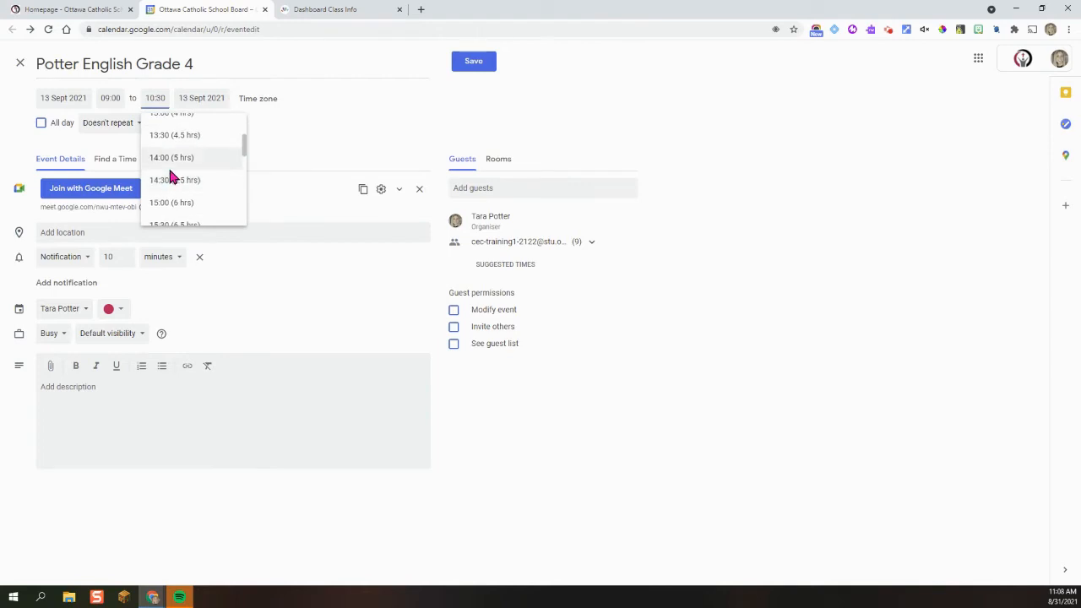
scroll(down, 3)
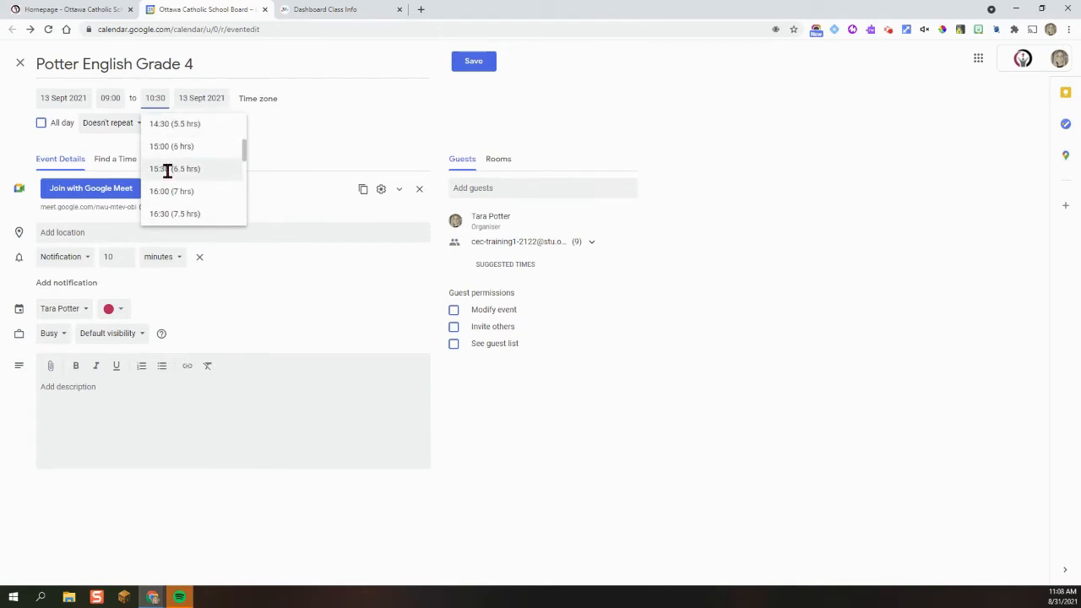
click(174, 168)
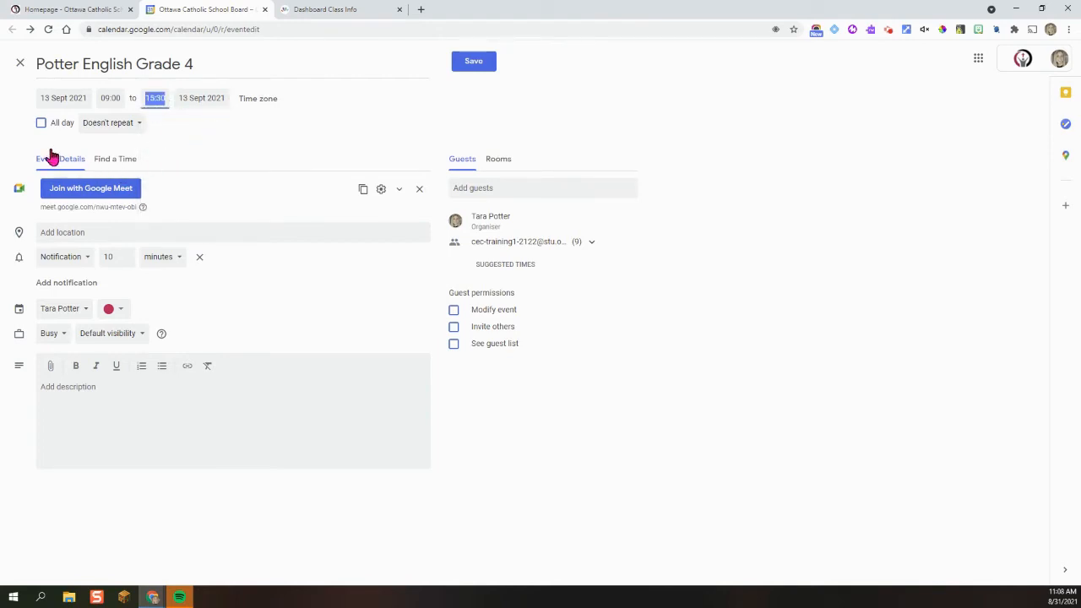
Step: Choose a custom weekly repeat and add the remaining weekdays to the repeat days
click(109, 123)
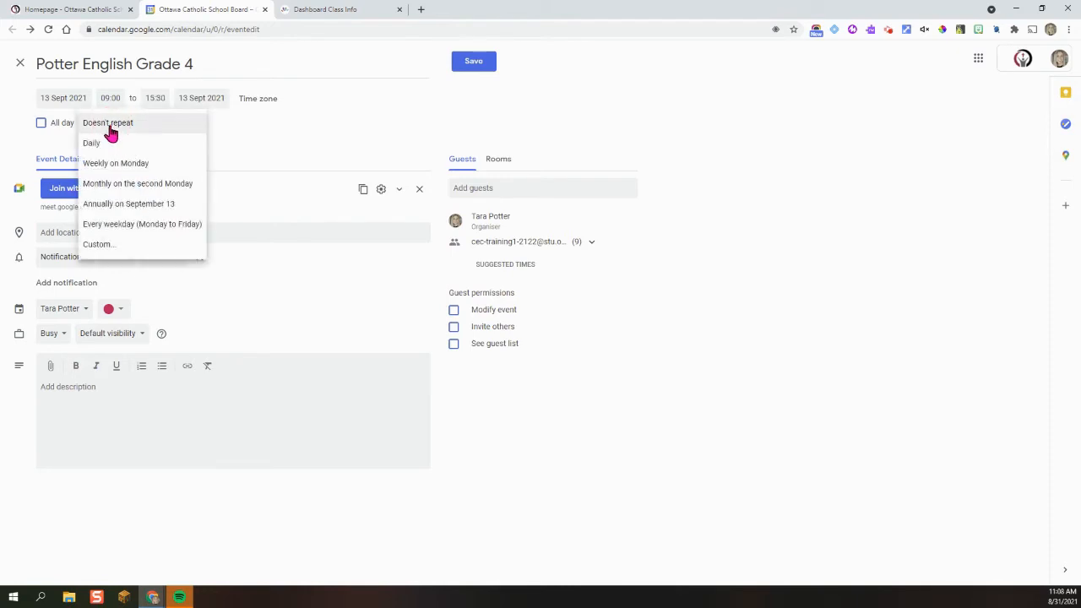
click(99, 244)
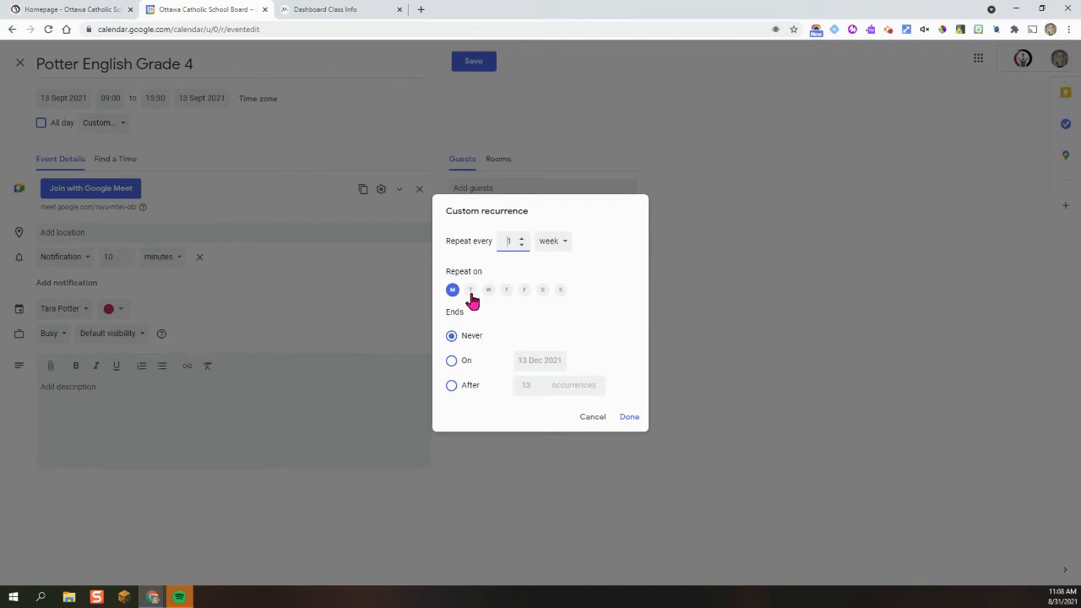
click(488, 290)
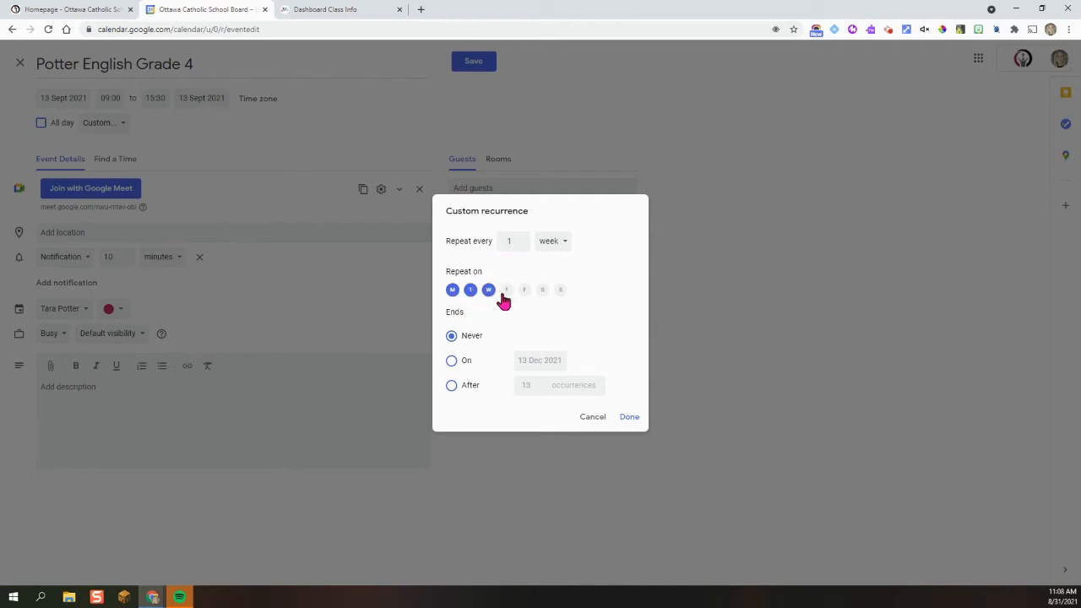
click(506, 290)
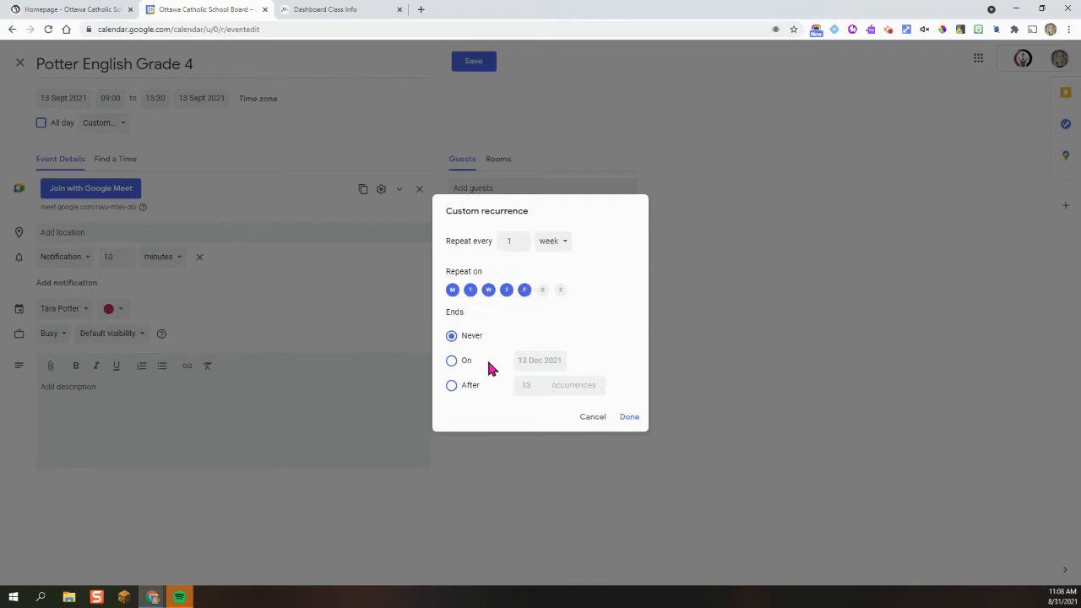
Step: End the recurrence on 17 September 2021 and confirm the custom schedule
click(452, 360)
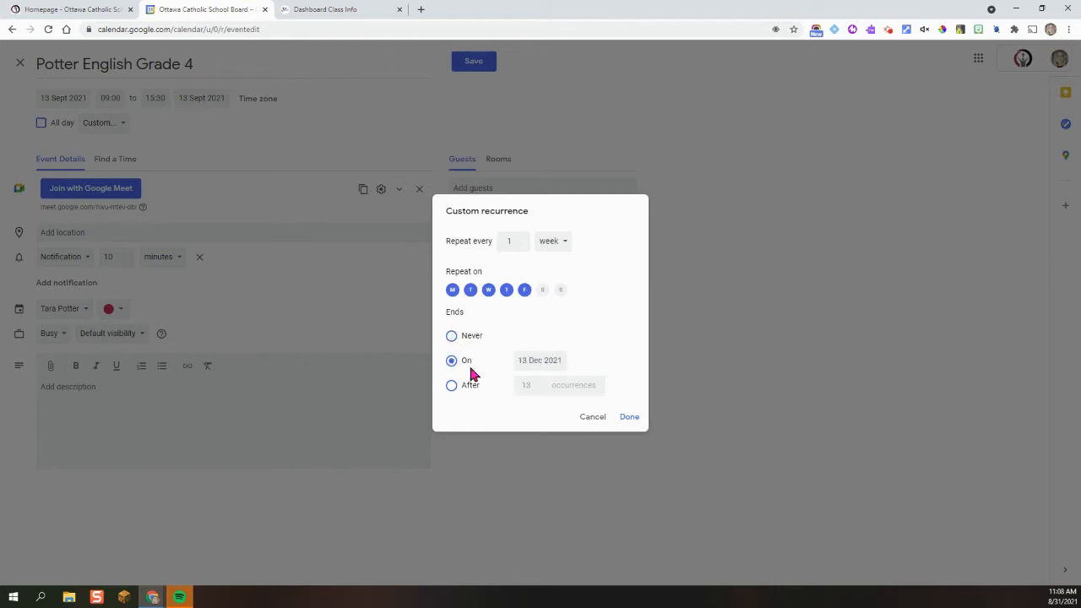
click(540, 360)
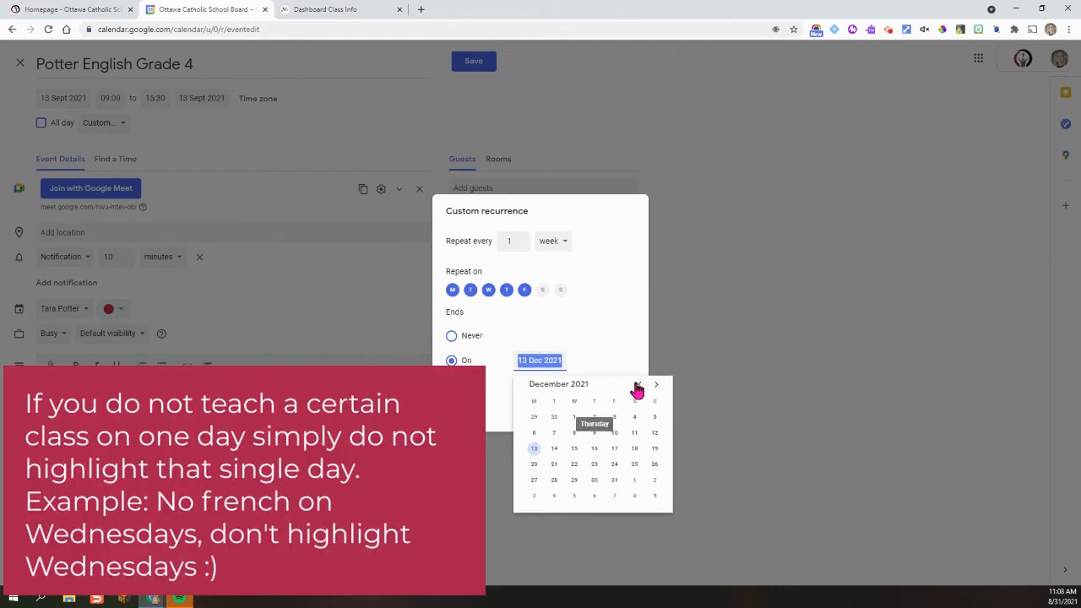
click(639, 385)
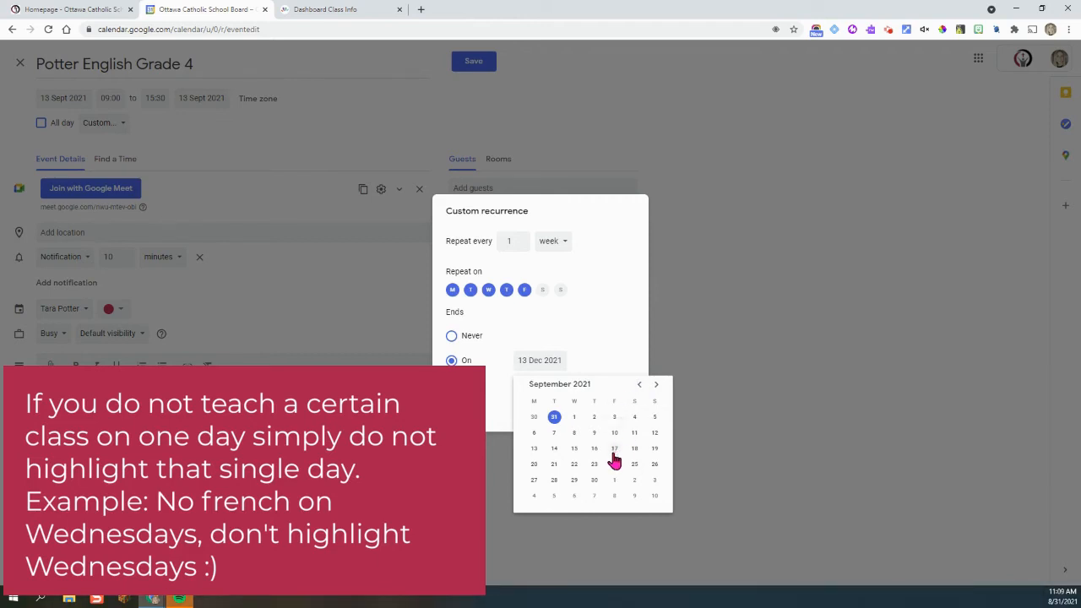
click(614, 448)
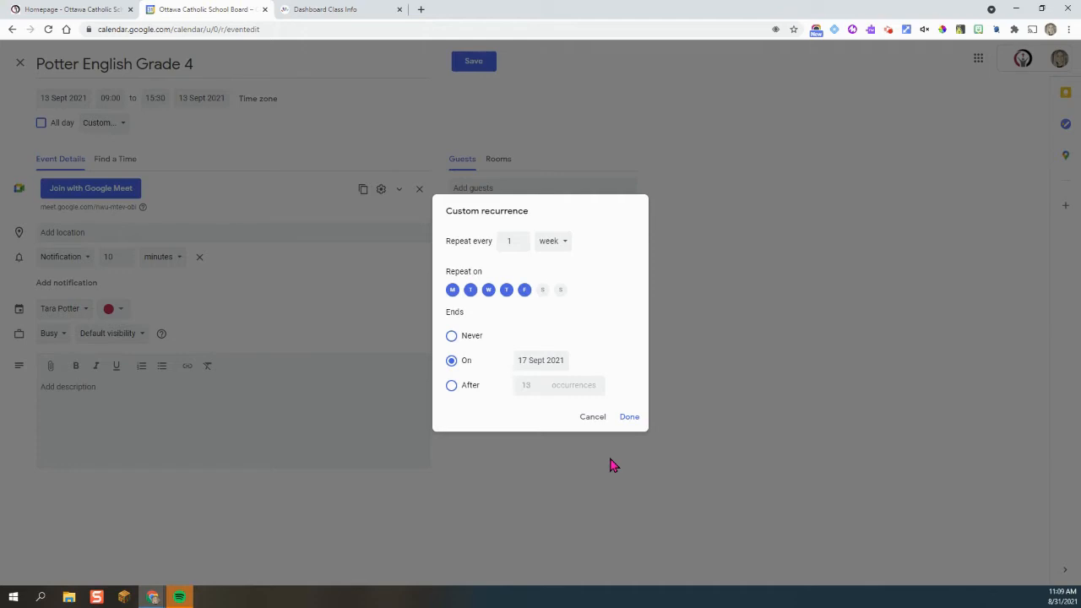
mouse_move(448, 385)
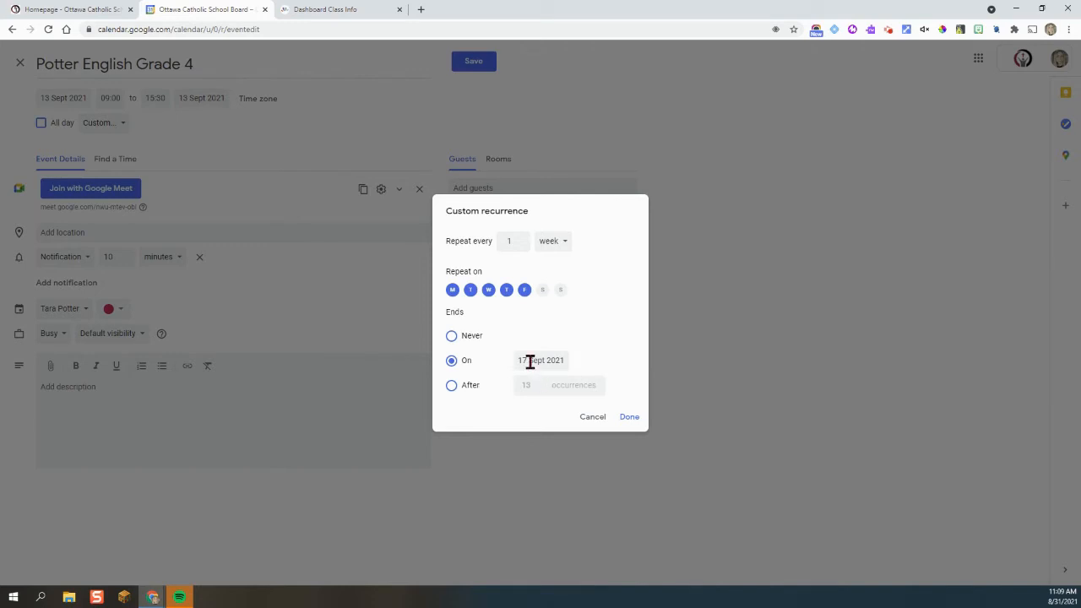
mouse_move(541, 257)
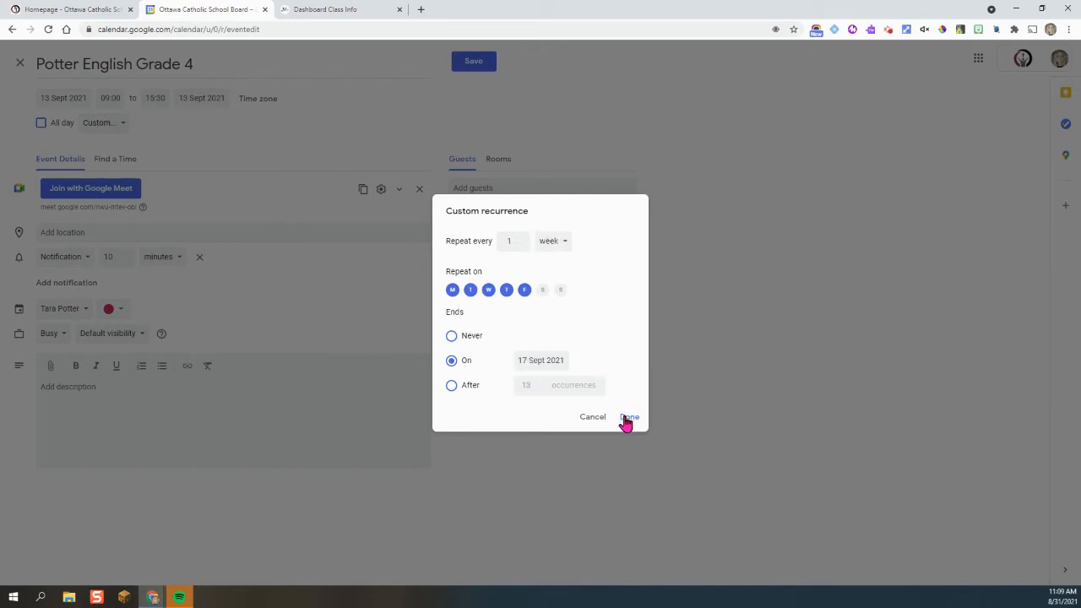
click(630, 417)
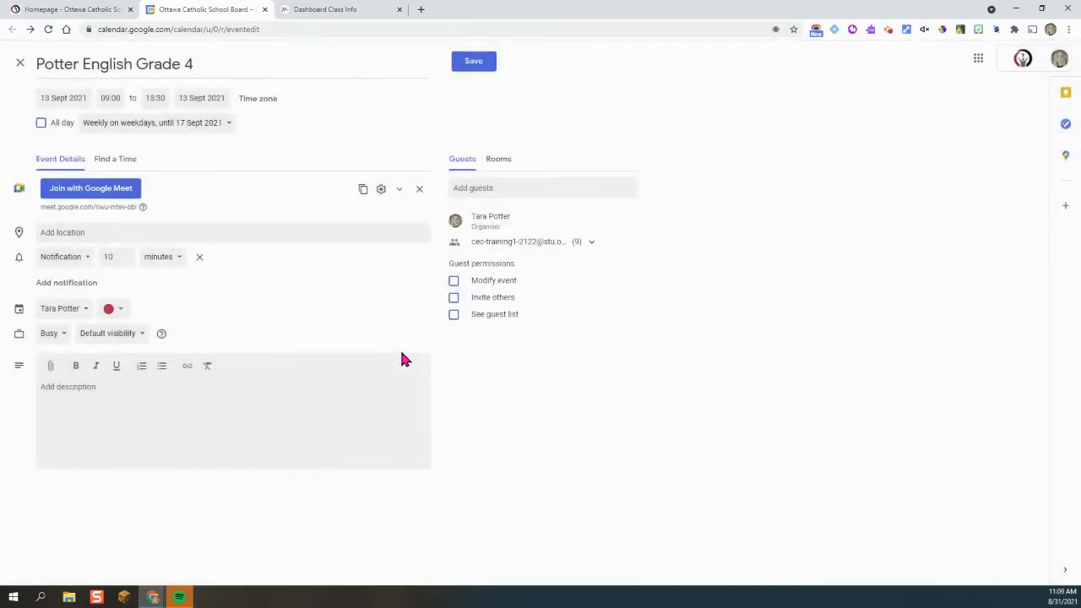
mouse_move(280, 320)
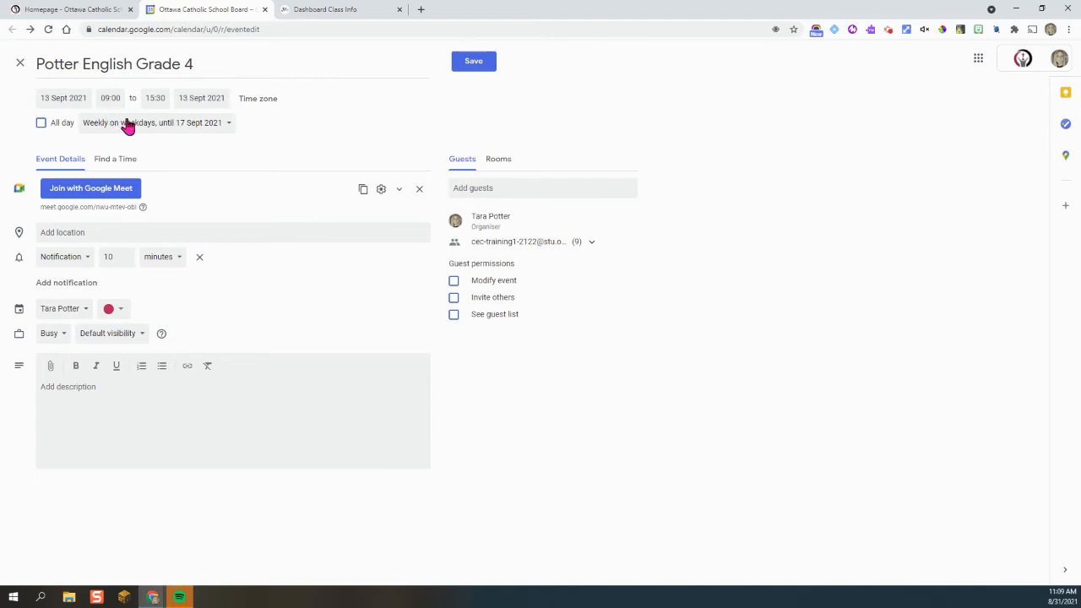
mouse_move(152, 114)
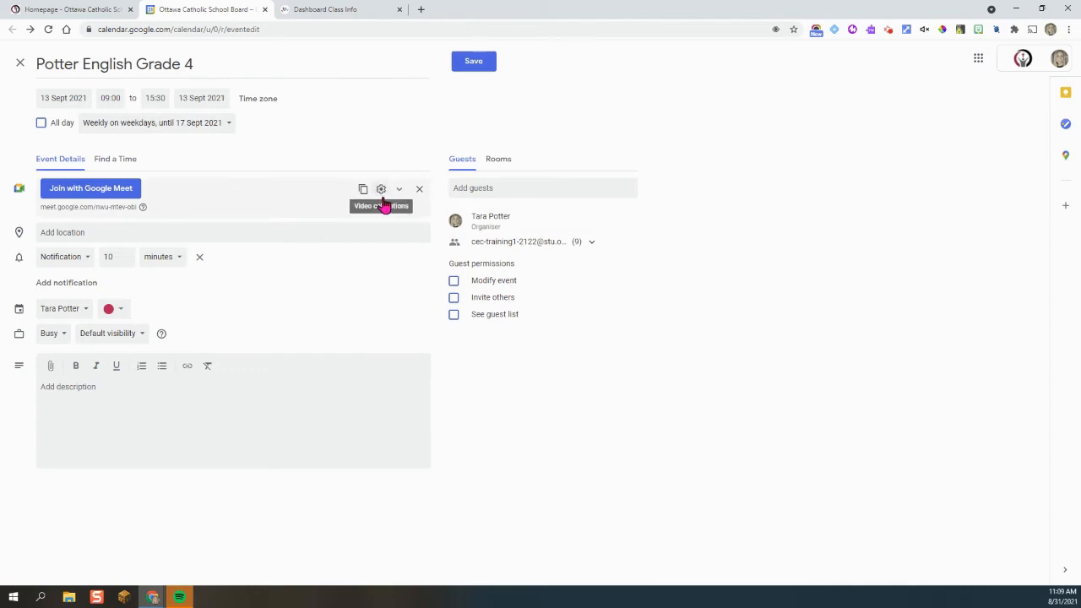
Step: In the Meet video call options, switch off Quick access under Host controls
click(381, 188)
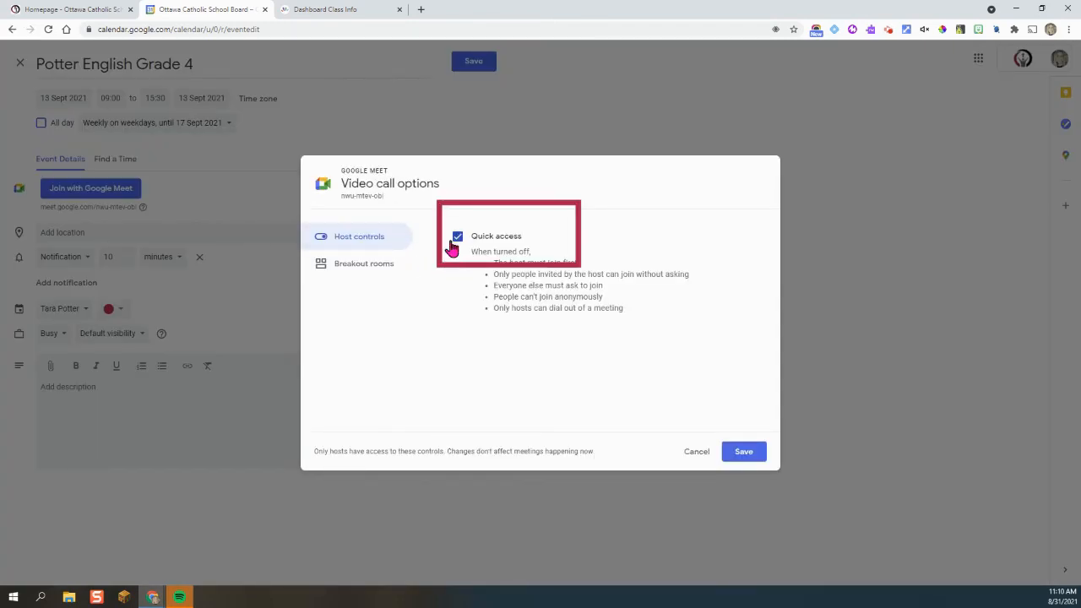
click(457, 236)
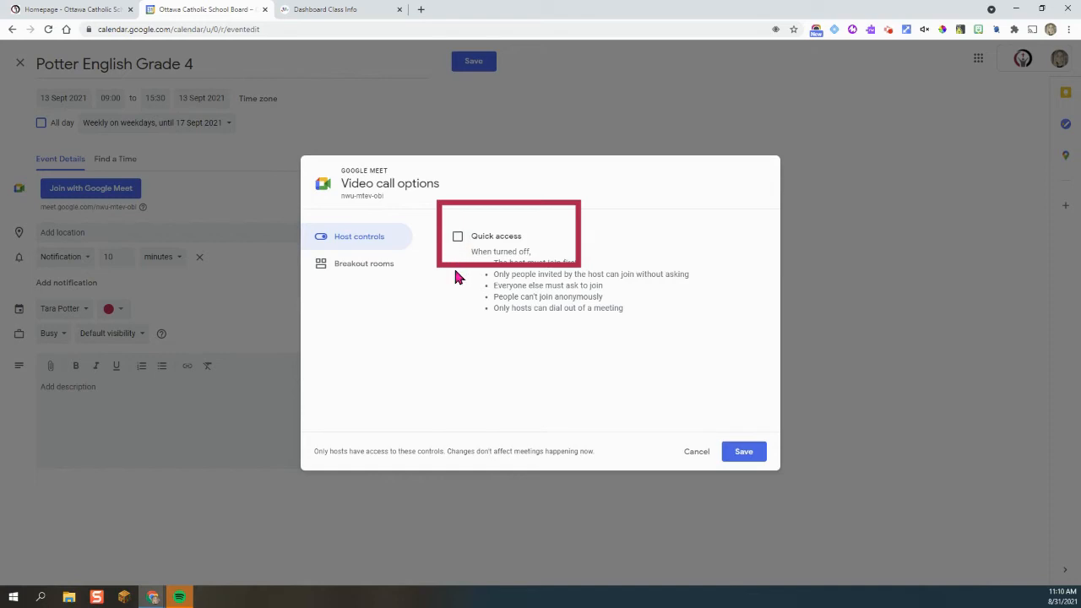
mouse_move(471, 311)
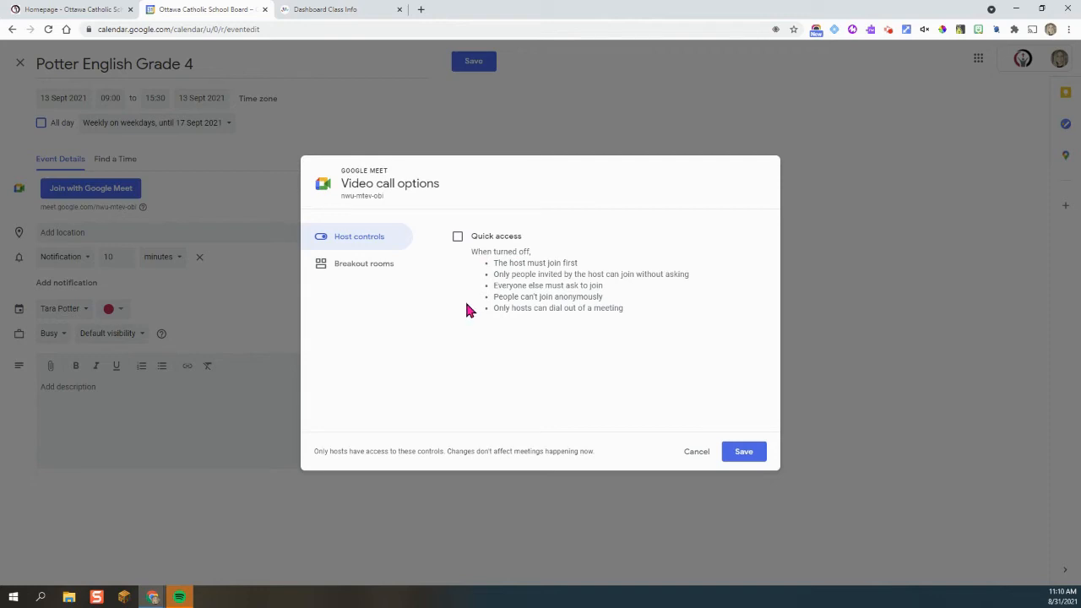
mouse_move(424, 342)
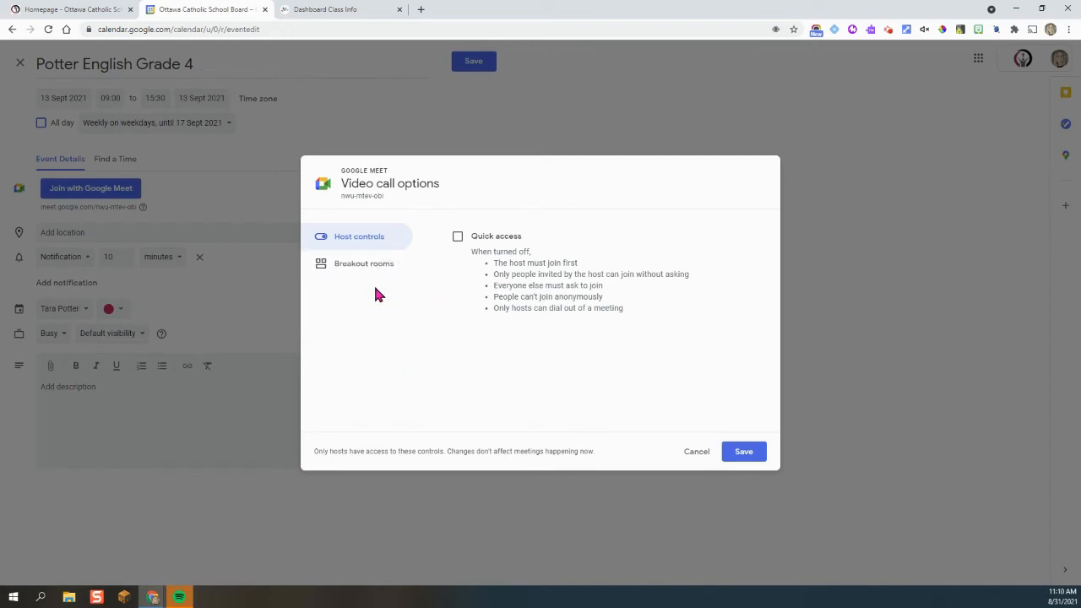
Step: Add the first suggested staff member to Breakout 1 from the breakout room assignments
click(364, 263)
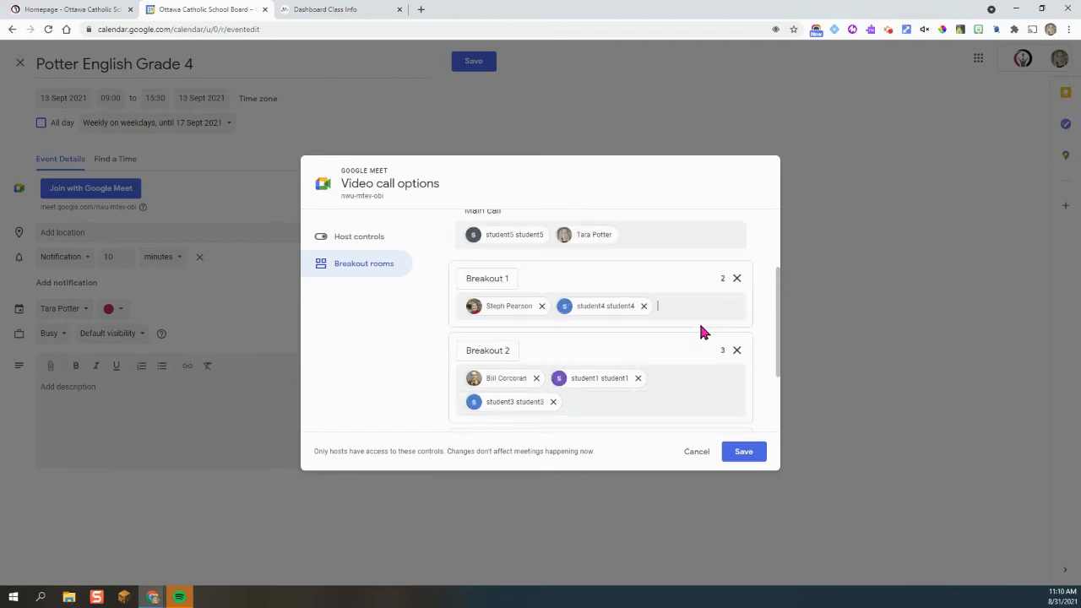
text(bi)
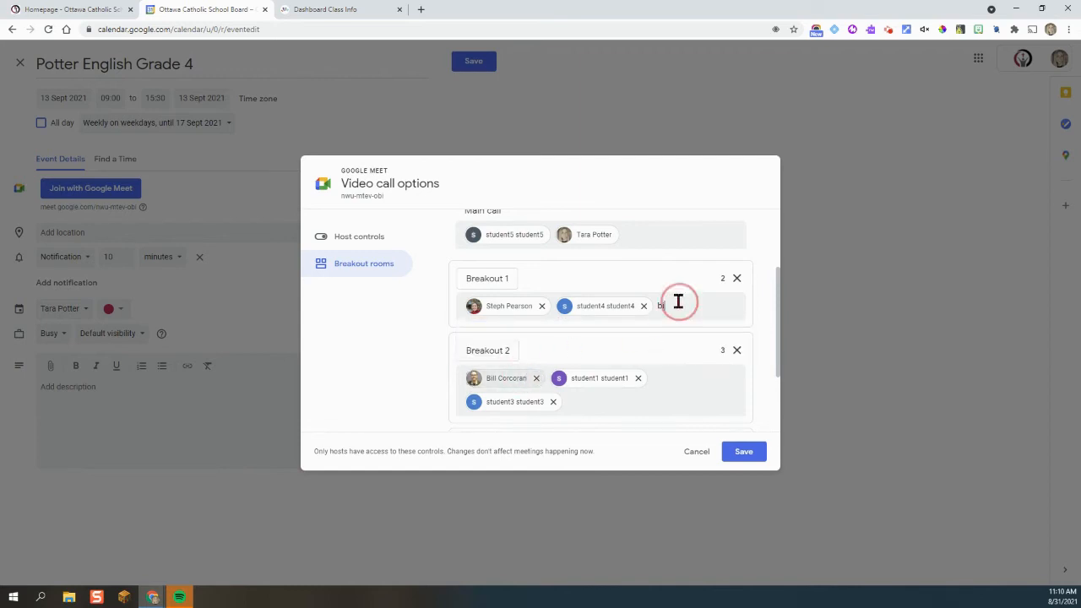
text(bil)
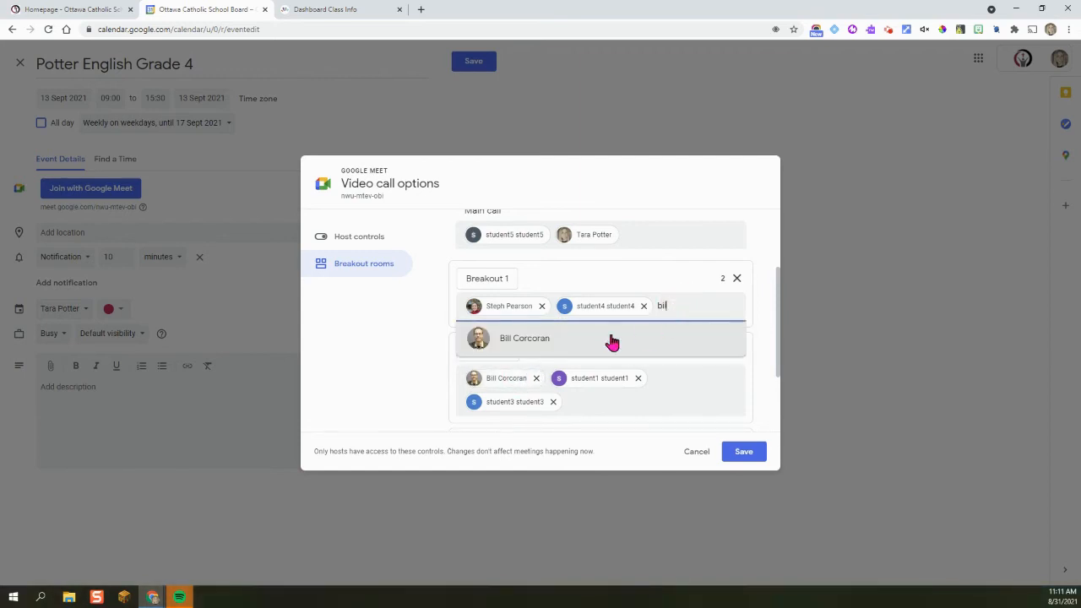
click(524, 338)
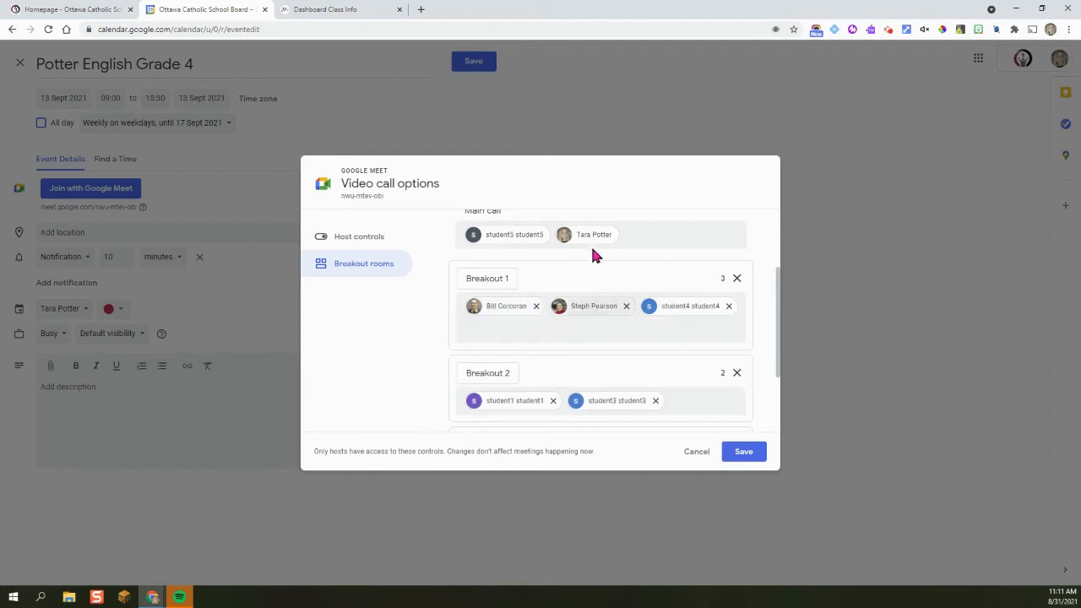
Step: Move the last main-call student and a second suggested staff member into Breakout 1
drag(513, 233, 513, 330)
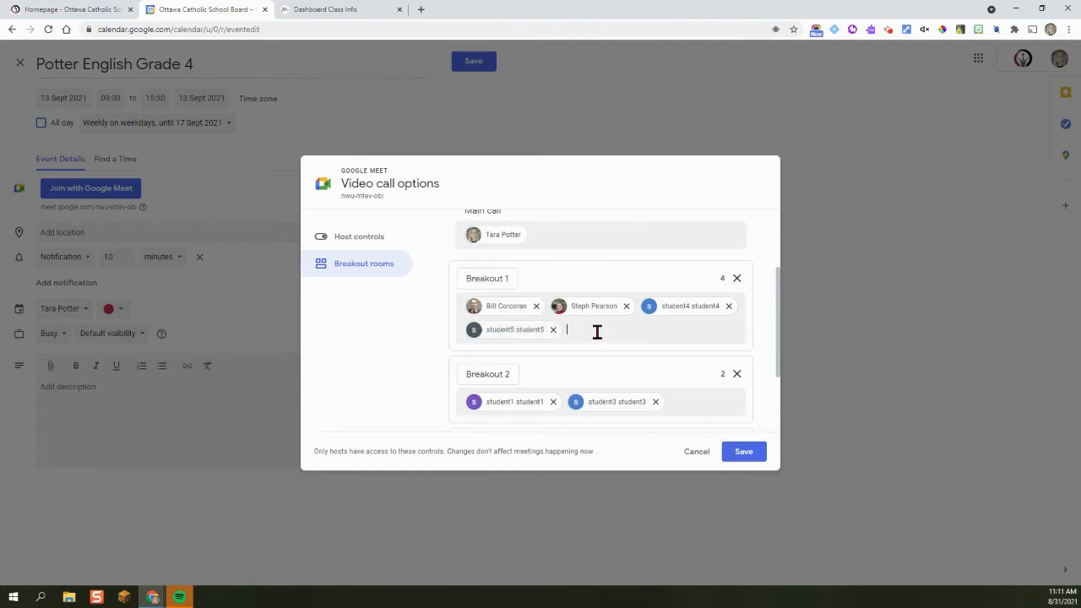
text(au)
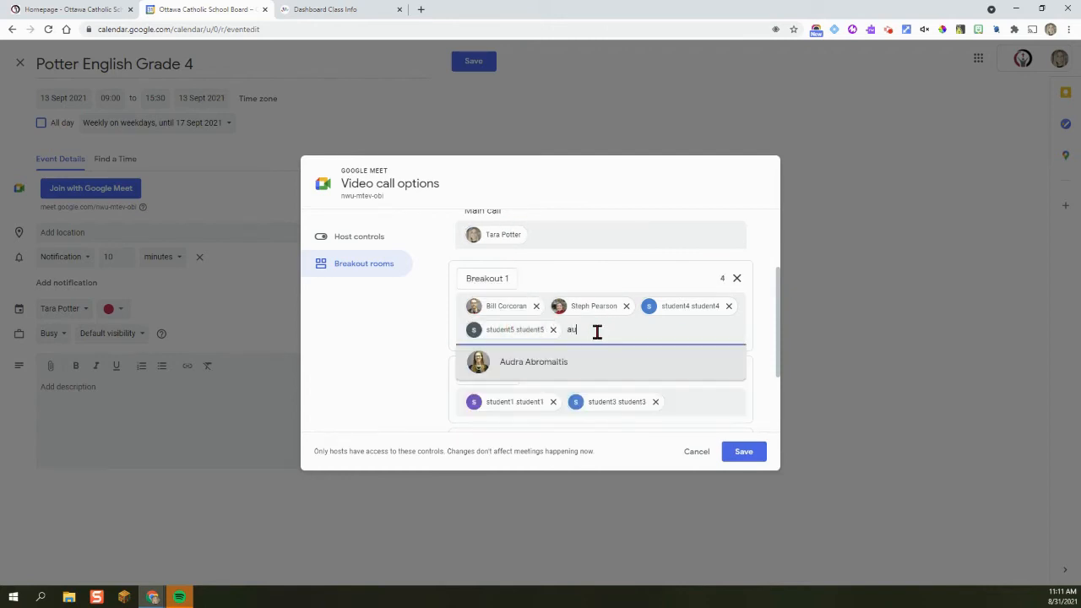
click(533, 361)
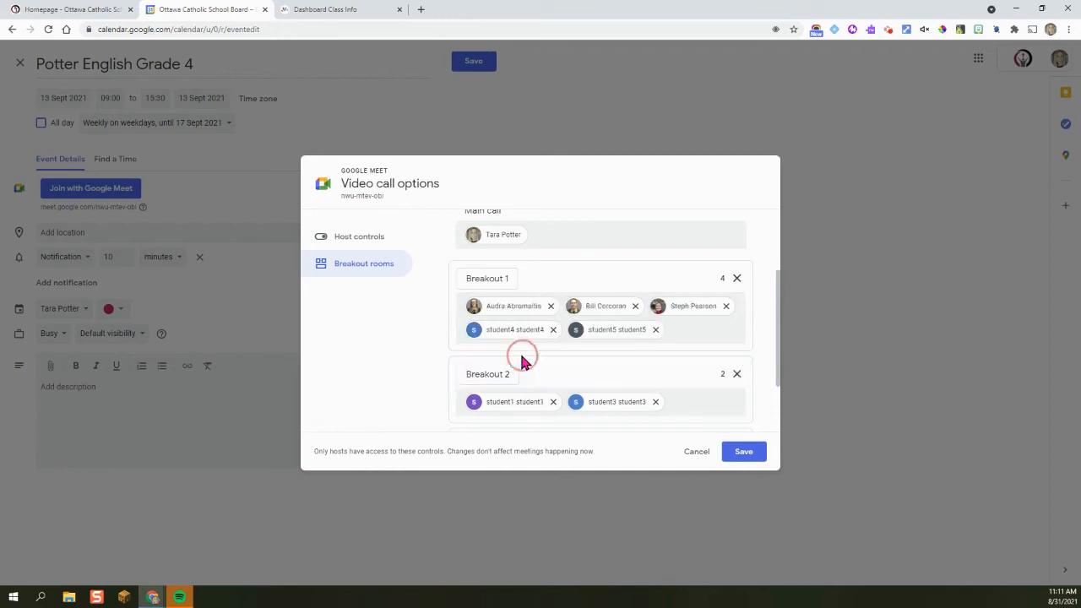
scroll(down, 3)
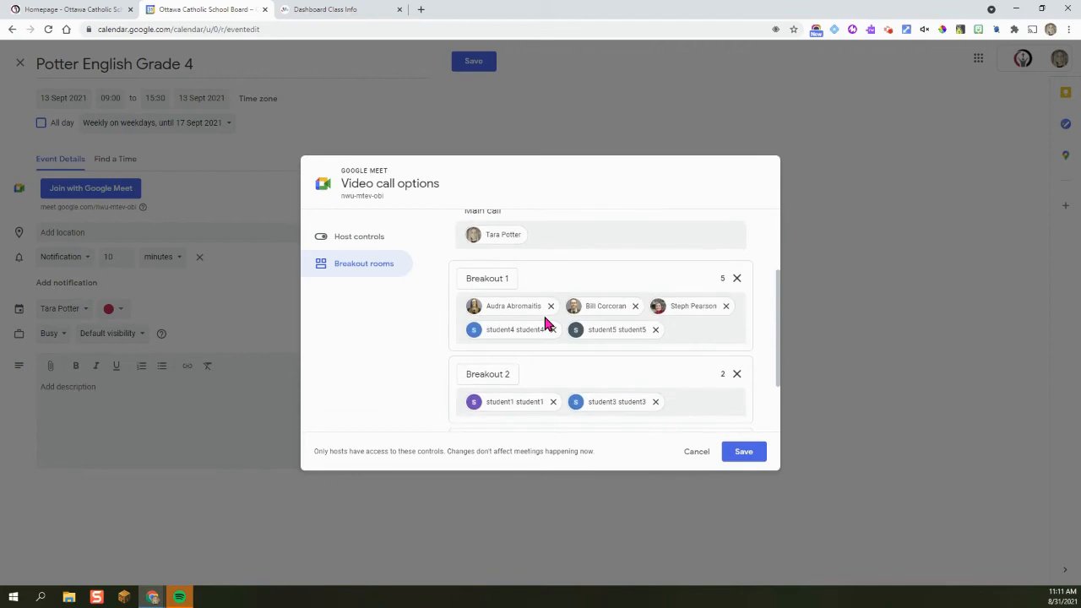
mouse_move(589, 438)
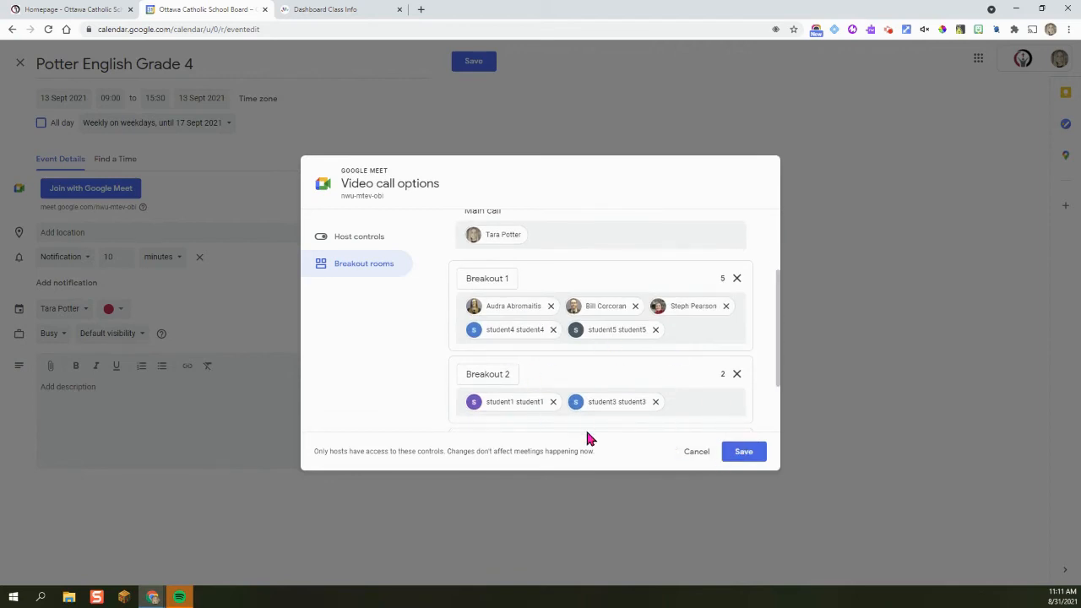
mouse_move(707, 473)
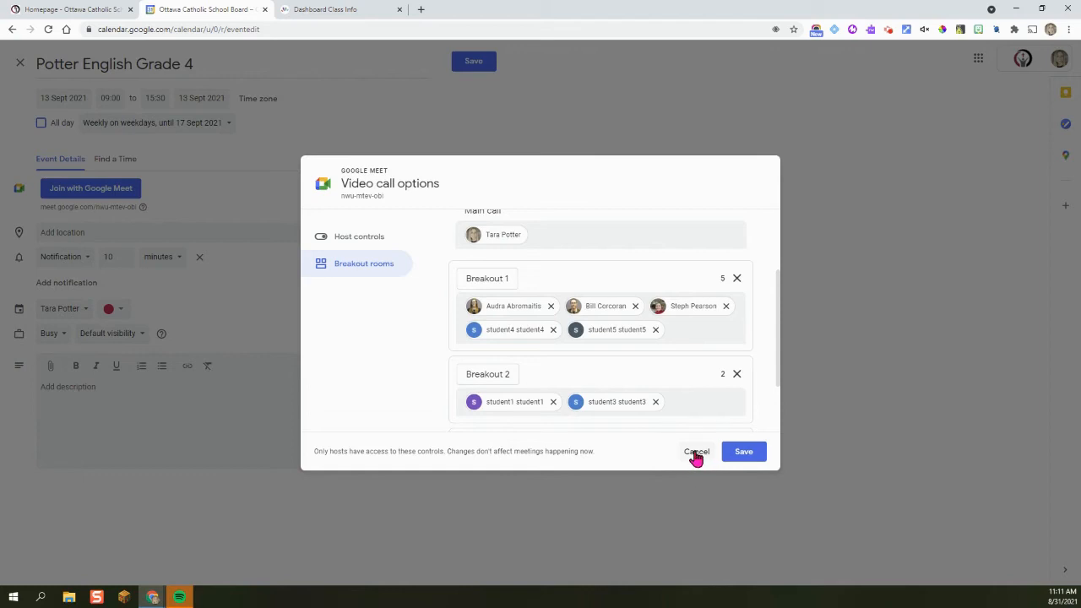
Step: Cancel the video call options to return to the Potter English Grade 4 event details
click(696, 451)
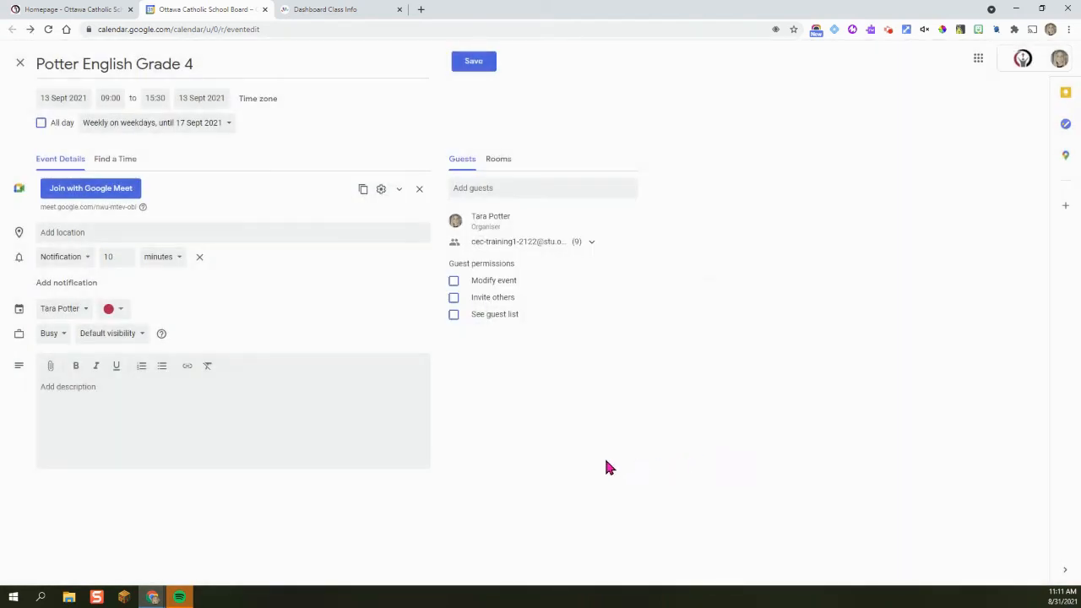
mouse_move(354, 270)
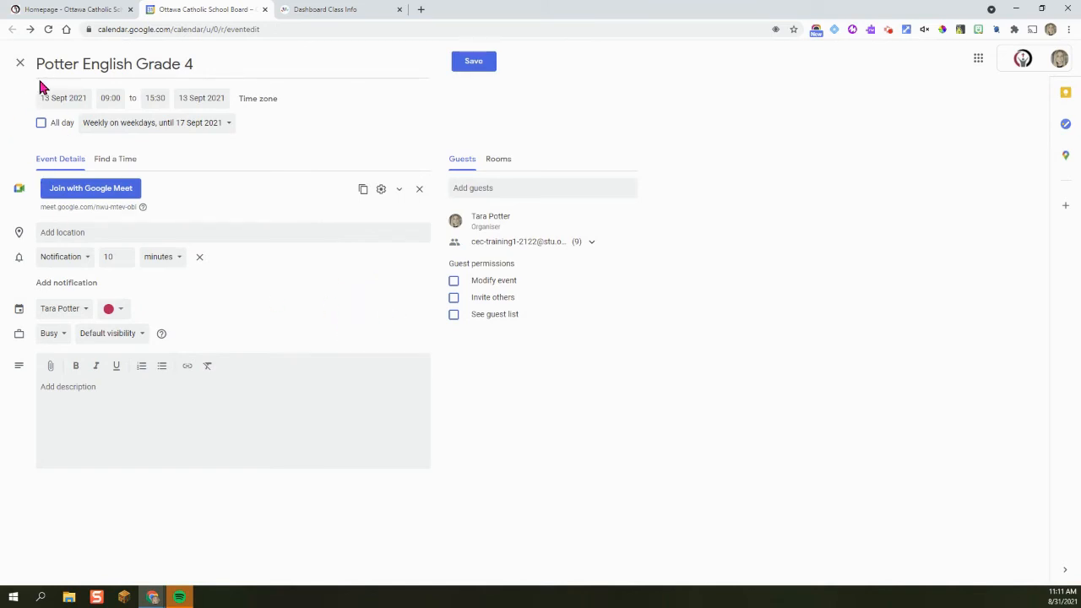
mouse_move(404, 172)
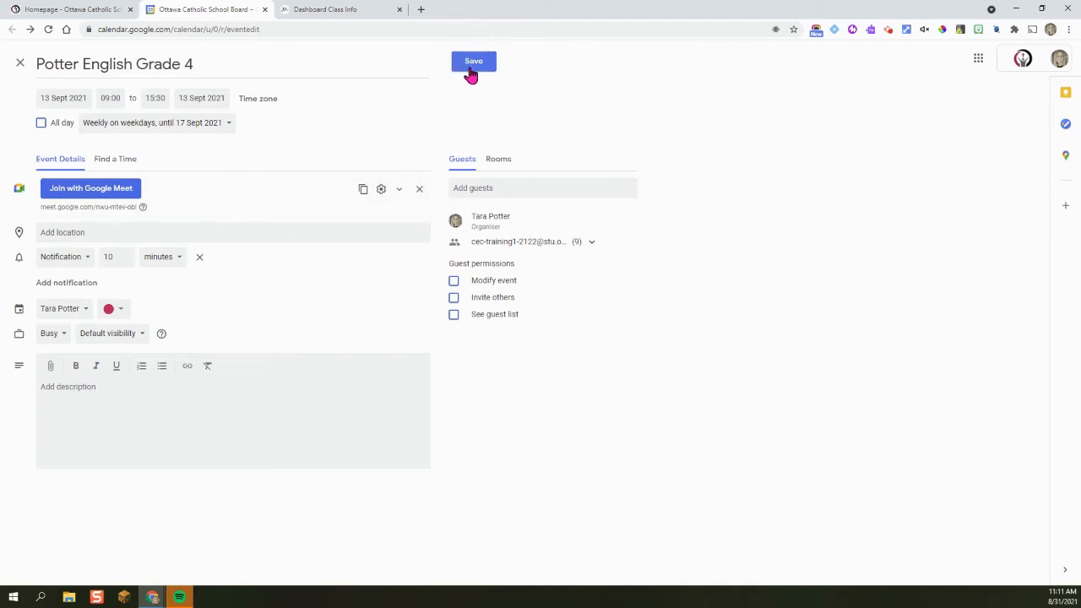
Step: Save the recurring class event and browse adjacent weeks, settling on 13–19 September
click(473, 61)
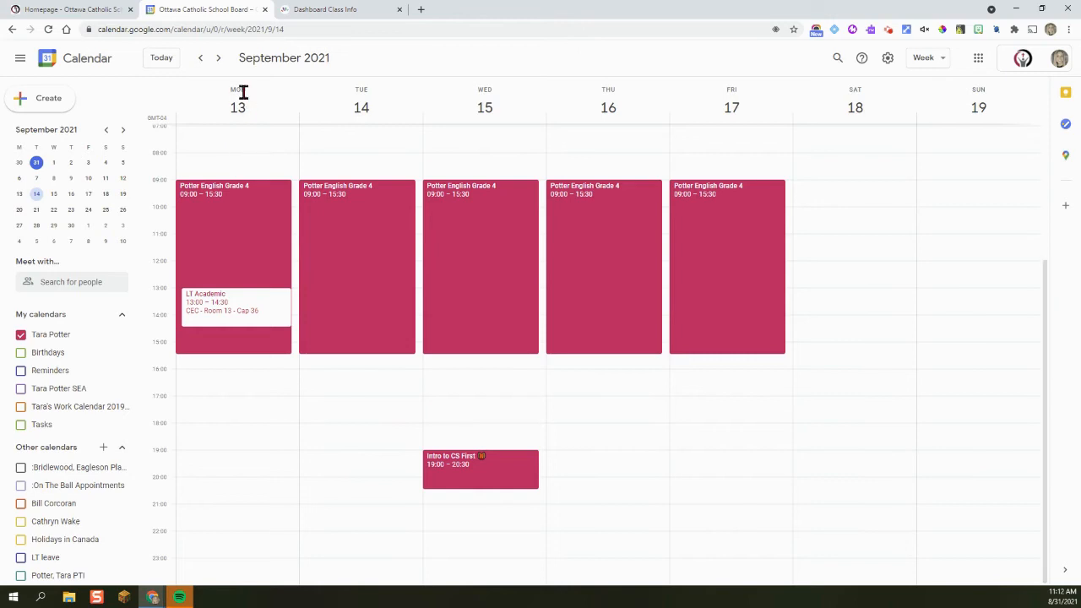
mouse_move(254, 188)
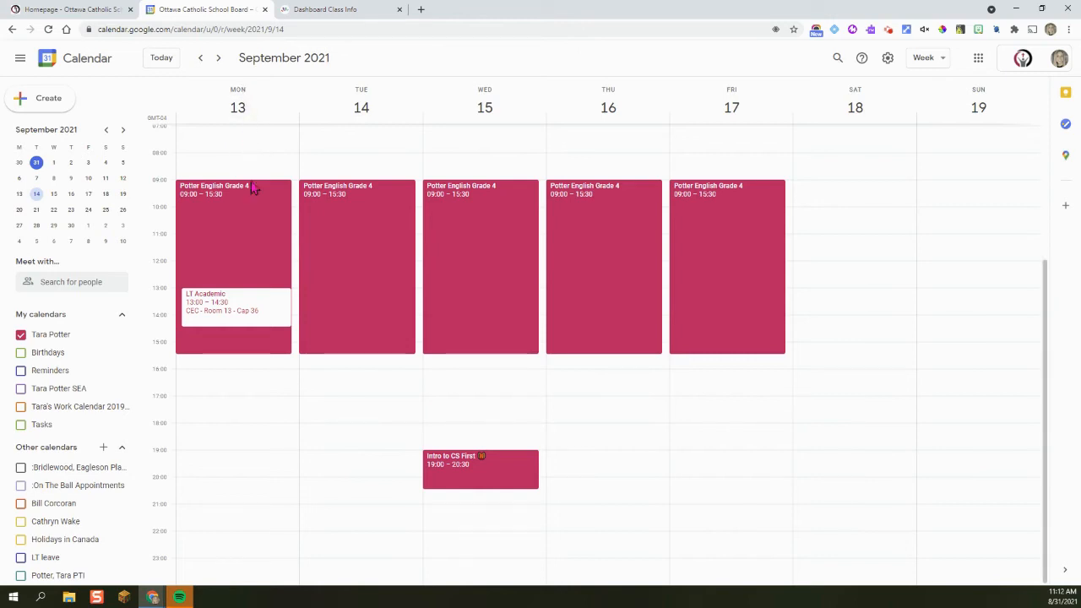
mouse_move(522, 167)
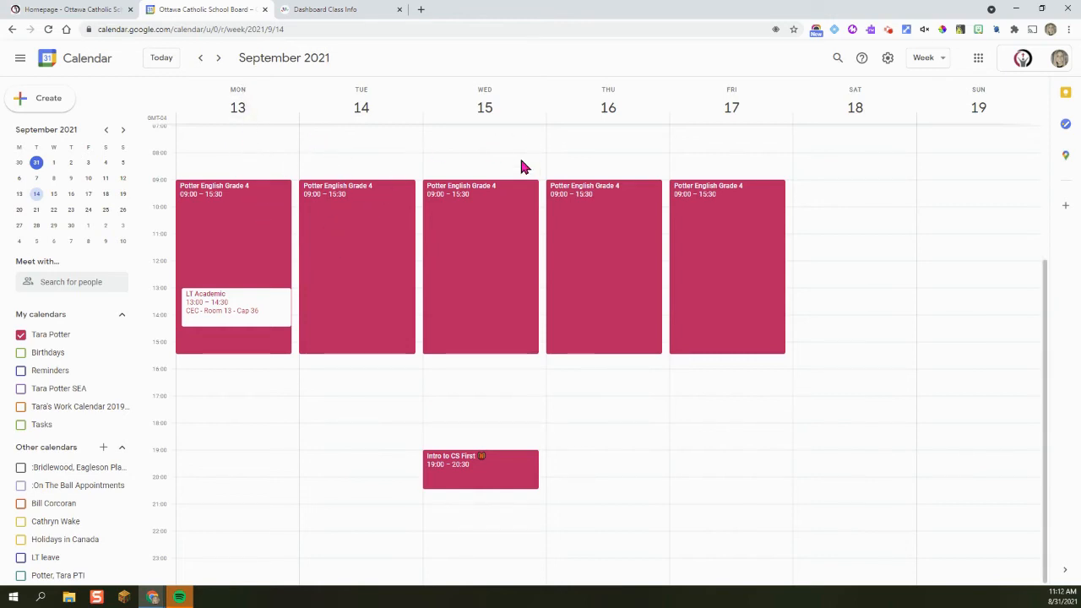
mouse_move(728, 253)
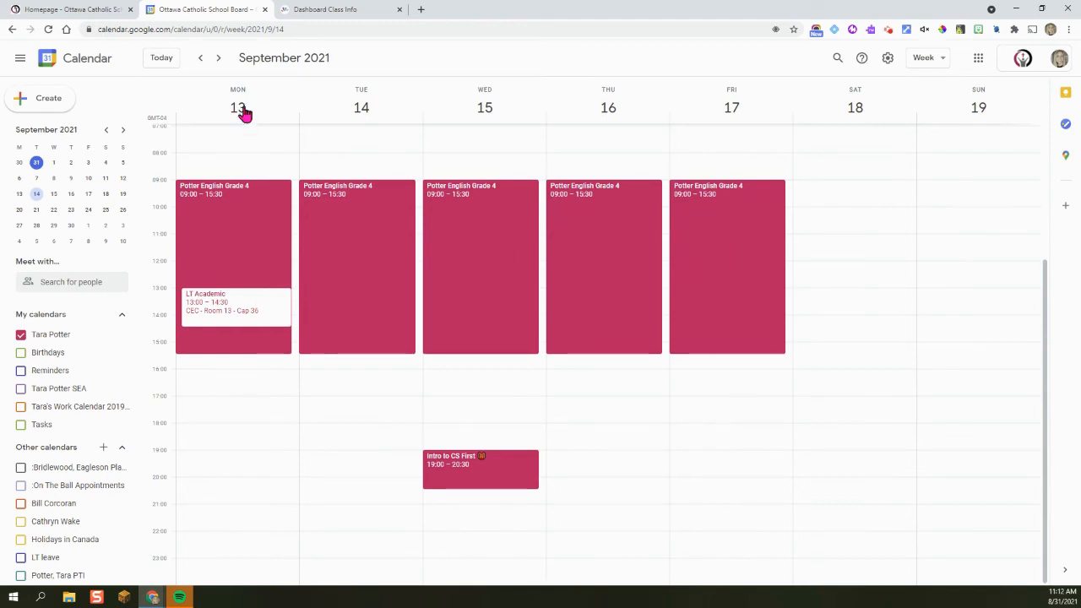
click(218, 57)
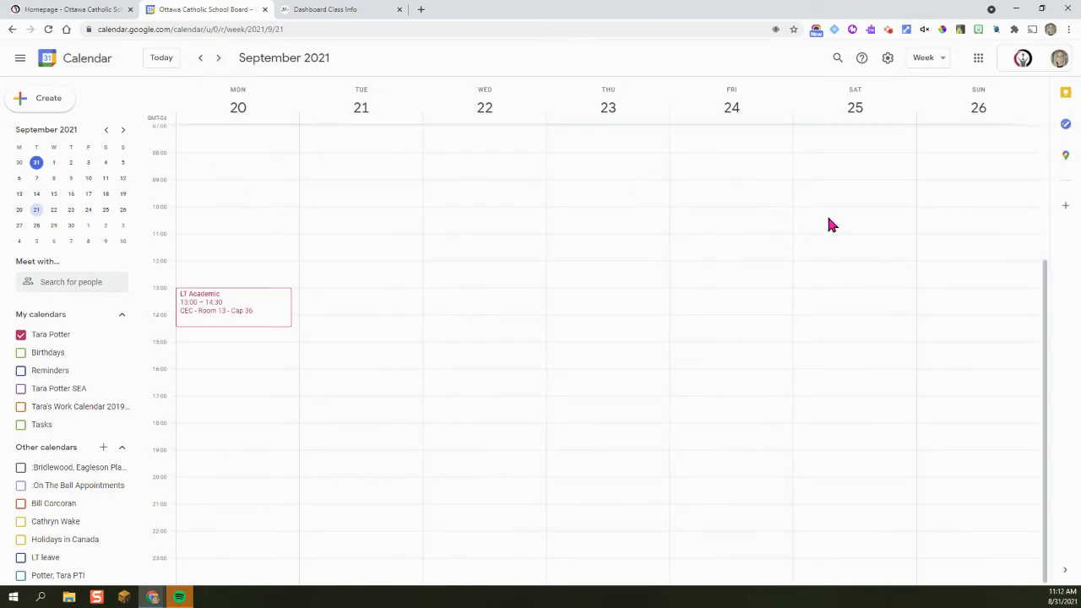
mouse_move(338, 227)
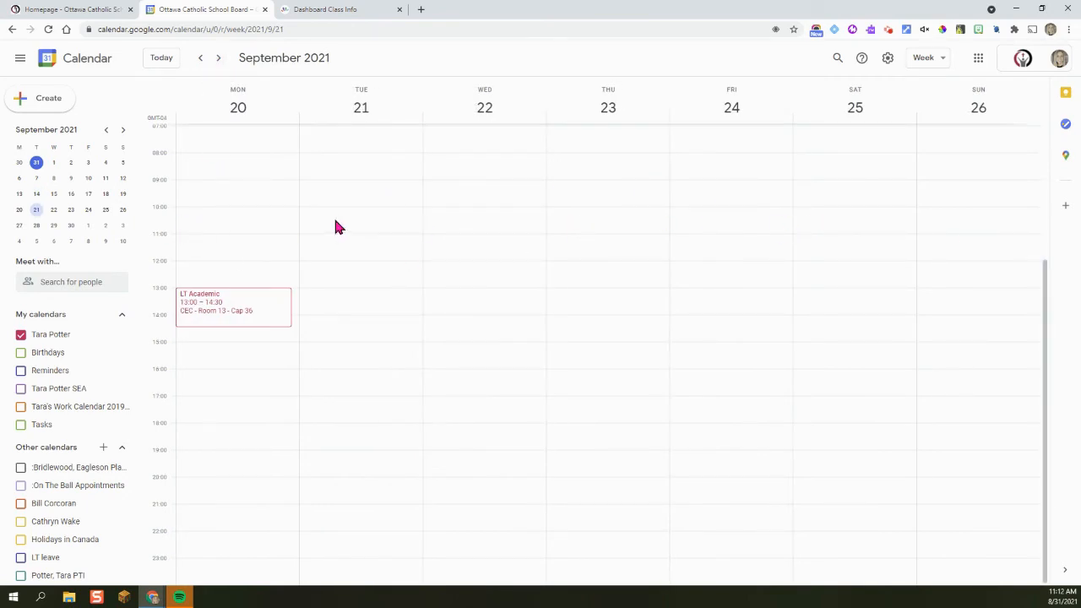
mouse_move(266, 216)
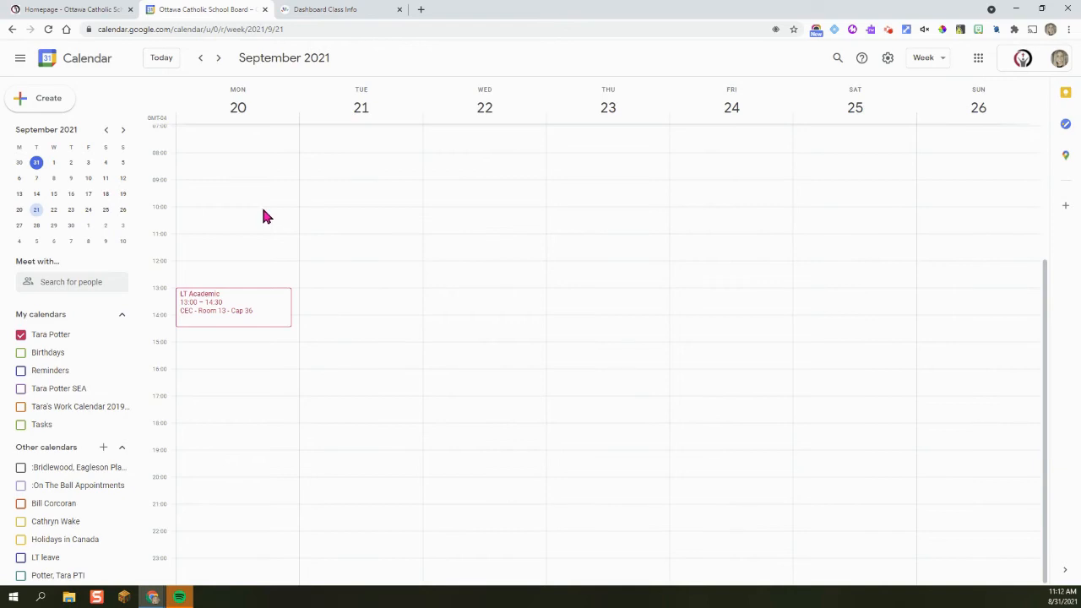
mouse_move(235, 230)
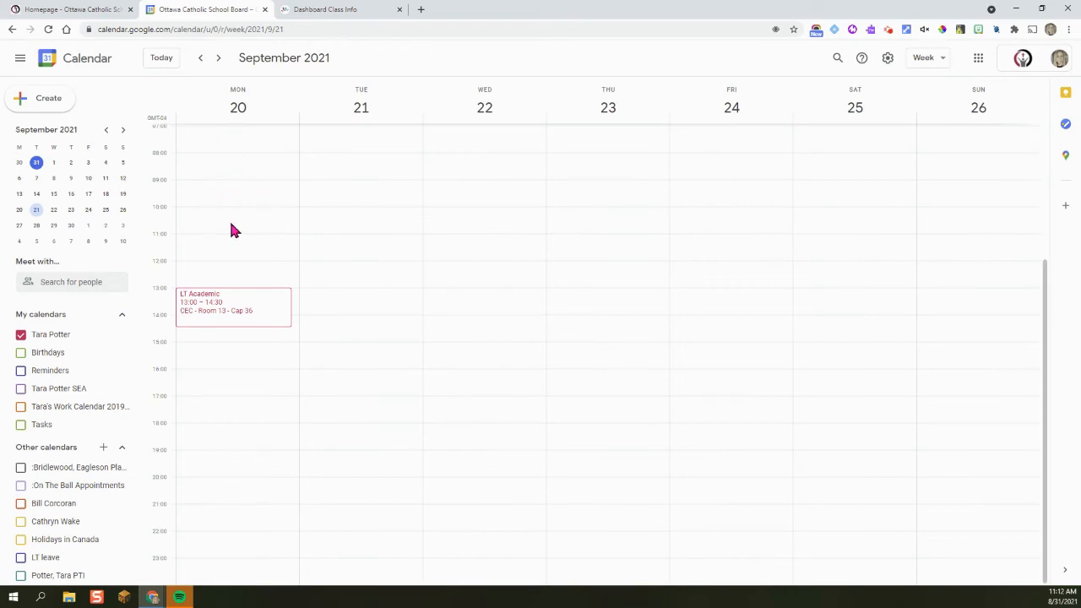
click(200, 58)
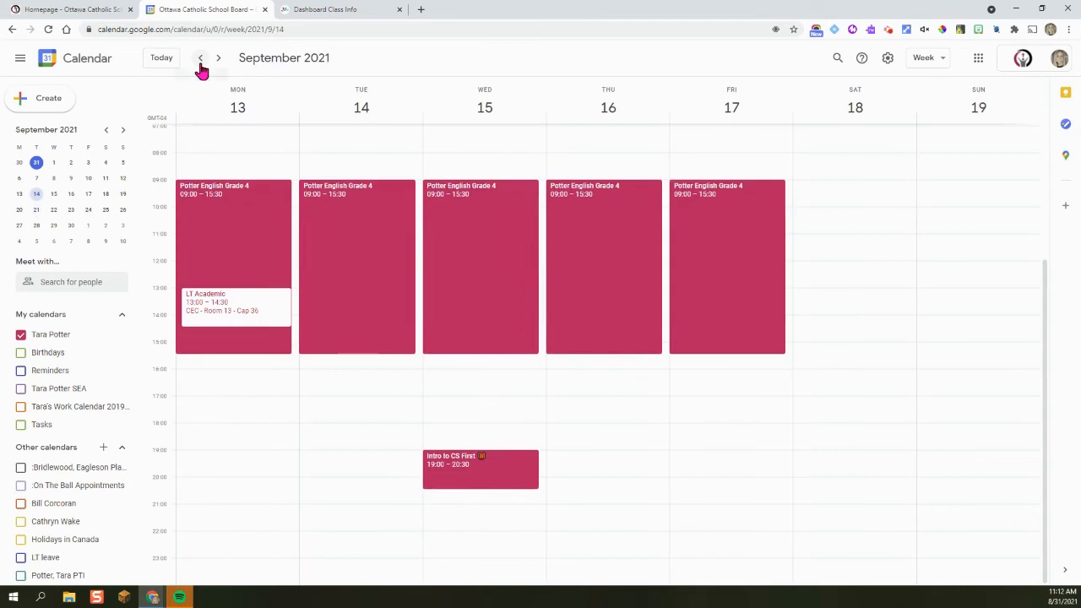
mouse_move(201, 76)
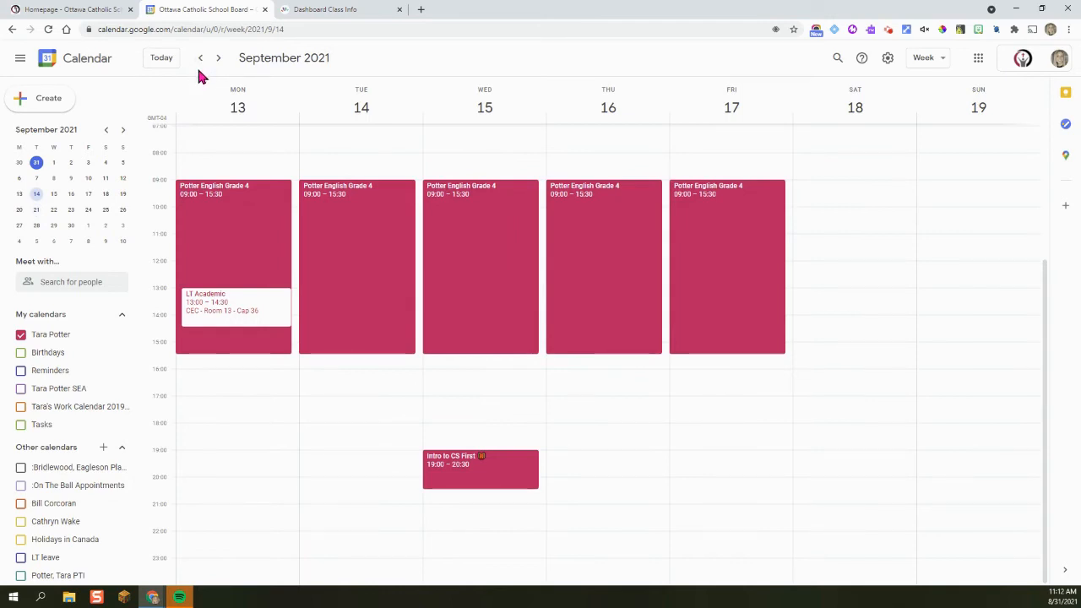
mouse_move(208, 143)
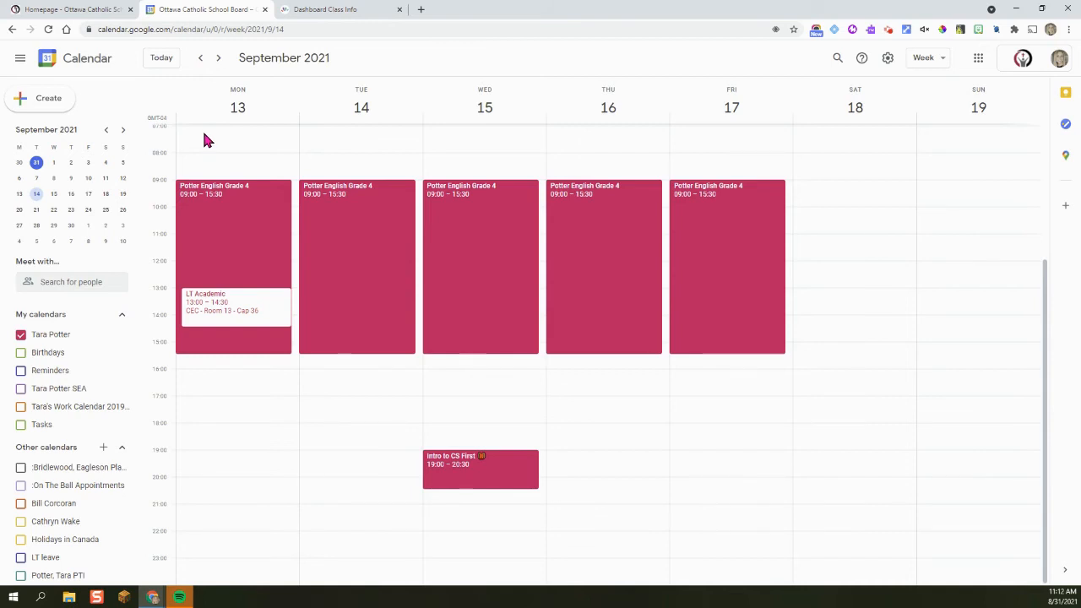
click(218, 57)
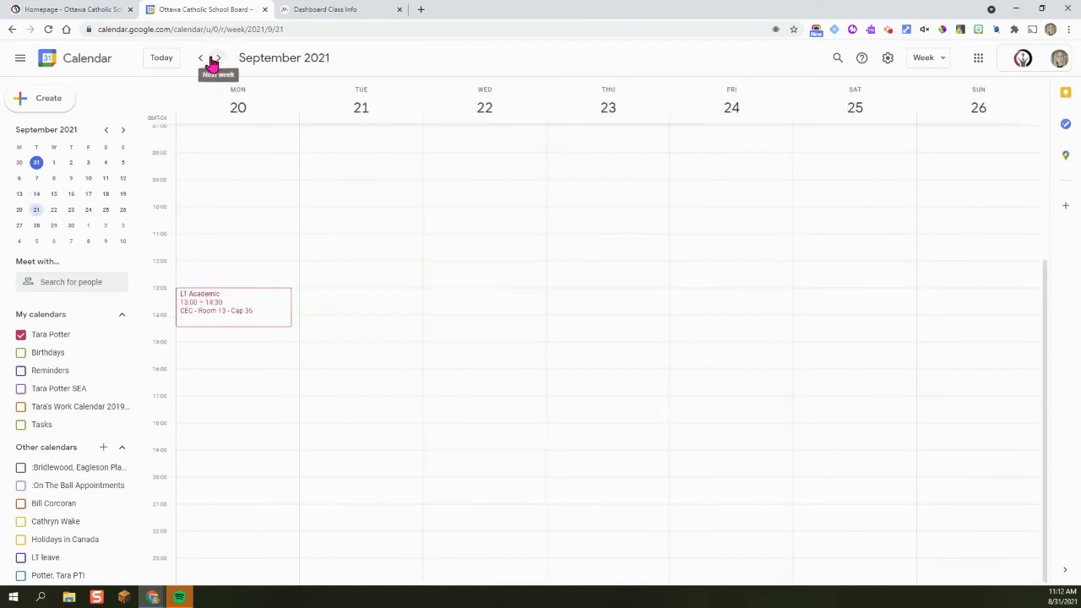
click(201, 57)
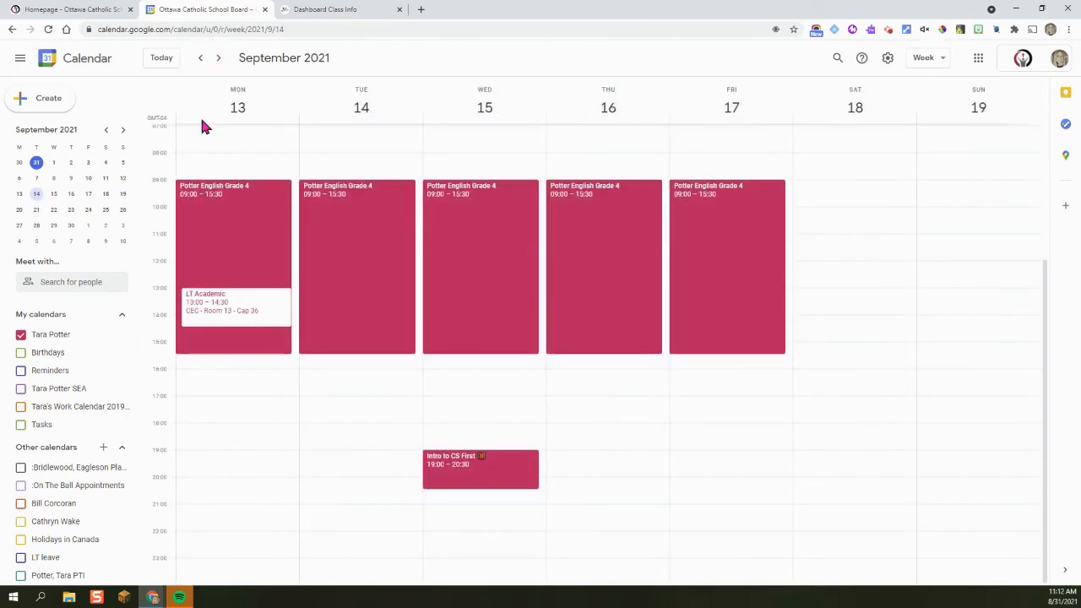
mouse_move(211, 199)
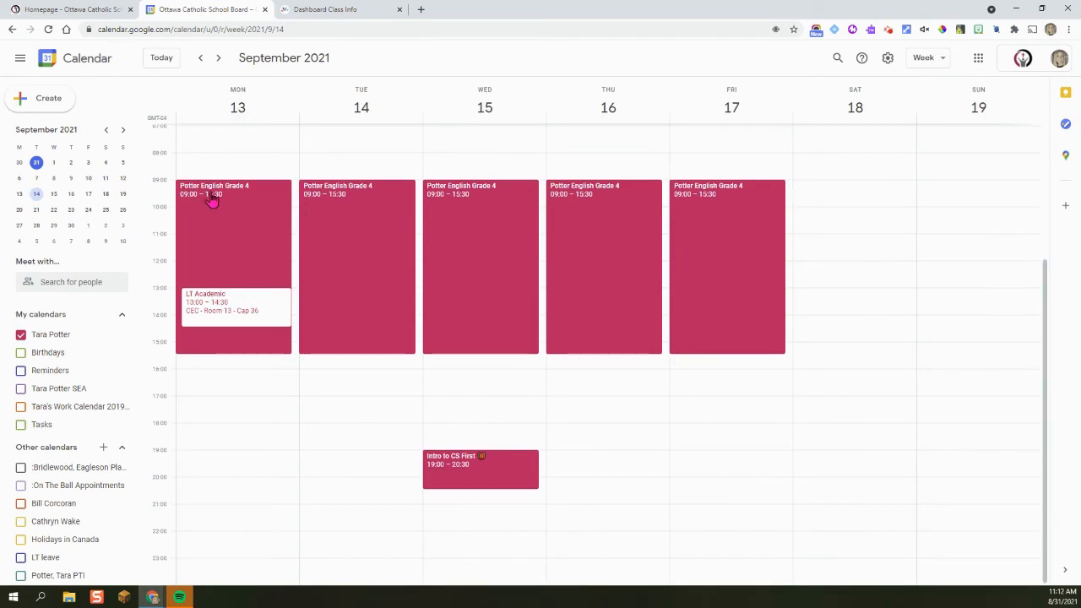
Step: Open Monday's Potter English Grade 4 event and start editing it
click(211, 189)
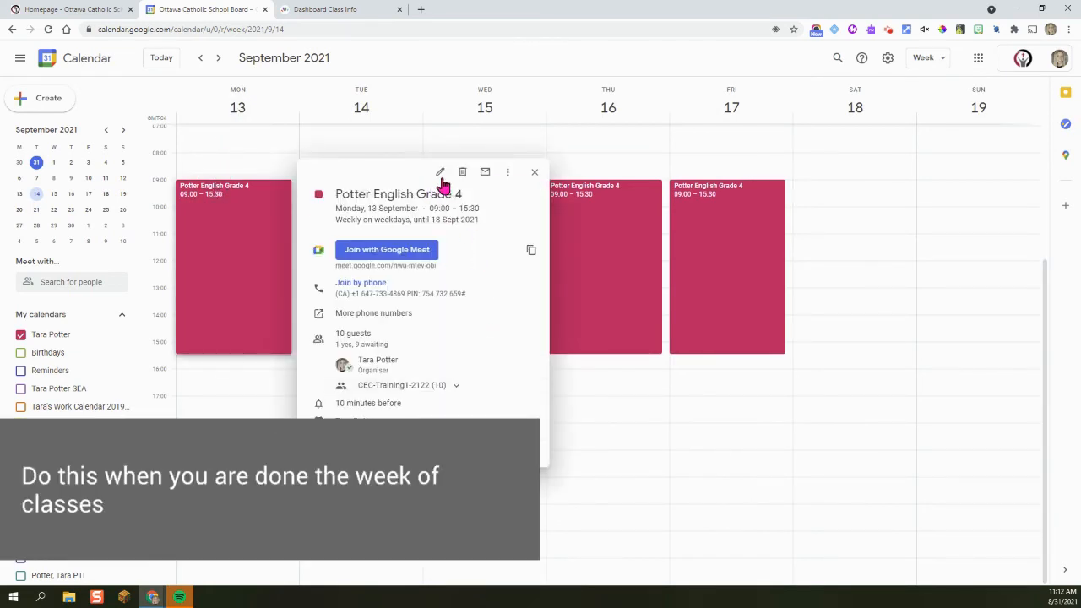
mouse_move(439, 173)
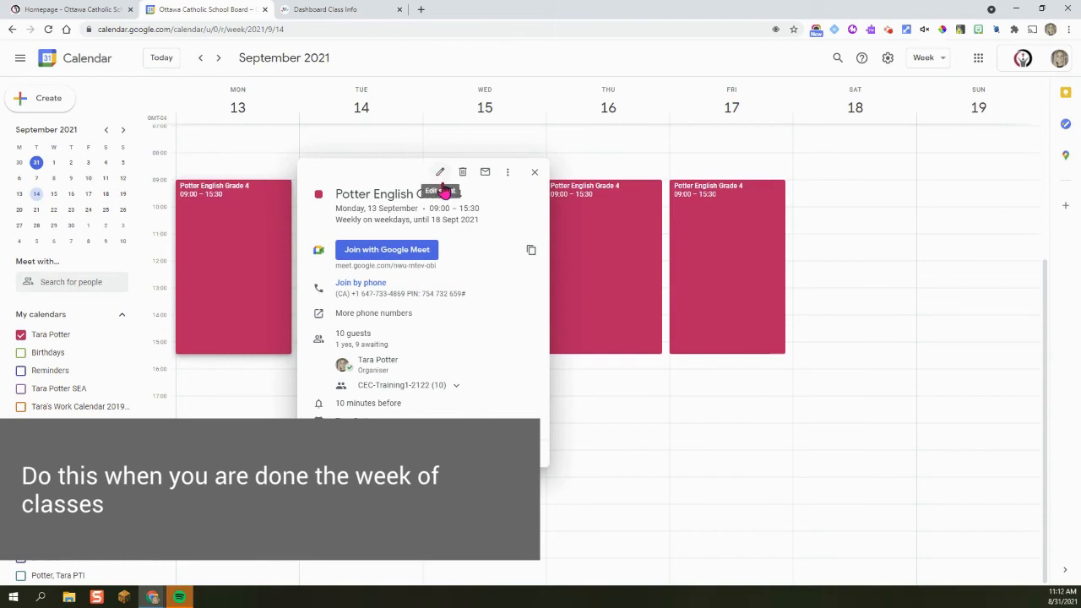
click(440, 172)
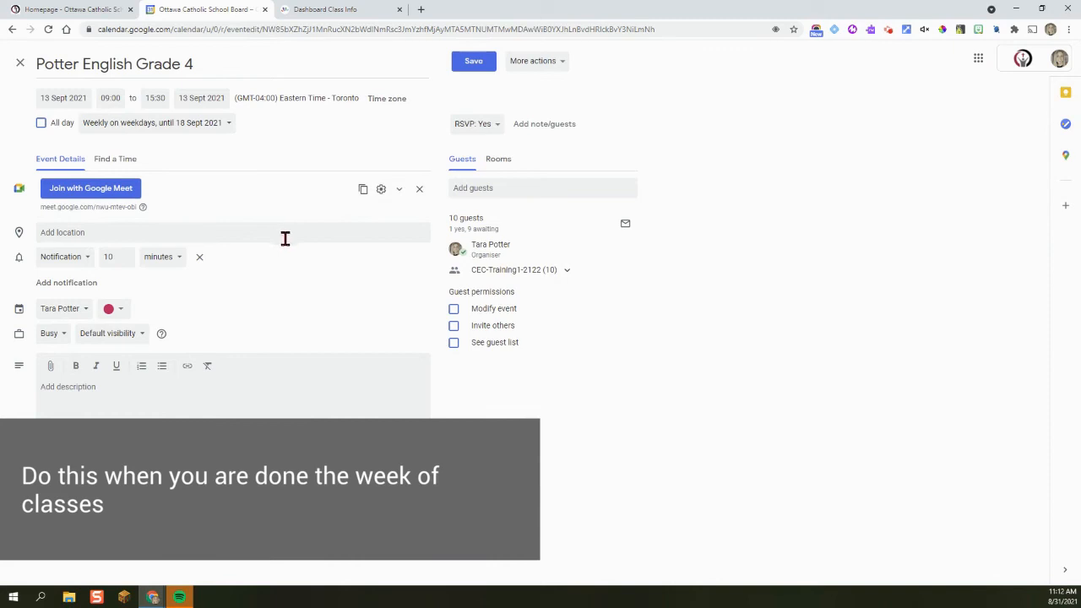
mouse_move(38, 108)
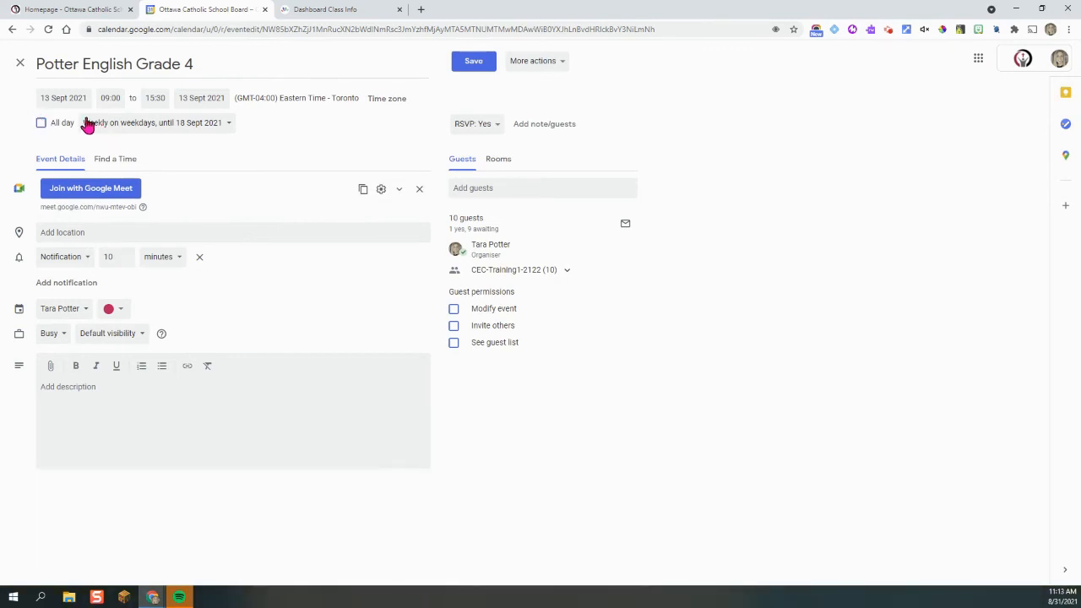
Step: Move the class start date to 20 September and choose a custom repeat schedule
click(62, 97)
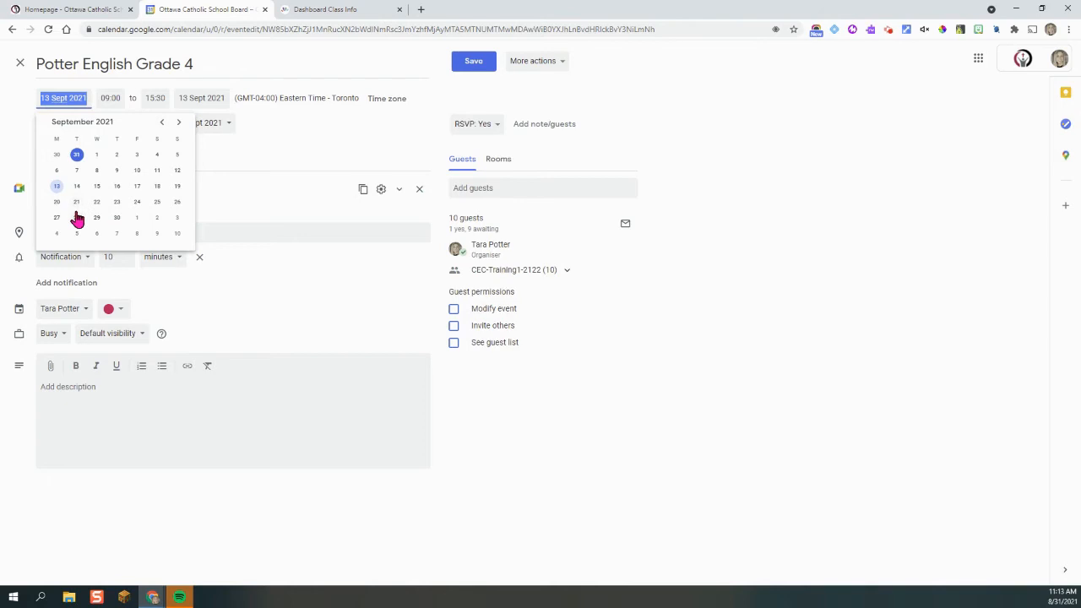
click(57, 202)
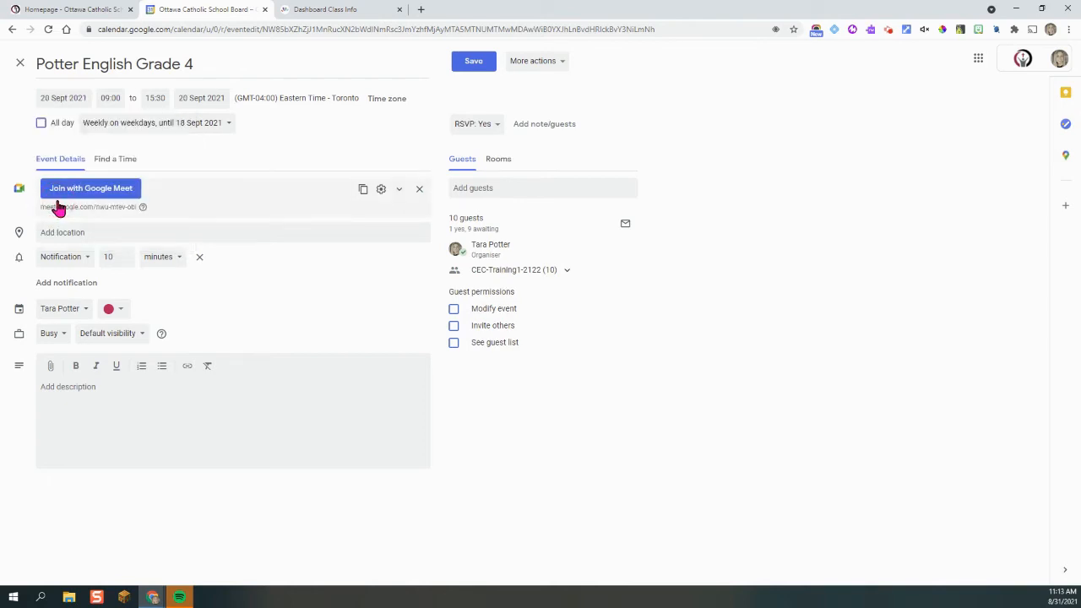
mouse_move(160, 129)
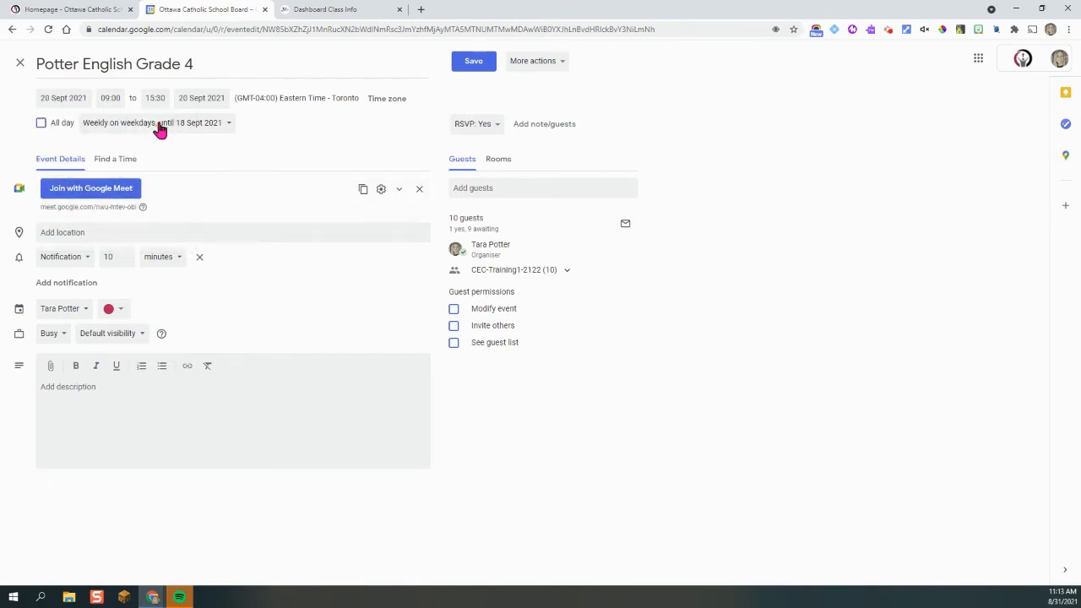
click(156, 123)
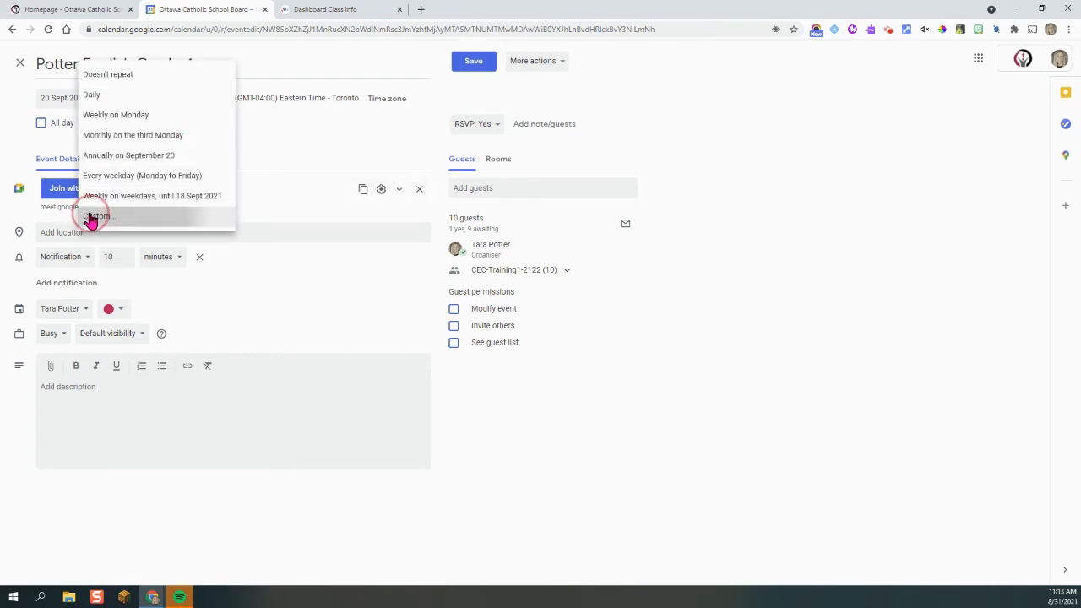
click(97, 215)
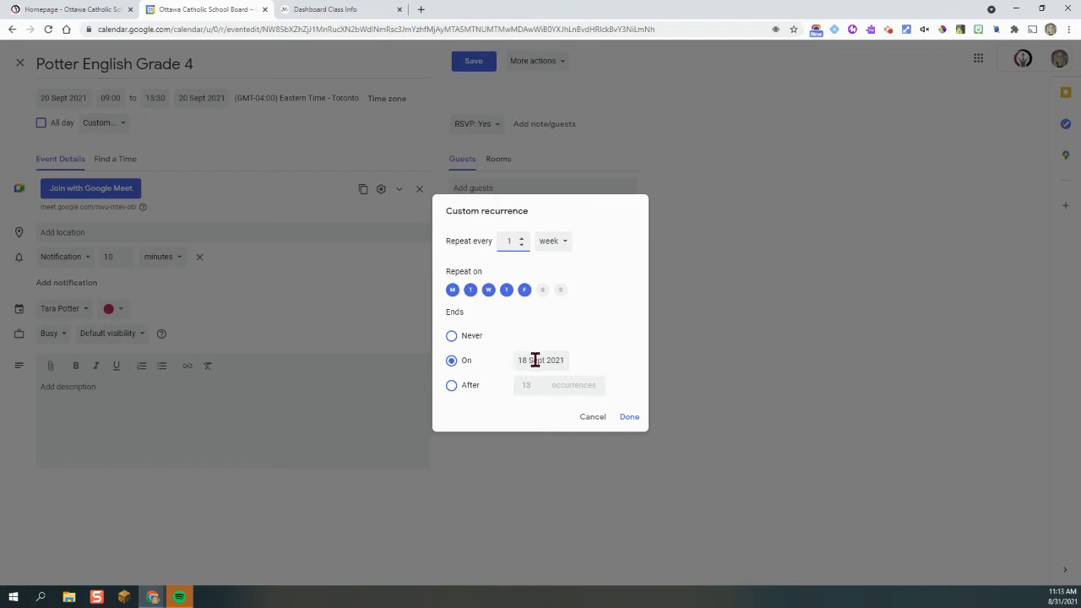
Step: End the custom weekday repeats on 25 September 2021 and confirm
click(540, 360)
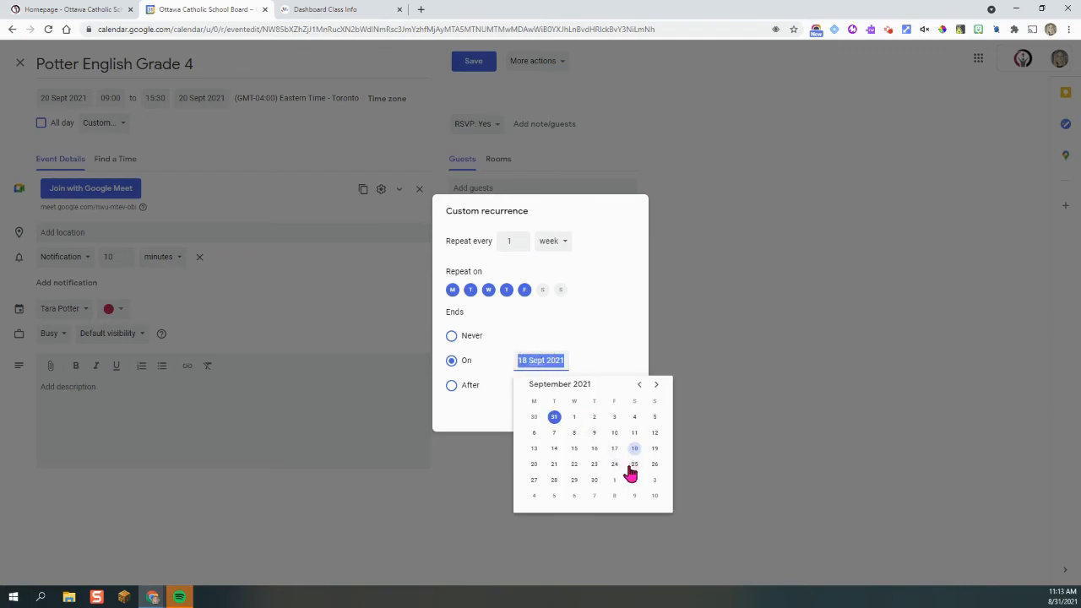
click(635, 463)
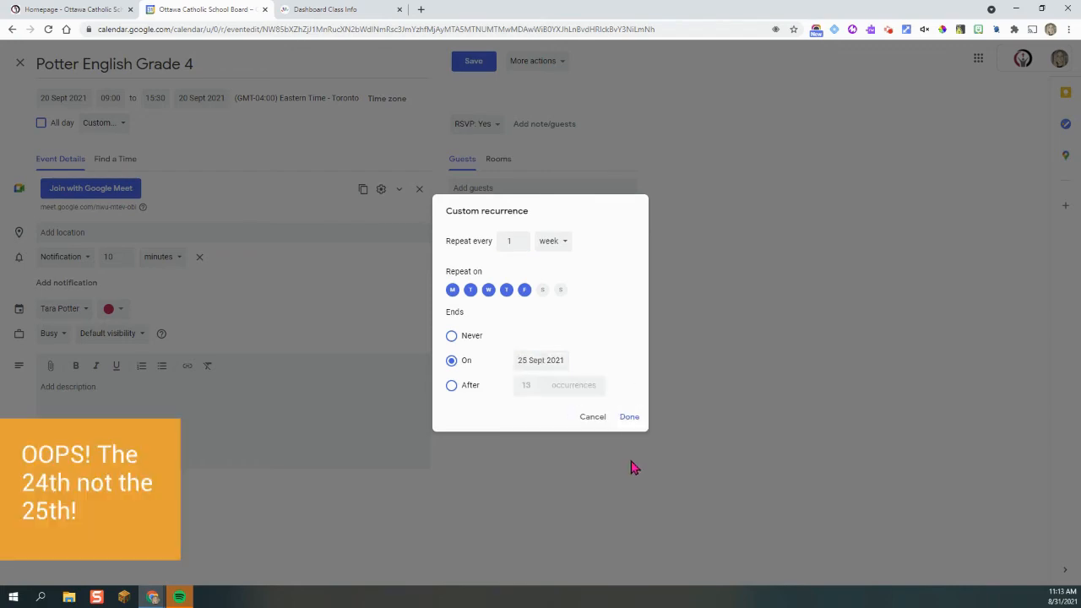
click(629, 417)
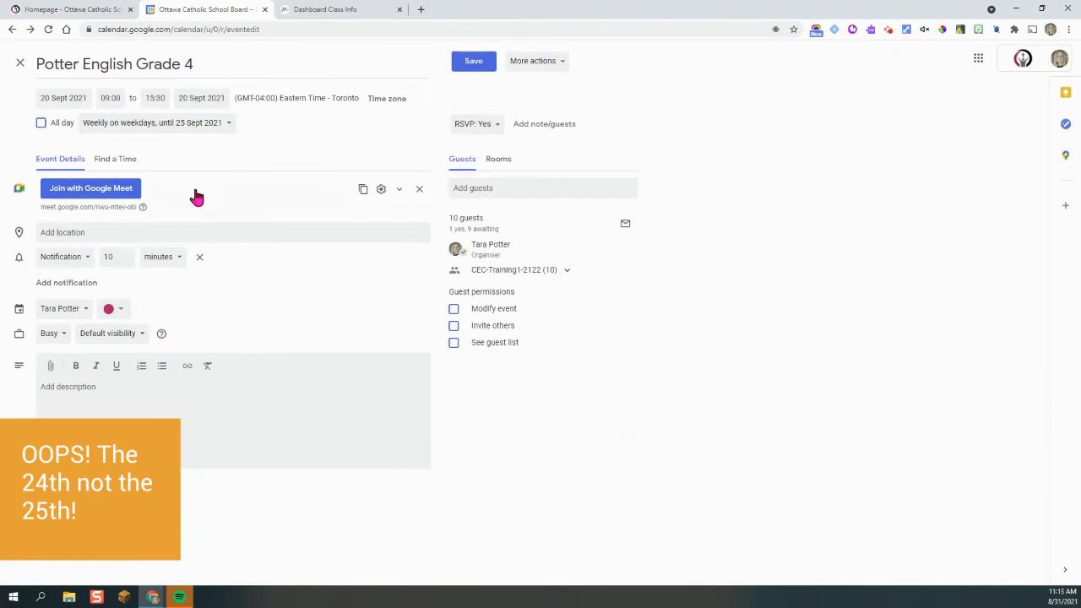
mouse_move(212, 193)
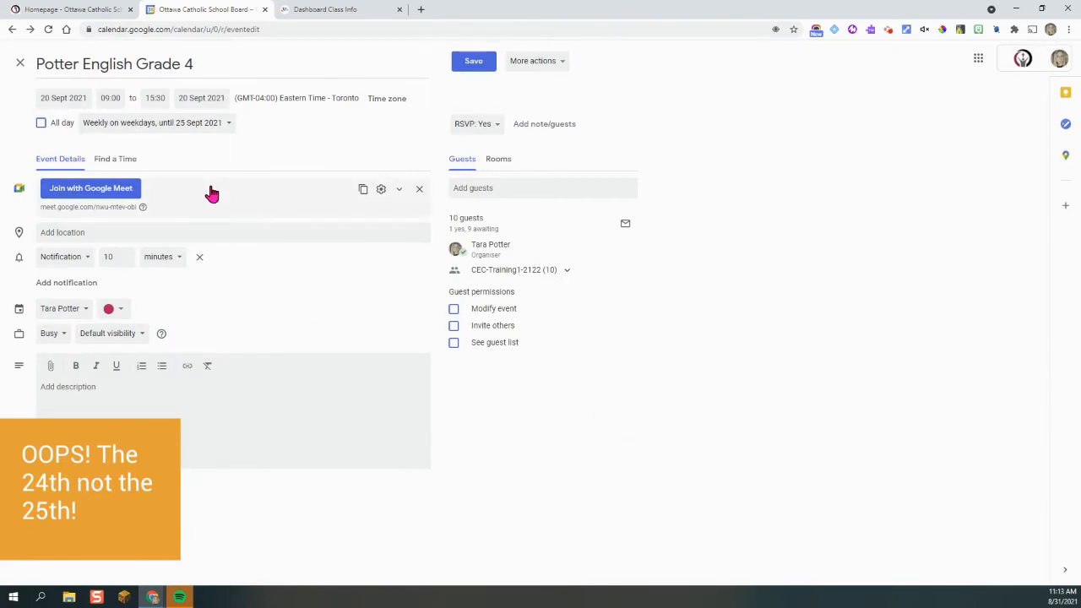
mouse_move(214, 189)
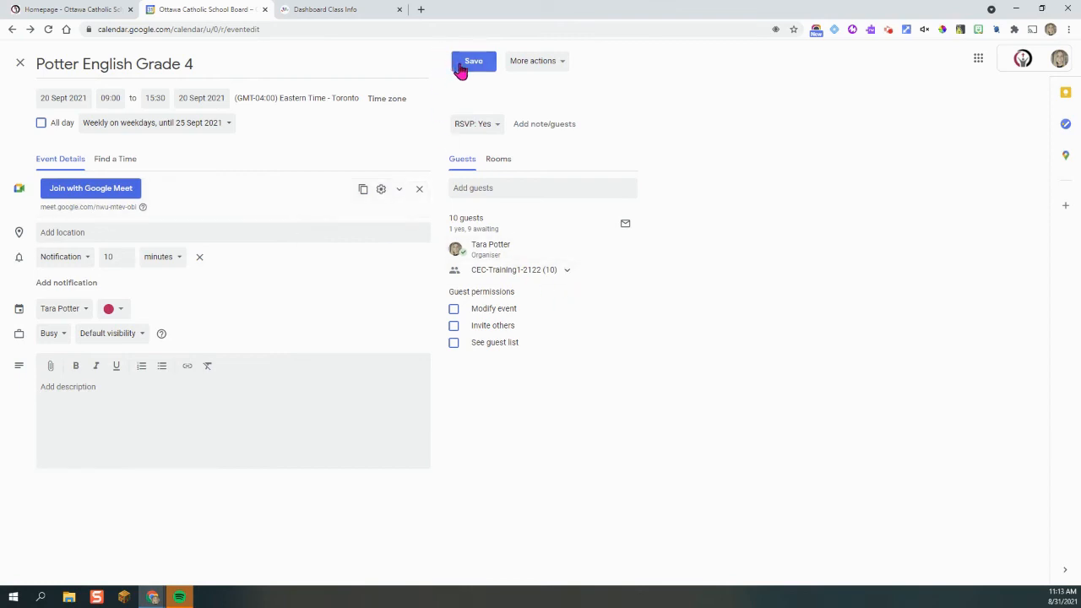
Step: Save the moved class event without emailing the guests
click(473, 61)
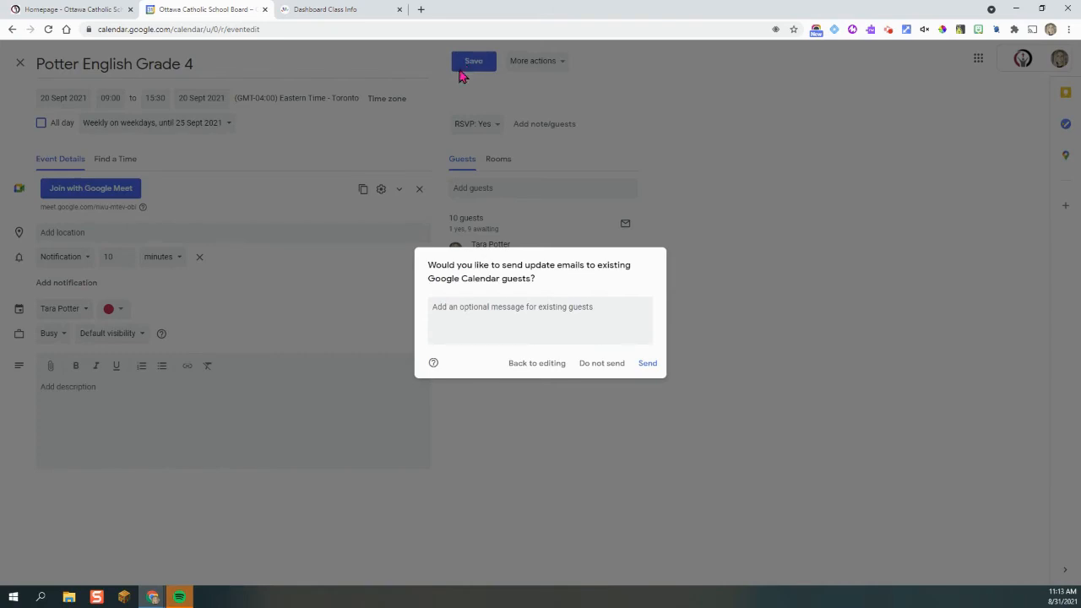
mouse_move(592, 413)
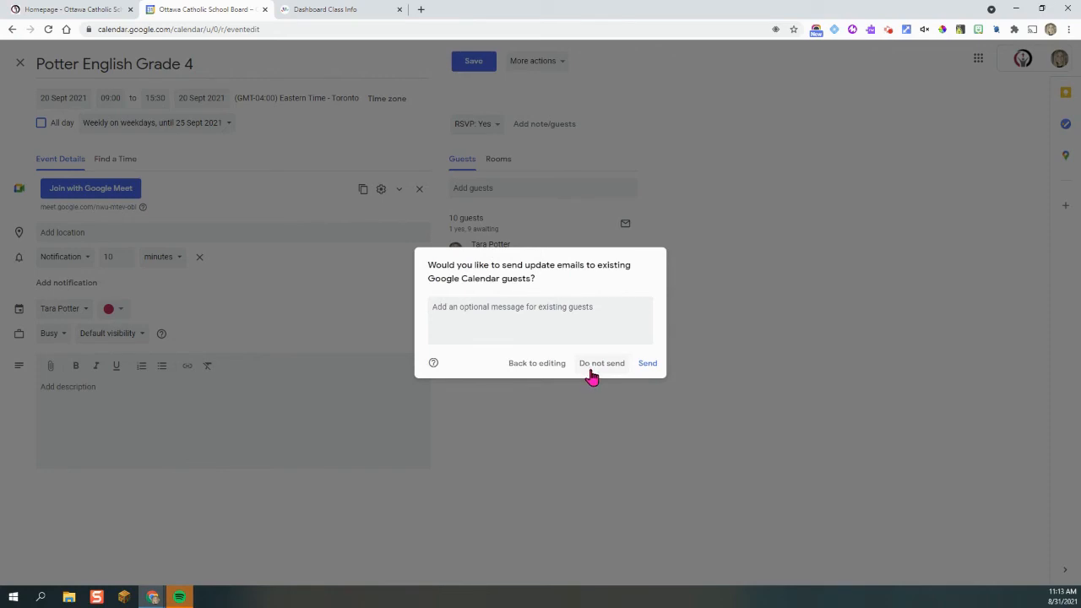
click(601, 362)
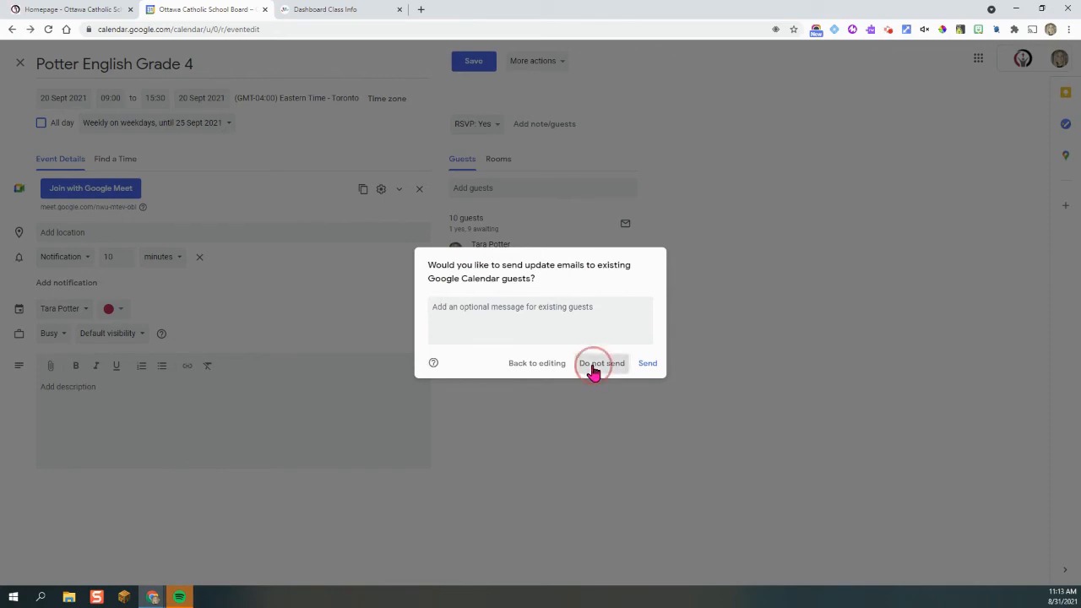
click(600, 364)
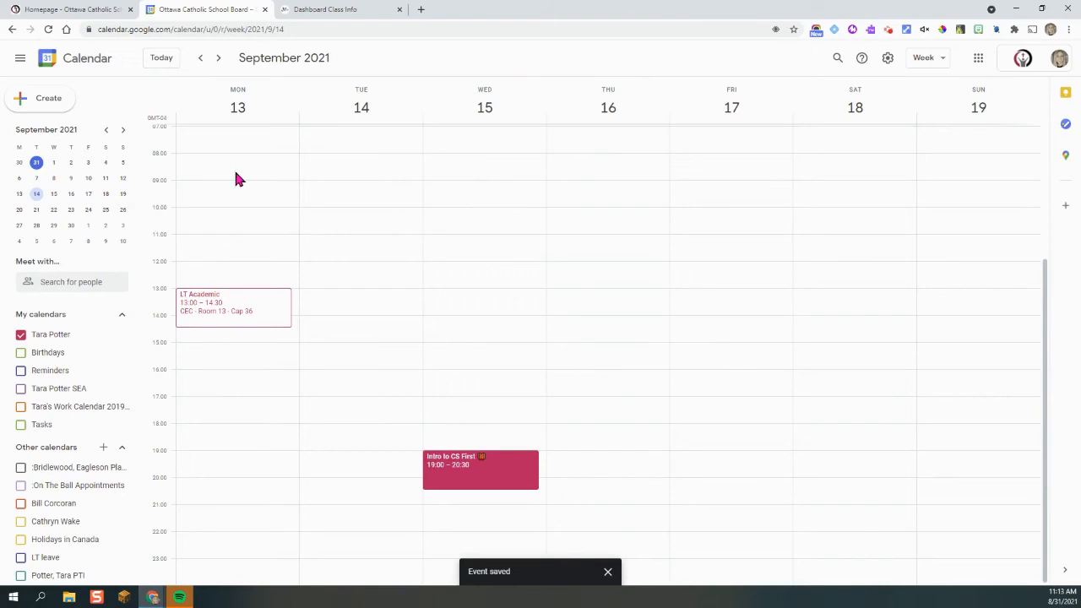
mouse_move(872, 234)
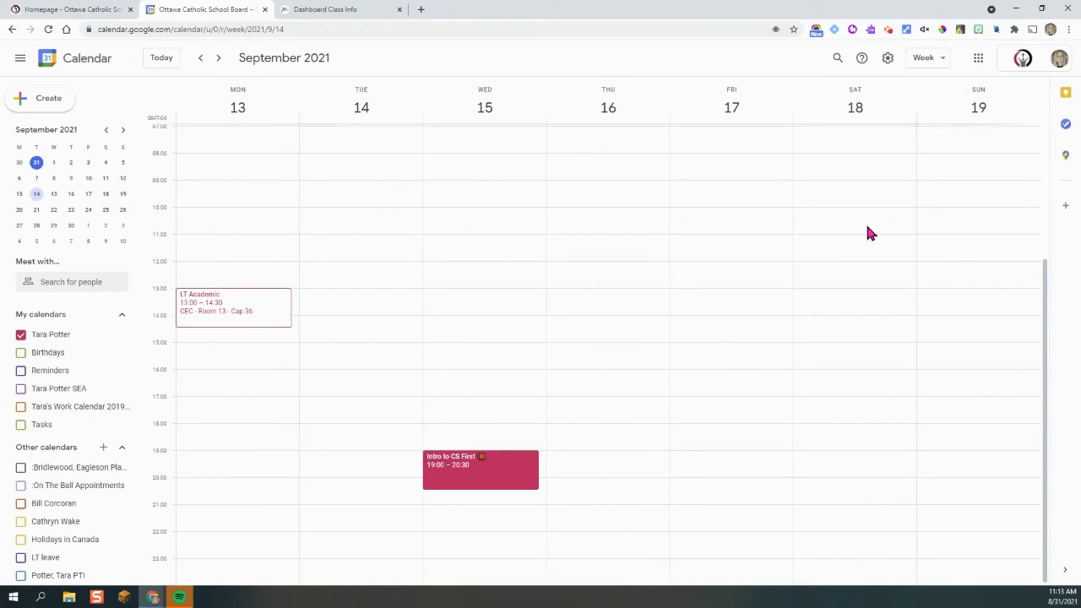
mouse_move(663, 169)
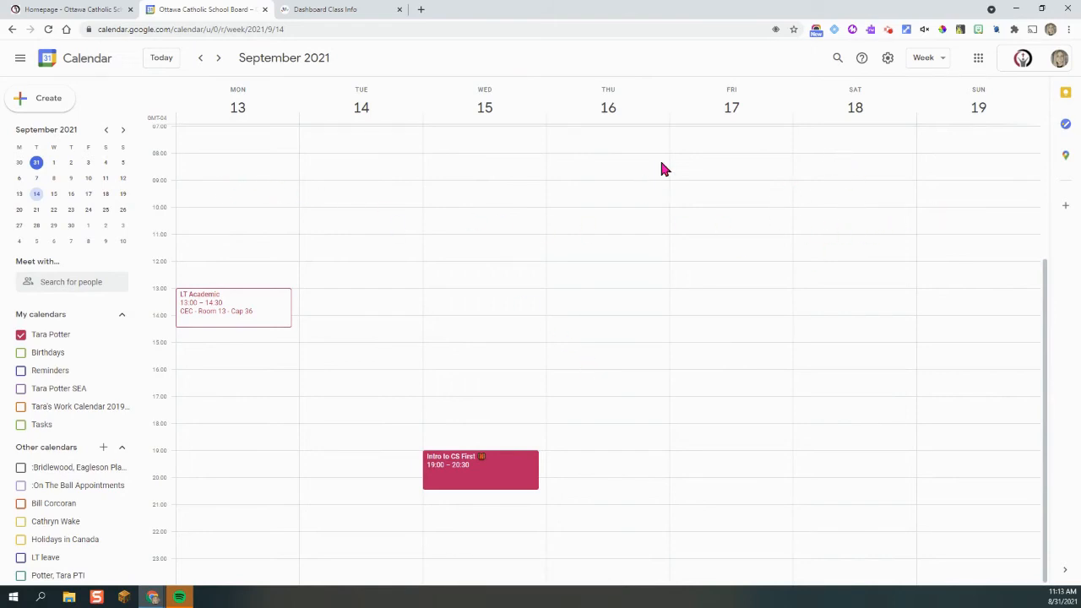
mouse_move(219, 58)
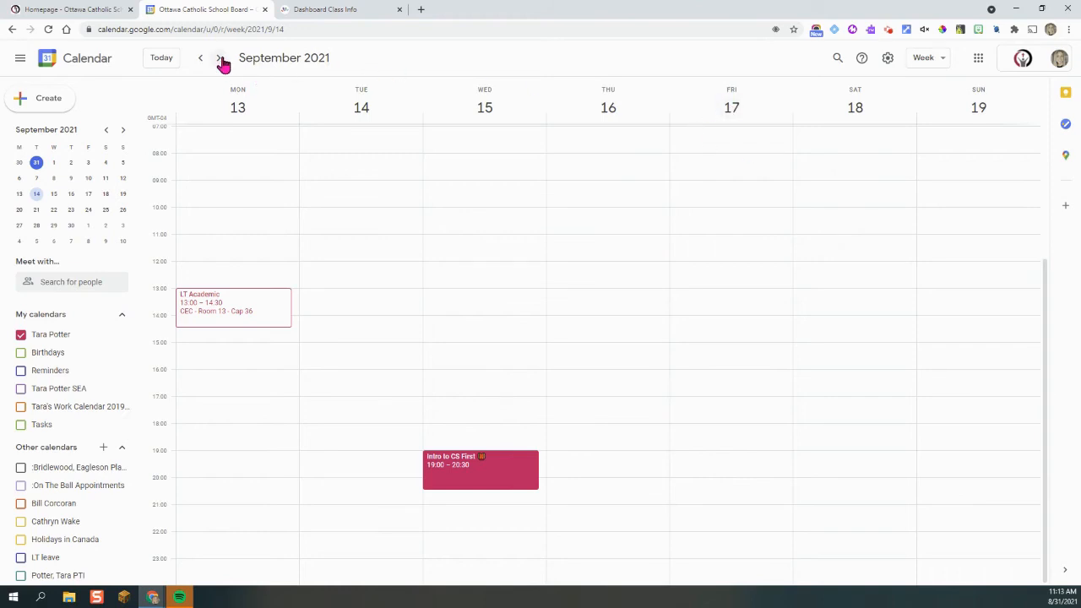
Step: Check the week of 13 September, then show the week of 20 September with the weekday classes
click(218, 58)
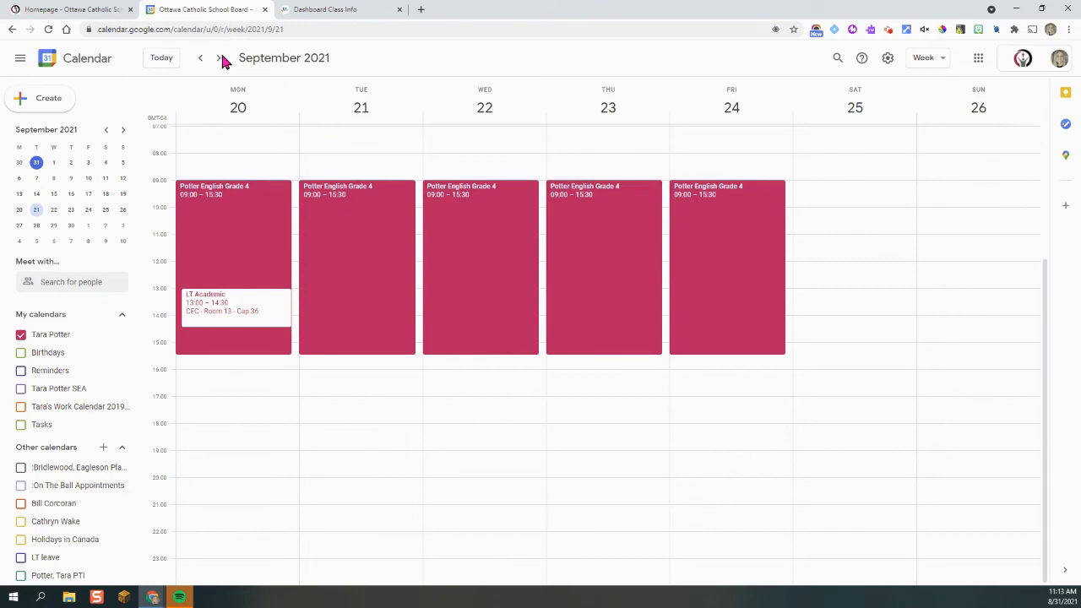
click(200, 57)
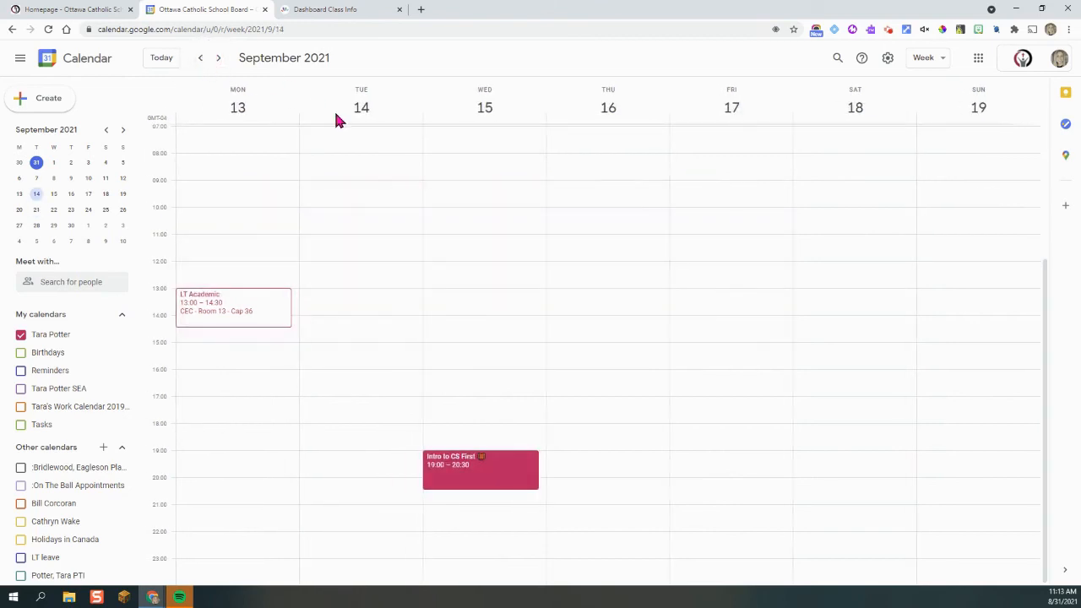
mouse_move(733, 99)
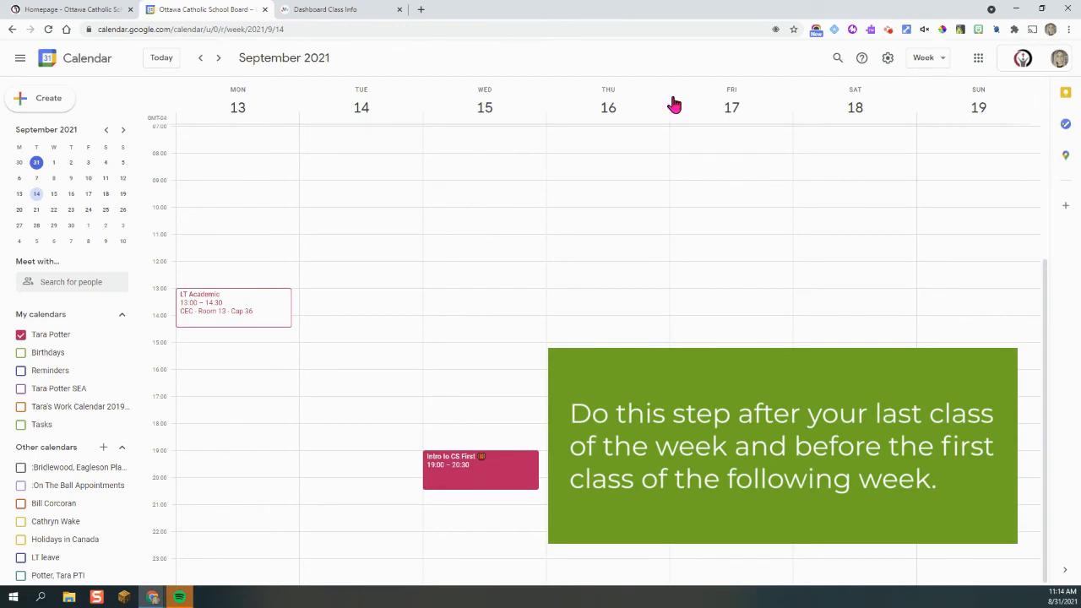
click(218, 58)
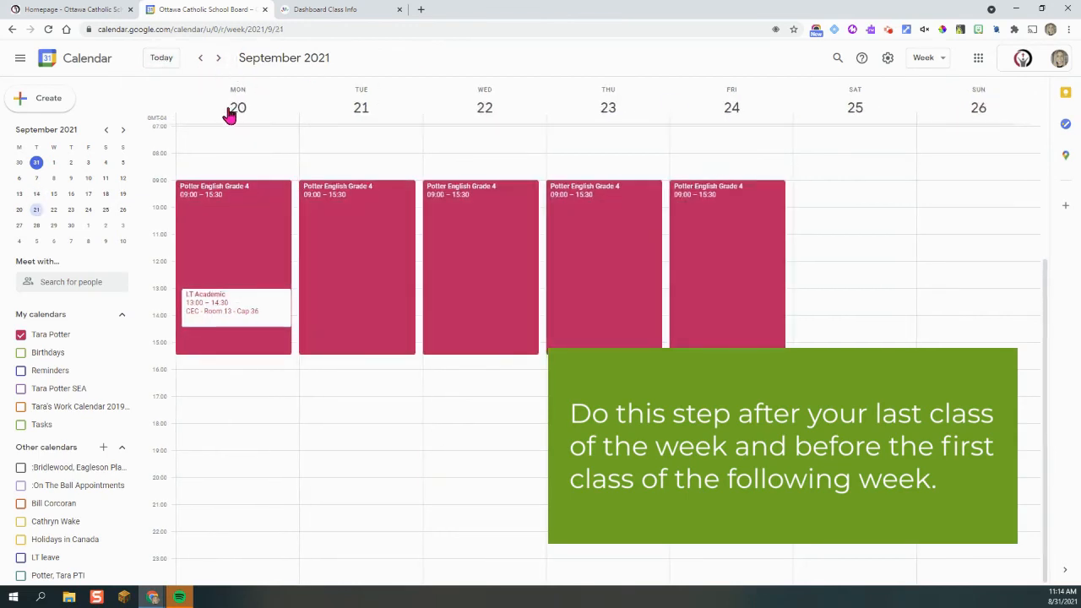
mouse_move(249, 159)
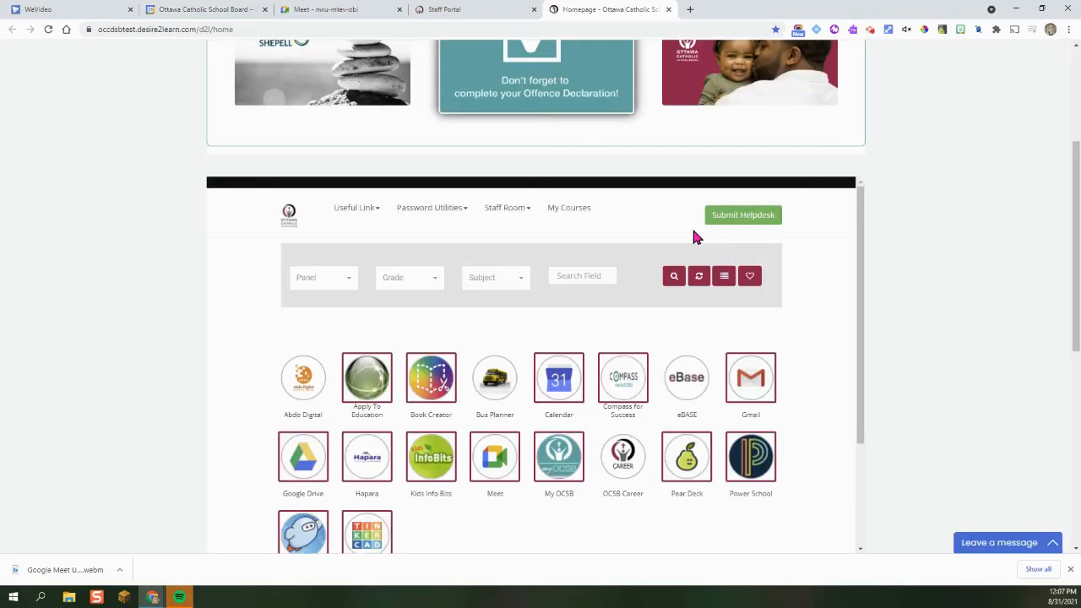
mouse_move(684, 245)
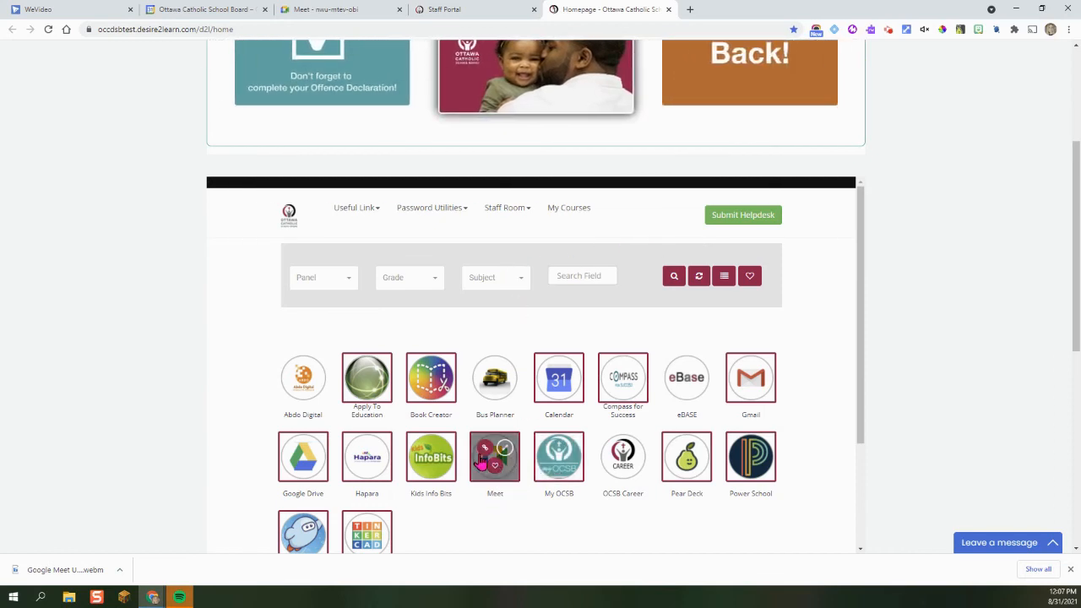
click(495, 457)
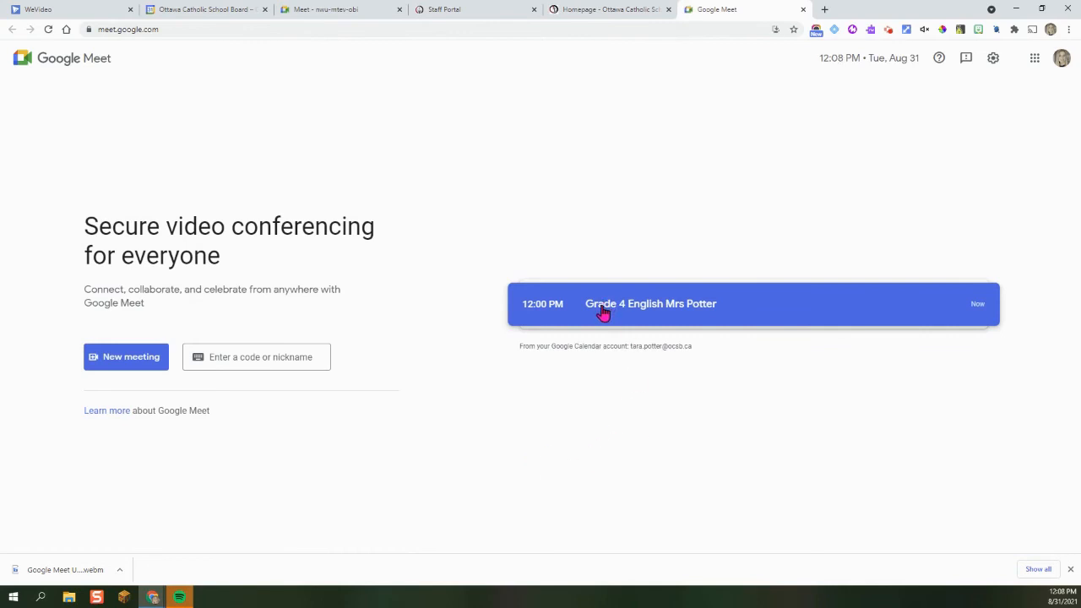
click(650, 303)
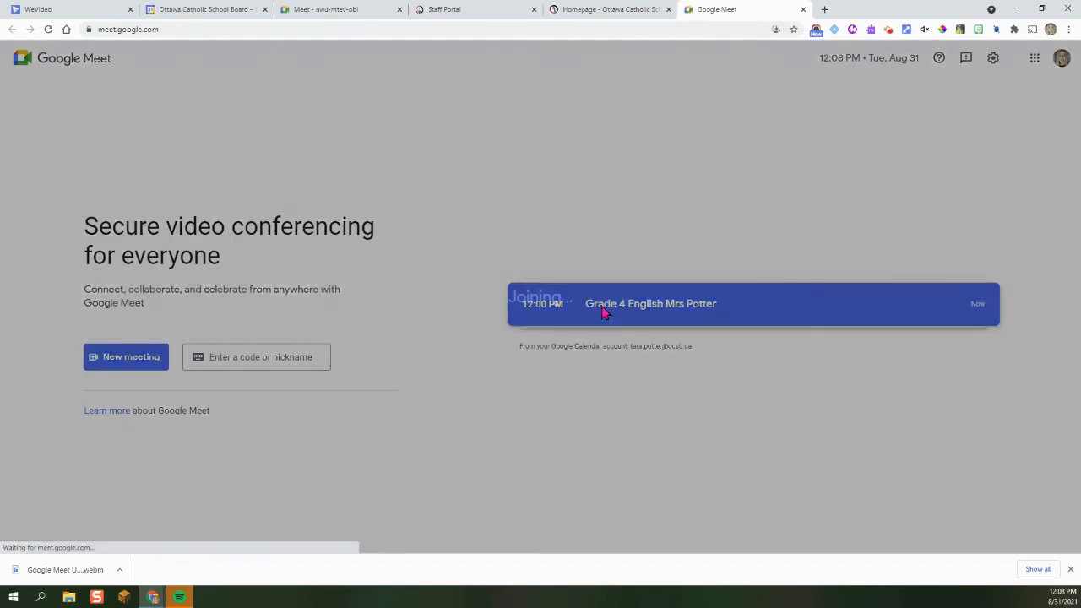
click(650, 304)
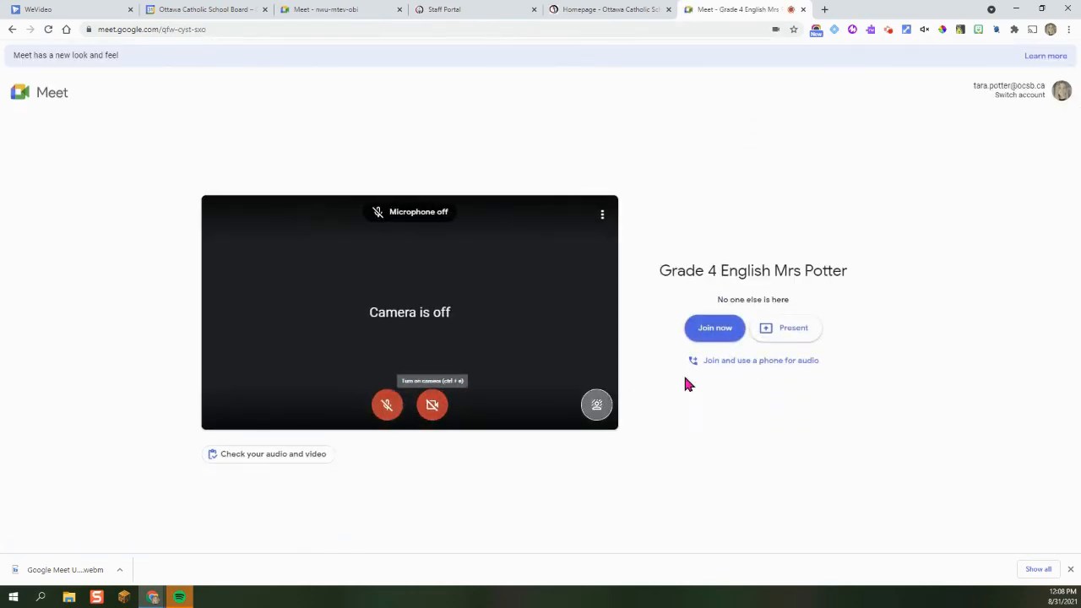
click(714, 327)
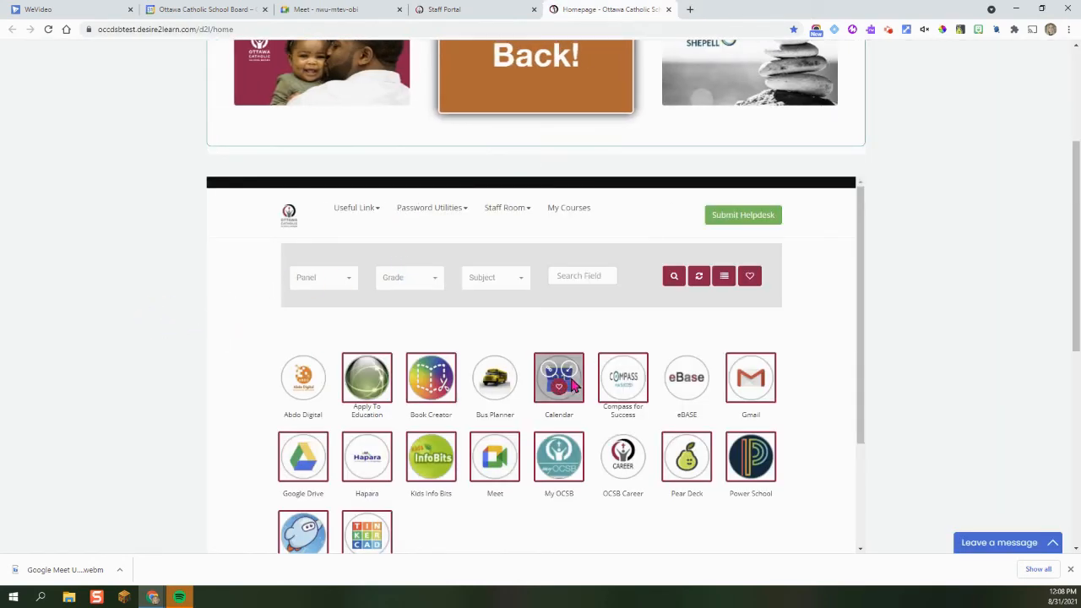
Step: From the portal calendar, reach the 20 September Grade 4 class and join its Google Meet call
click(558, 378)
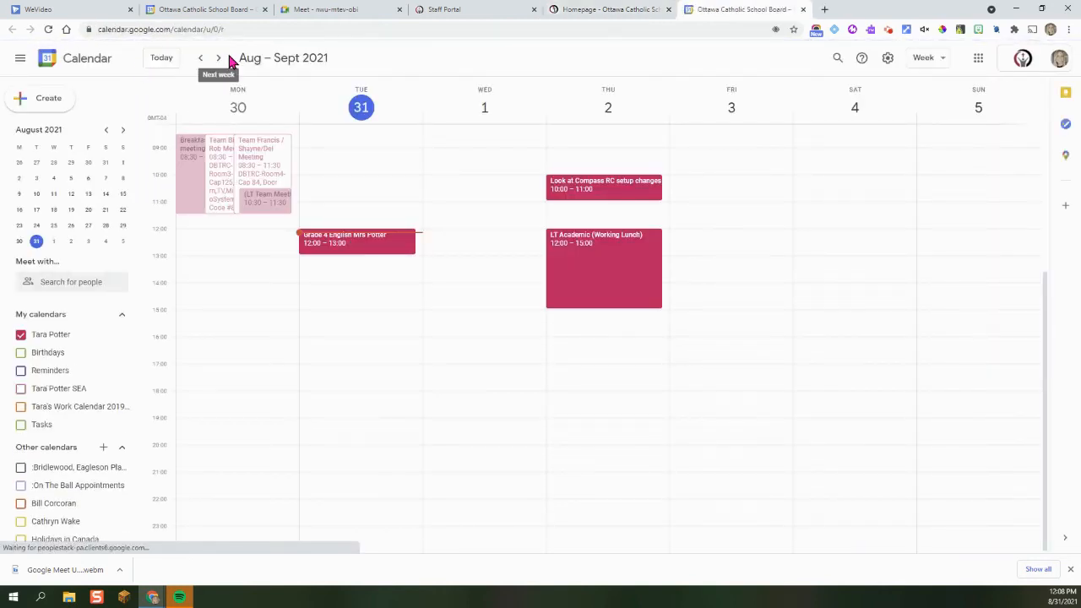
click(218, 57)
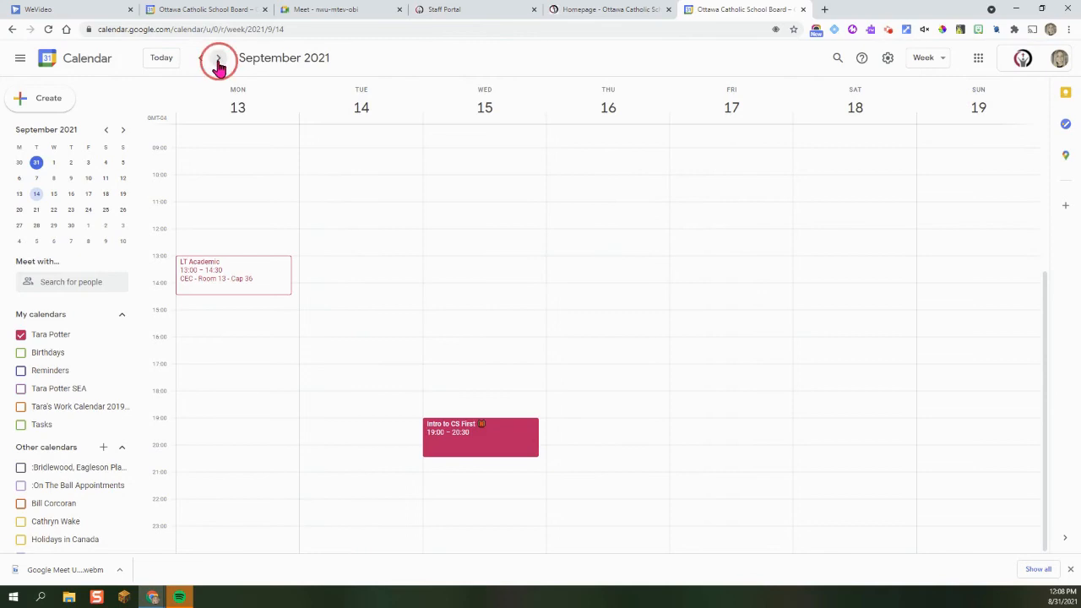
click(218, 58)
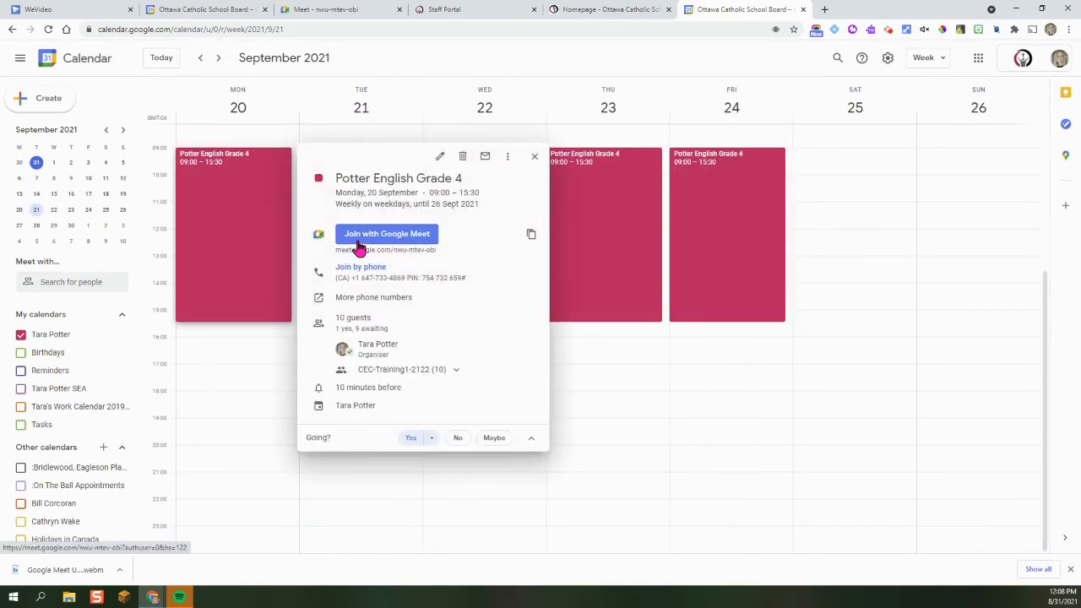
click(386, 234)
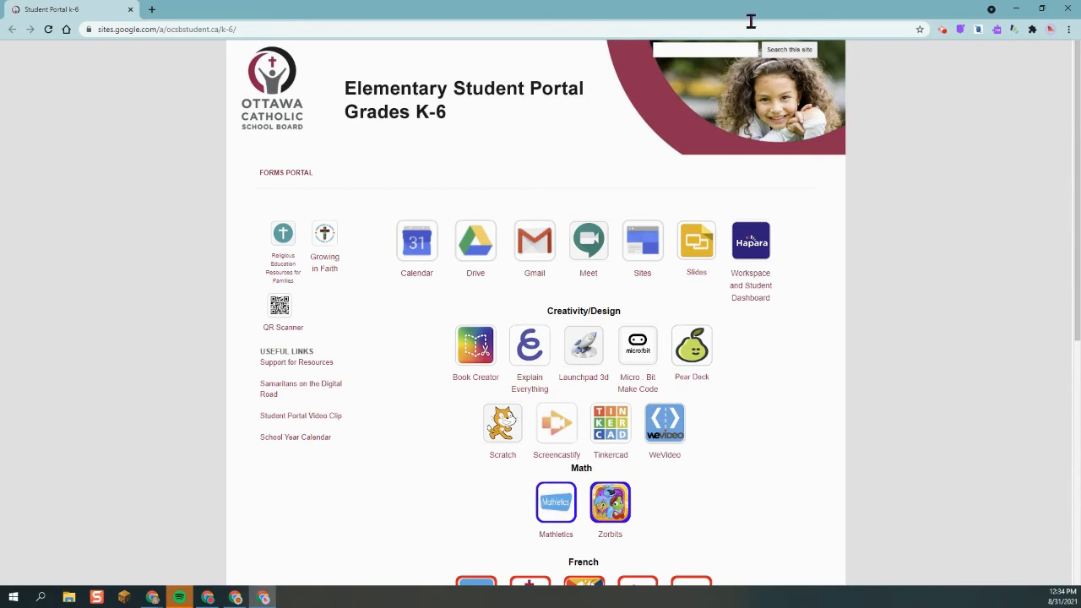
mouse_move(1064, 41)
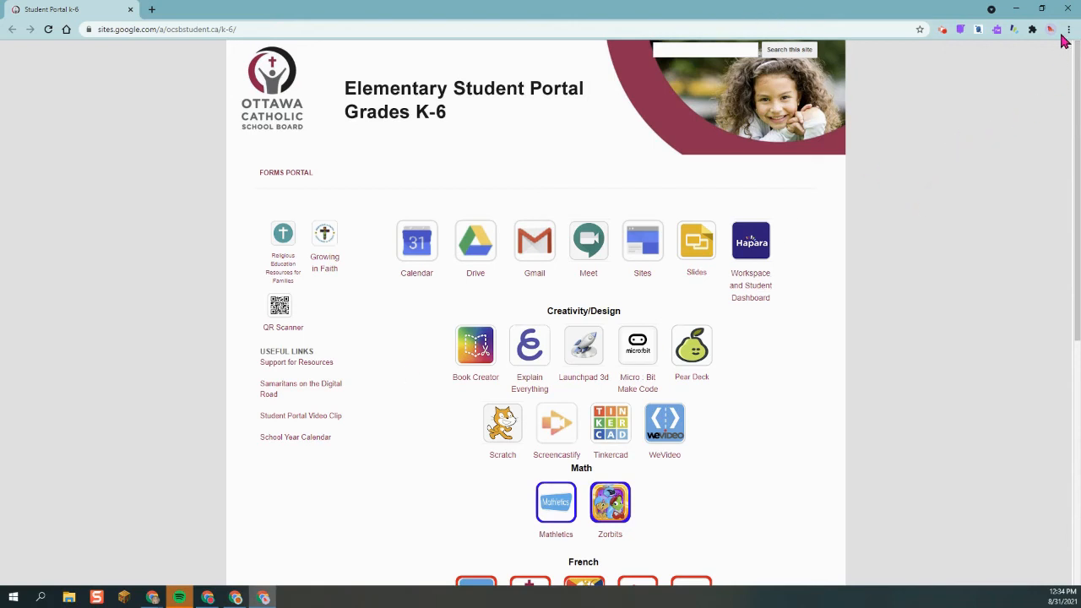
mouse_move(1055, 36)
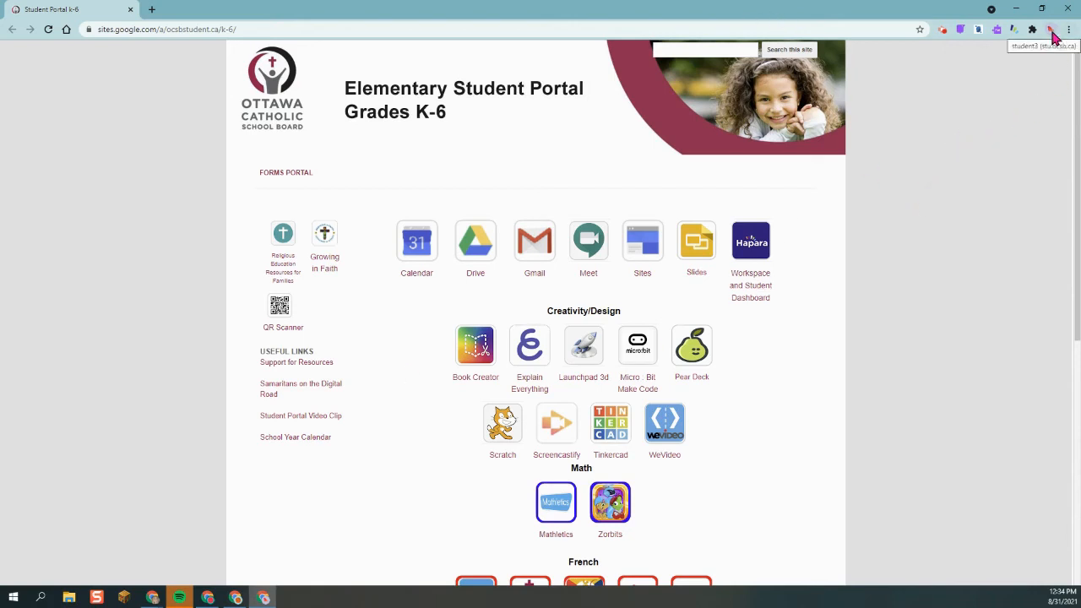
click(1052, 29)
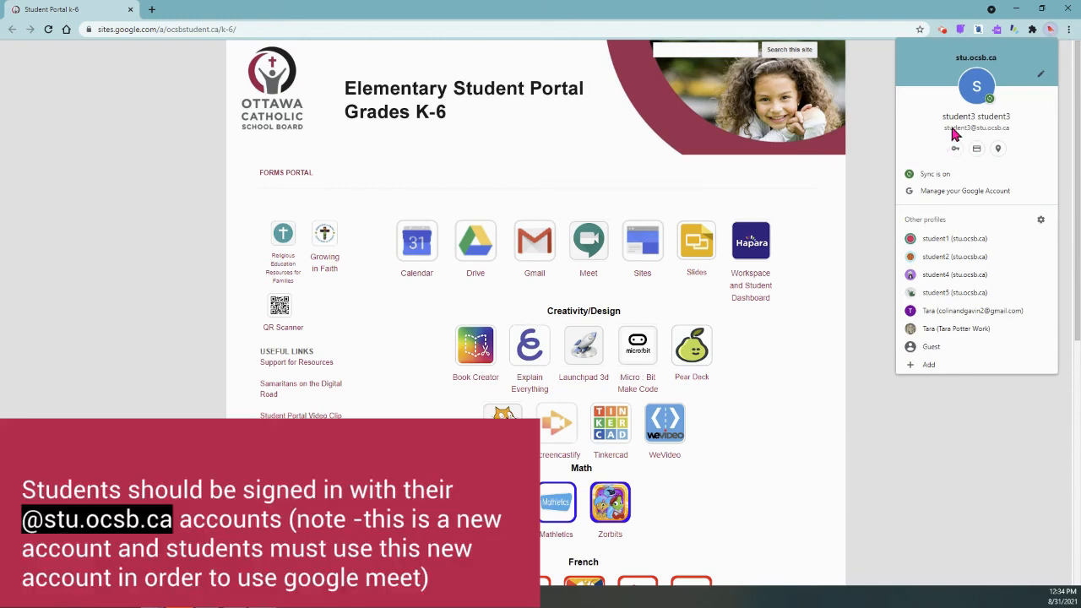
mouse_move(978, 137)
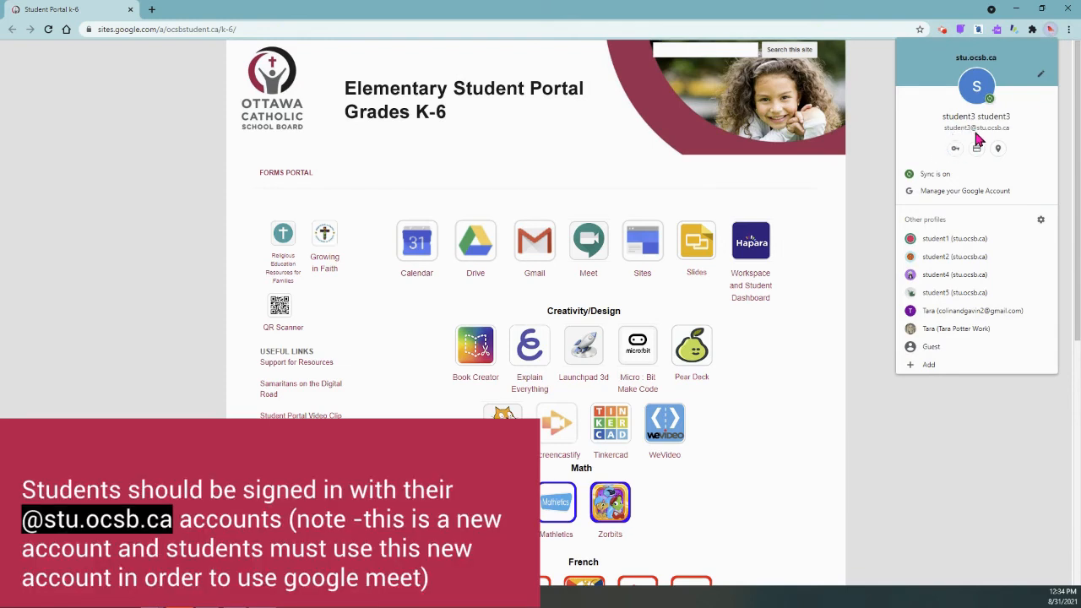
mouse_move(998, 144)
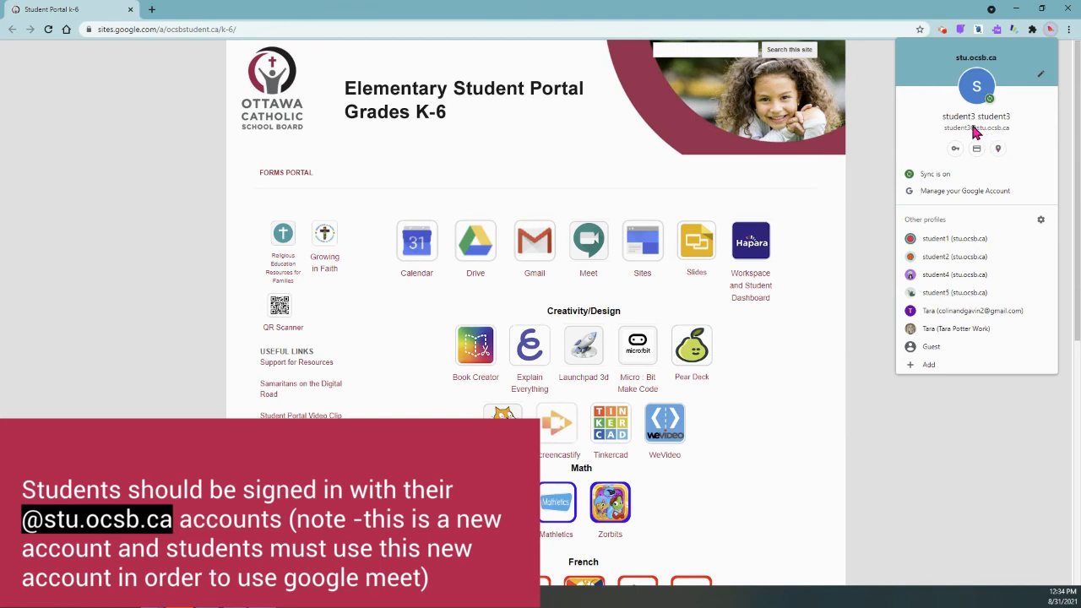
mouse_move(943, 135)
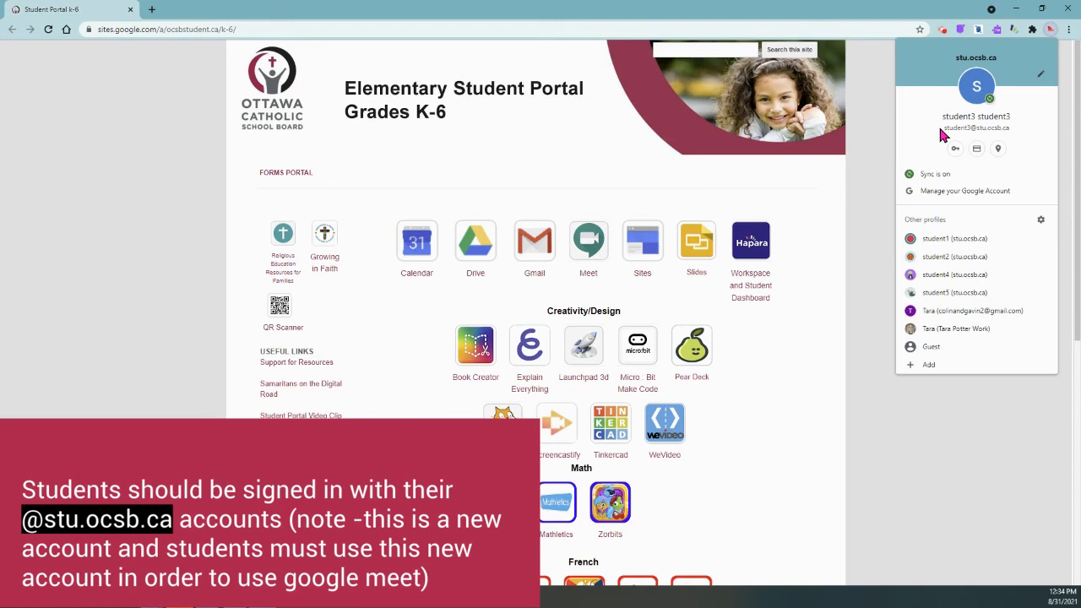
mouse_move(937, 189)
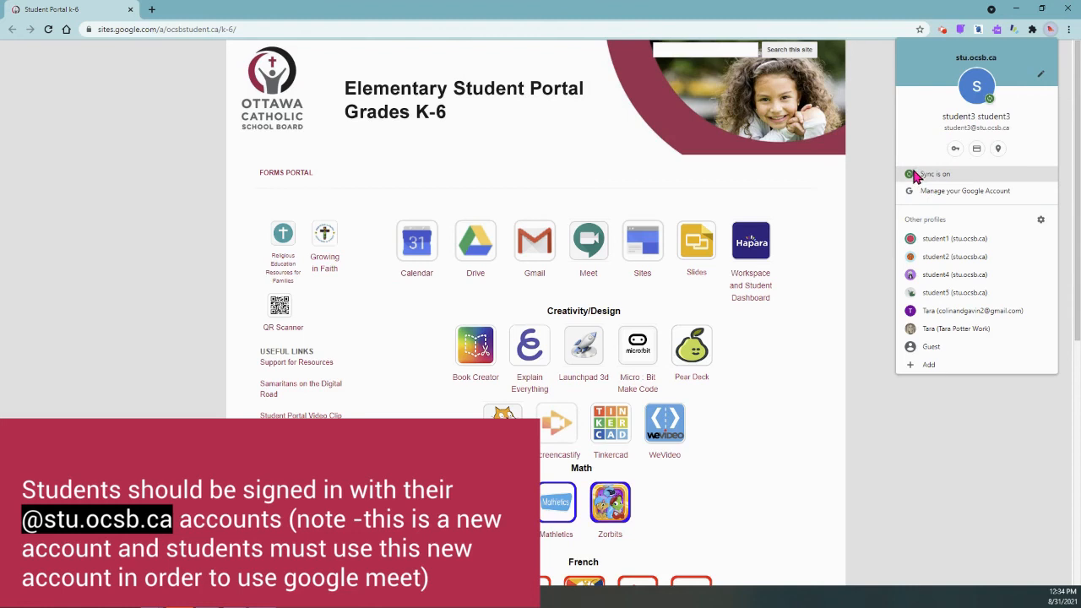
mouse_move(916, 182)
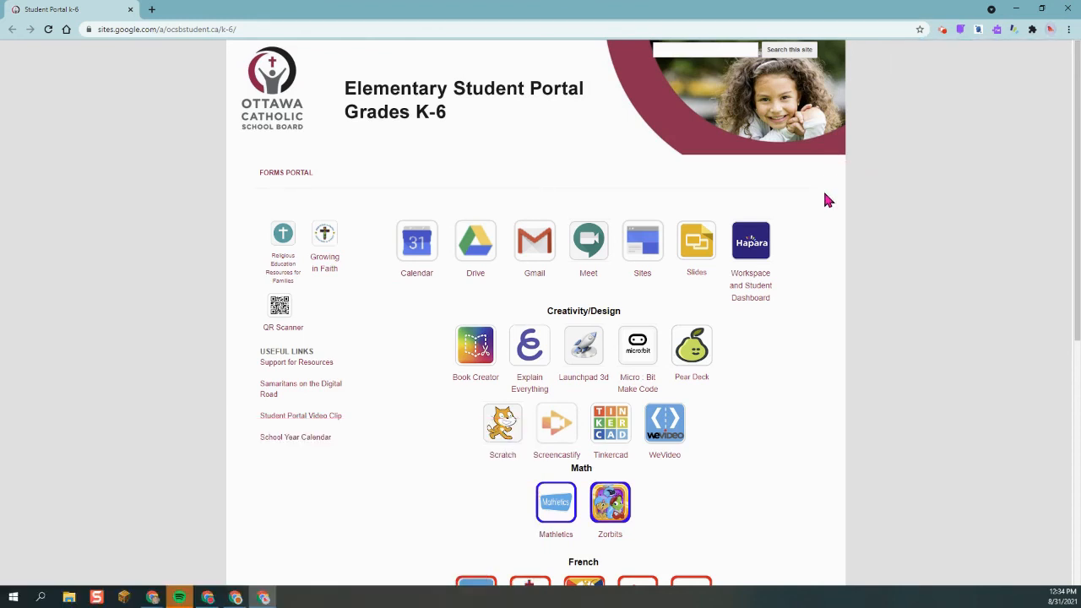
mouse_move(588, 249)
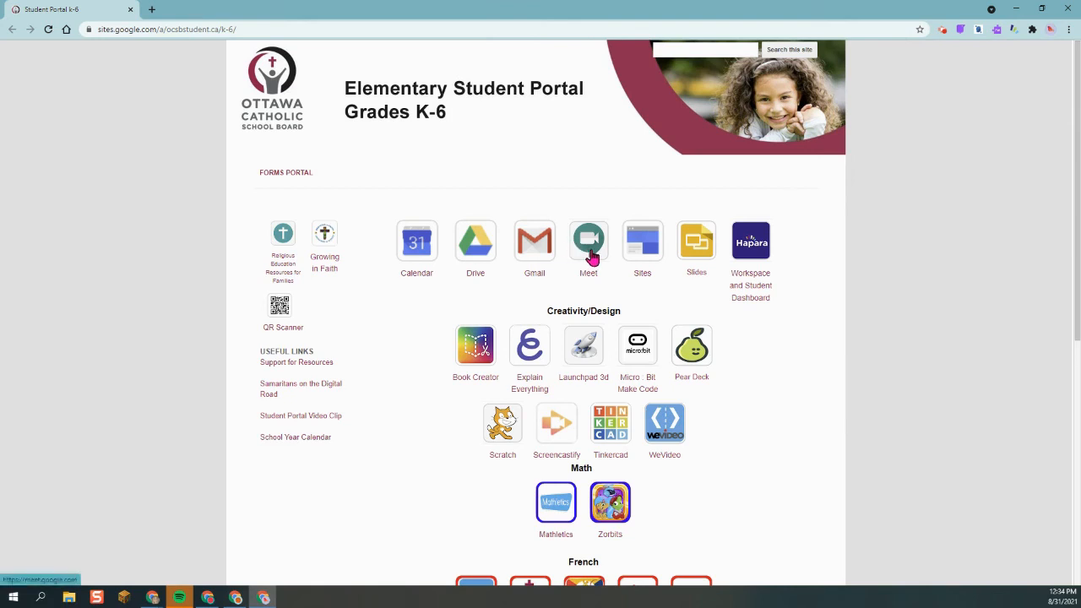
Step: Launch Google Meet from the student portal, listing the Grade 4 English Mrs Potter class
click(588, 241)
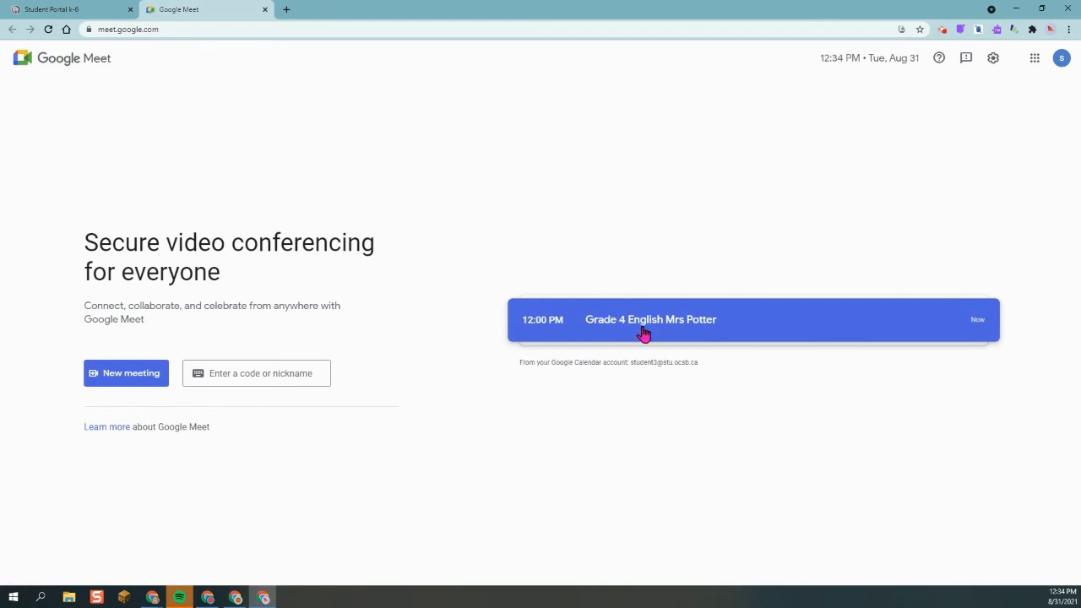
mouse_move(605, 328)
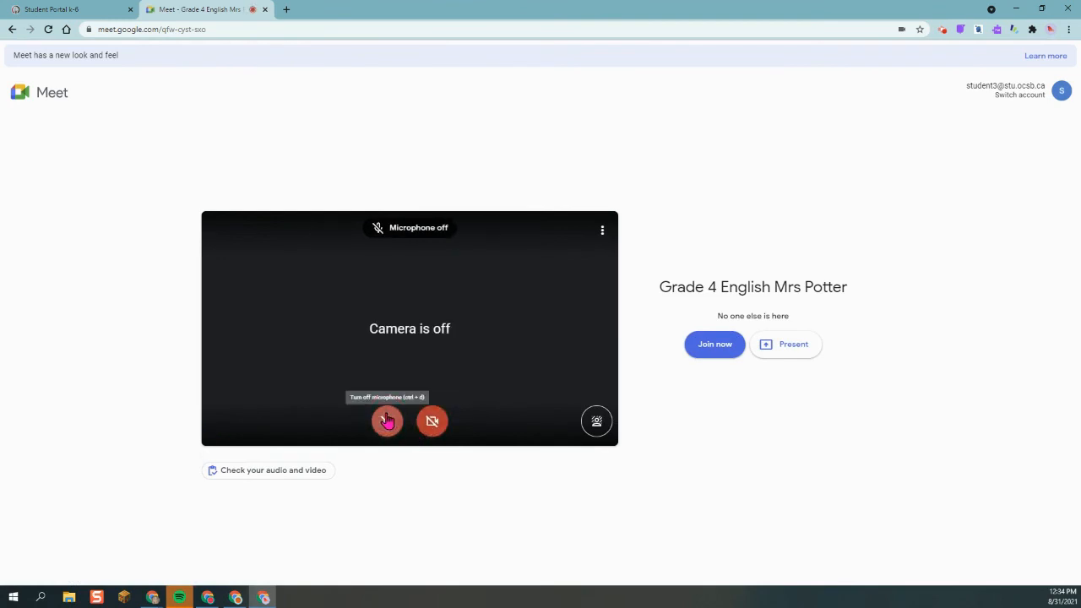
mouse_move(720, 381)
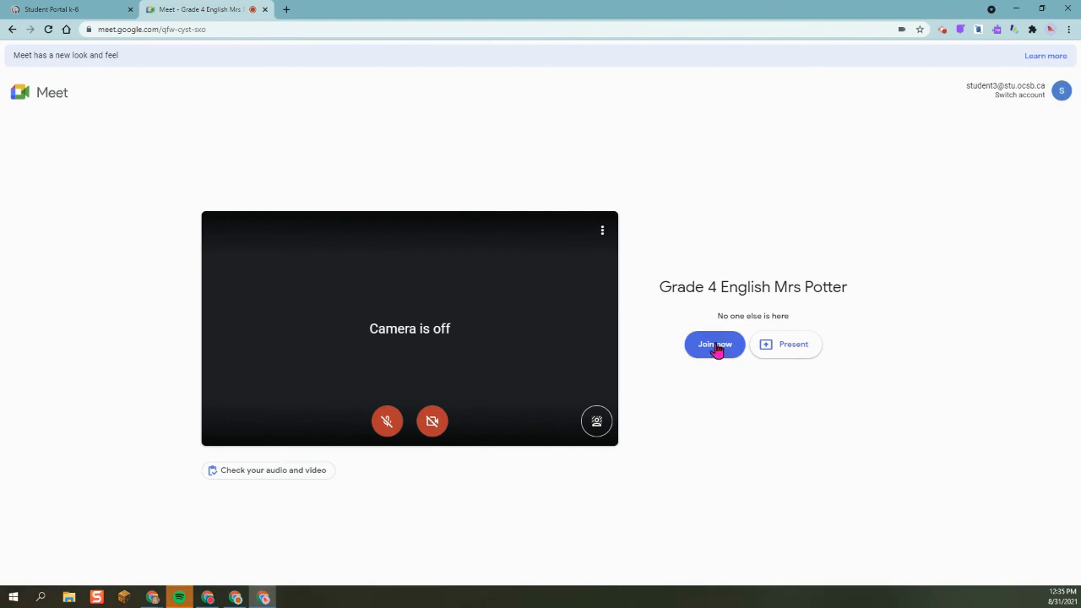
click(715, 344)
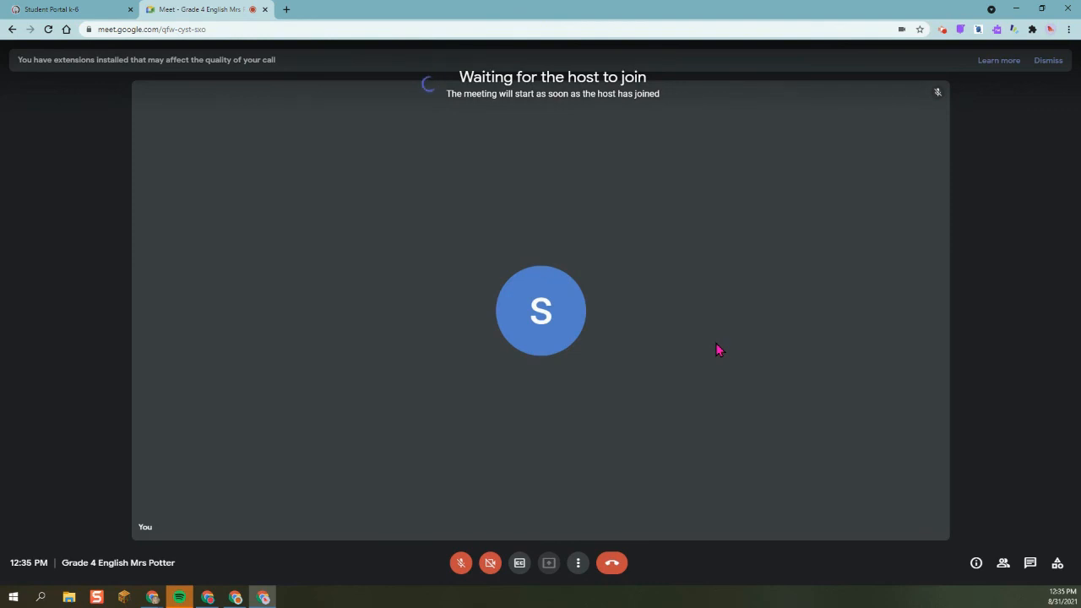
mouse_move(470, 129)
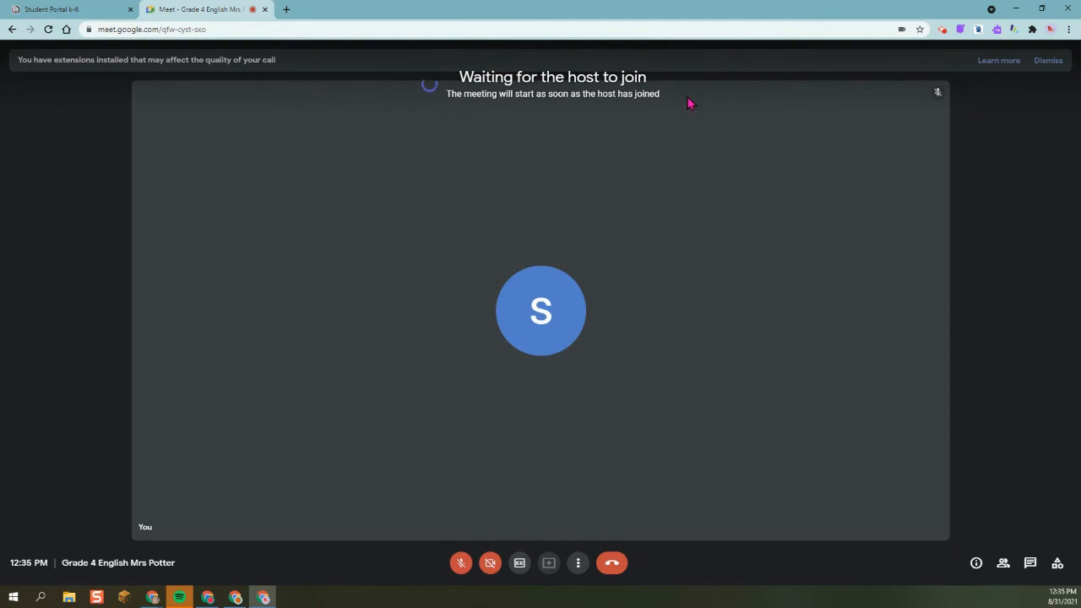
mouse_move(698, 116)
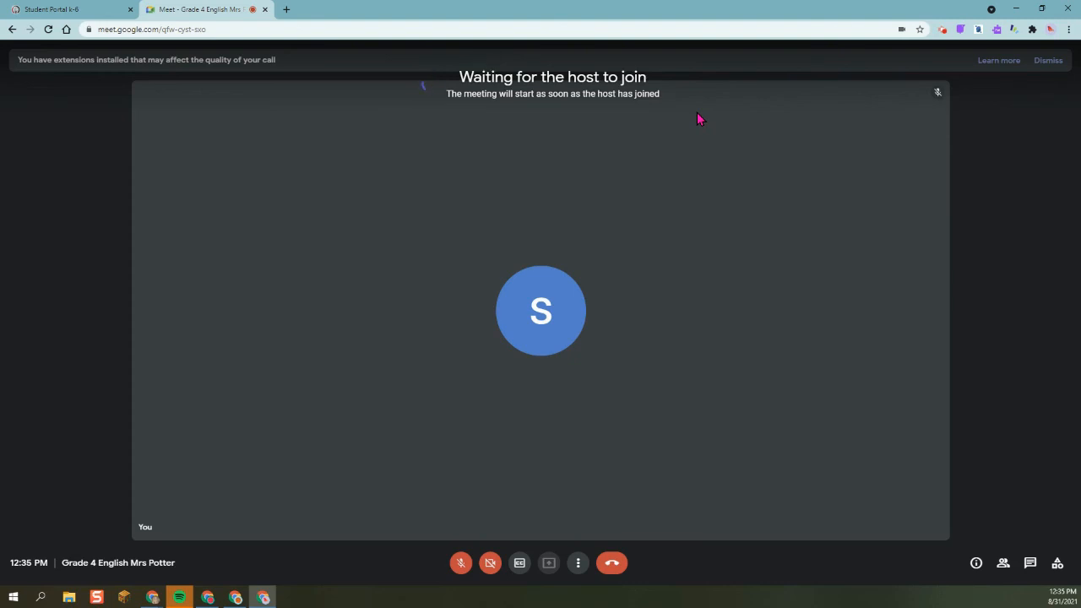
mouse_move(926, 39)
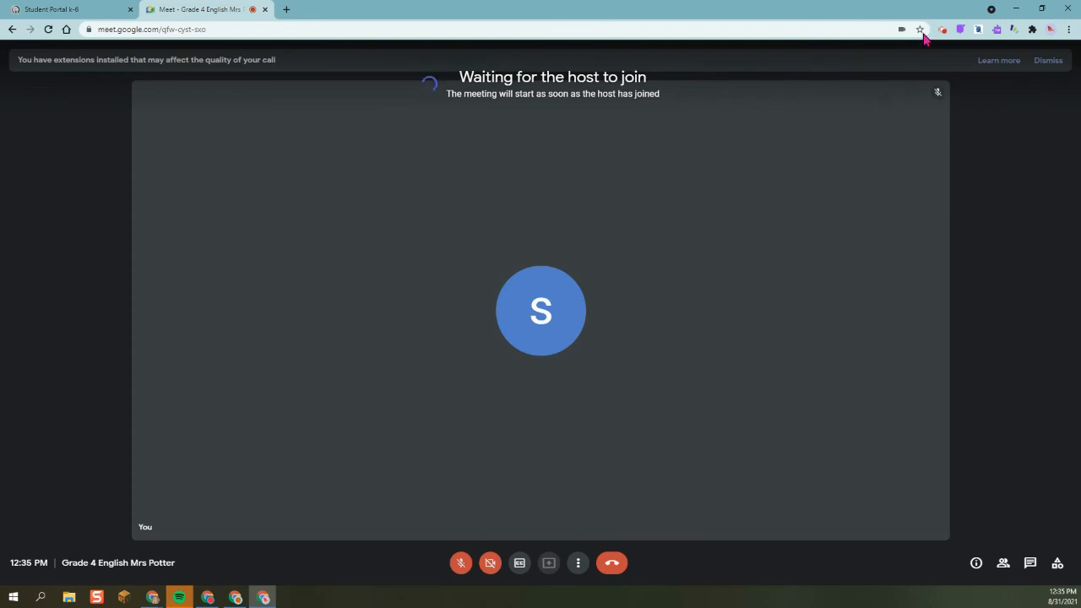
click(942, 29)
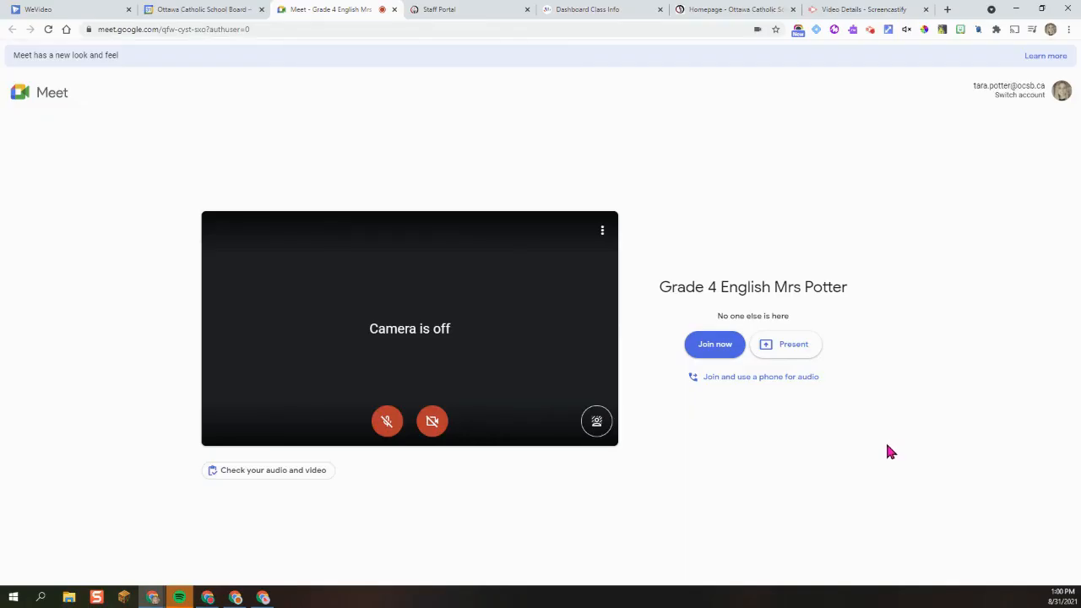
mouse_move(682, 313)
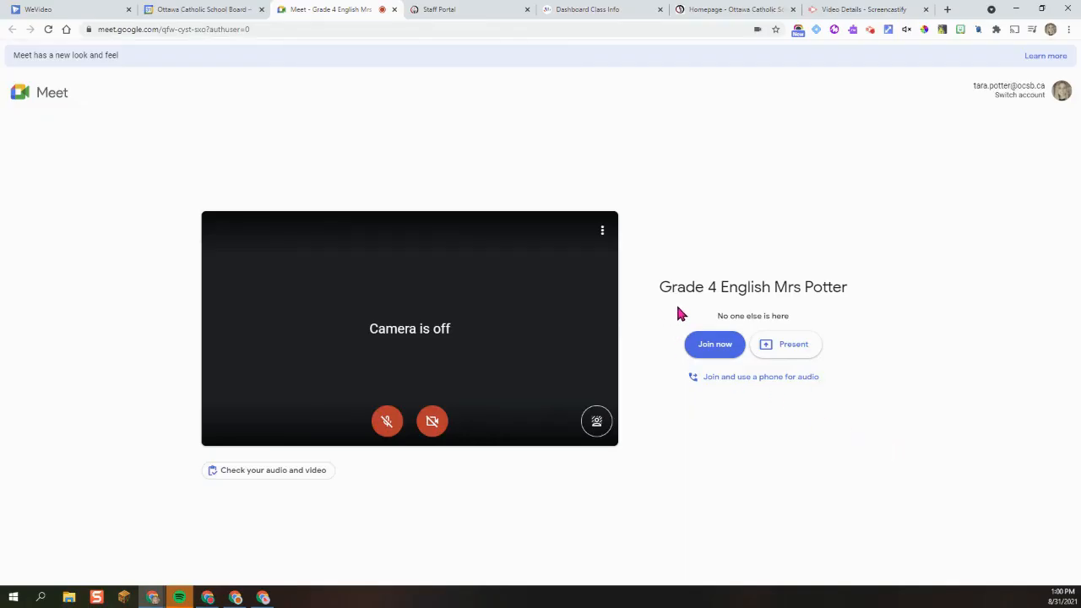
mouse_move(715, 326)
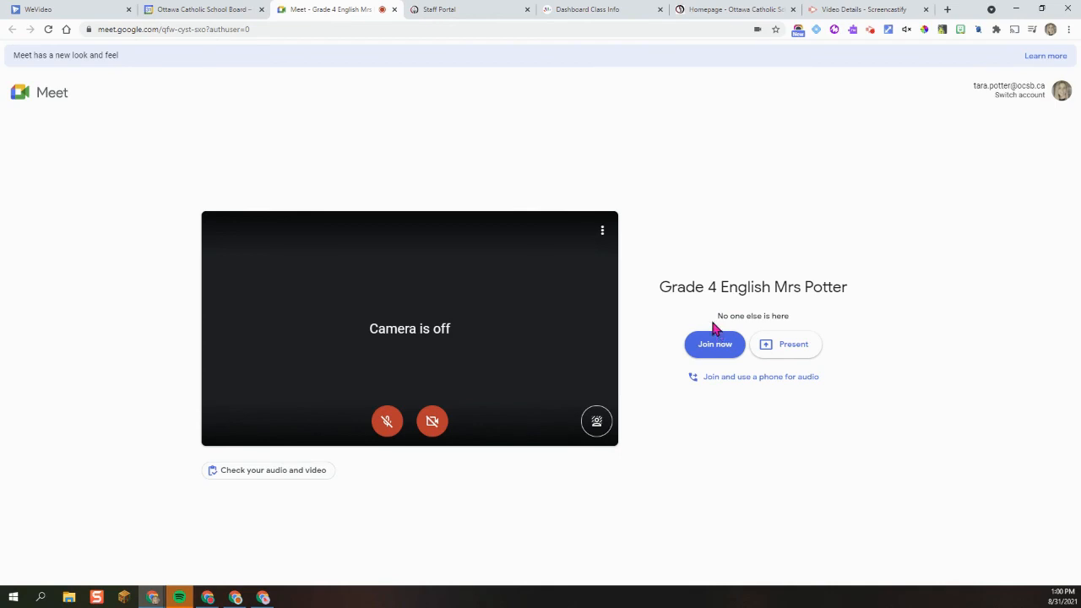
mouse_move(758, 328)
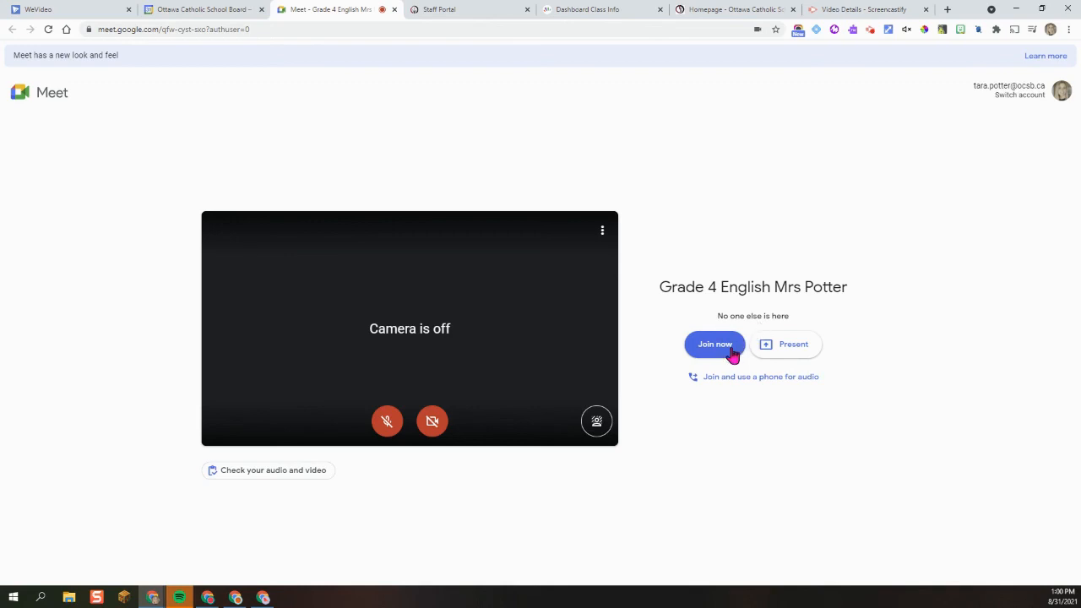
Step: Join the Grade 4 English Mrs Potter meeting as the teacher, camera and mic off
click(715, 344)
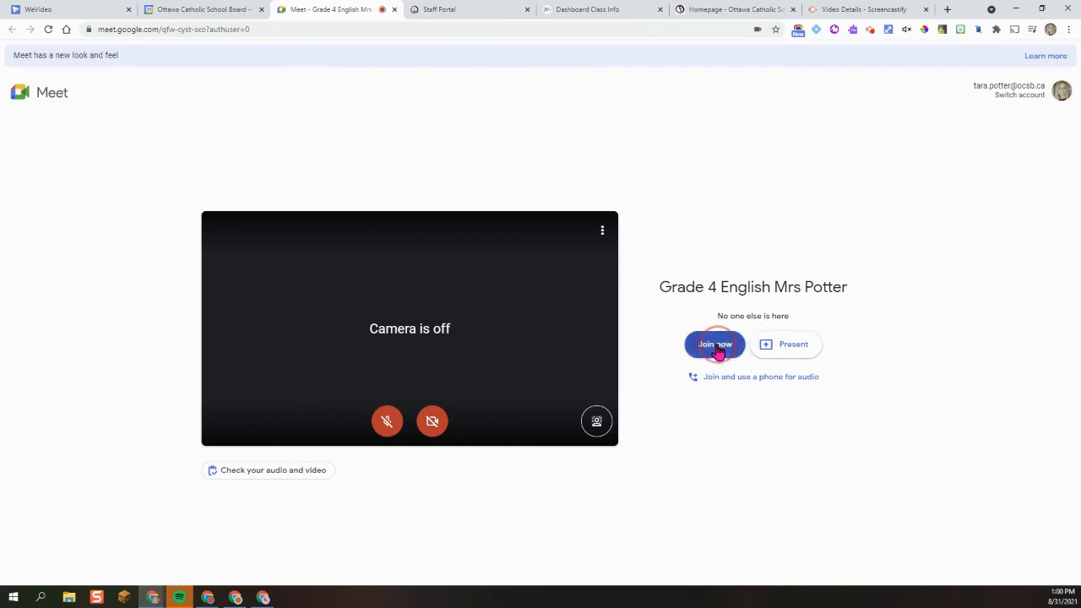
Step: Enter the call and view the participant grid with the three waiting students
click(715, 344)
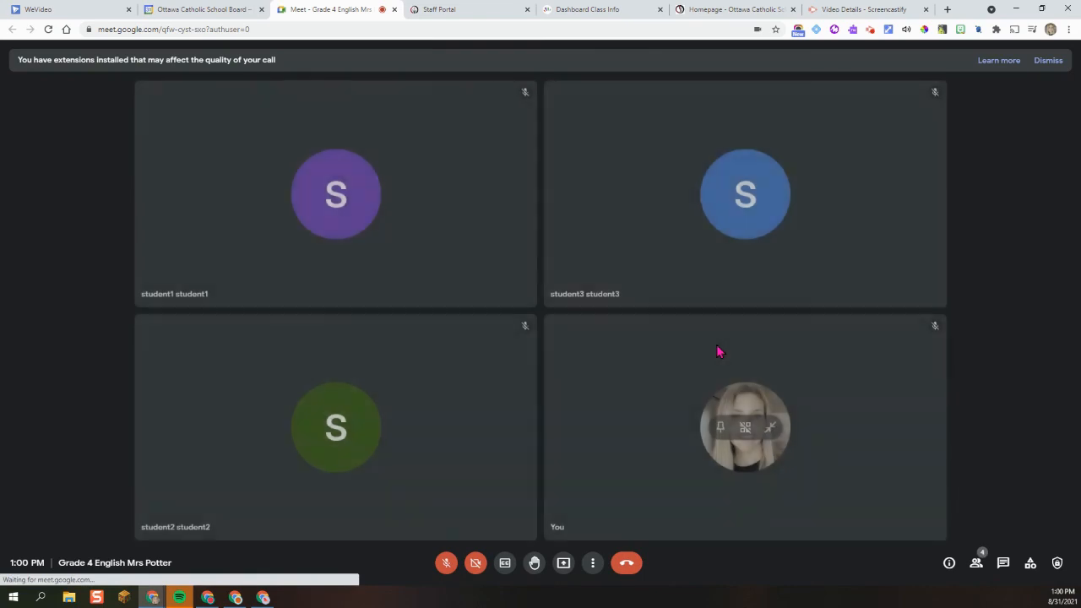
mouse_move(335, 195)
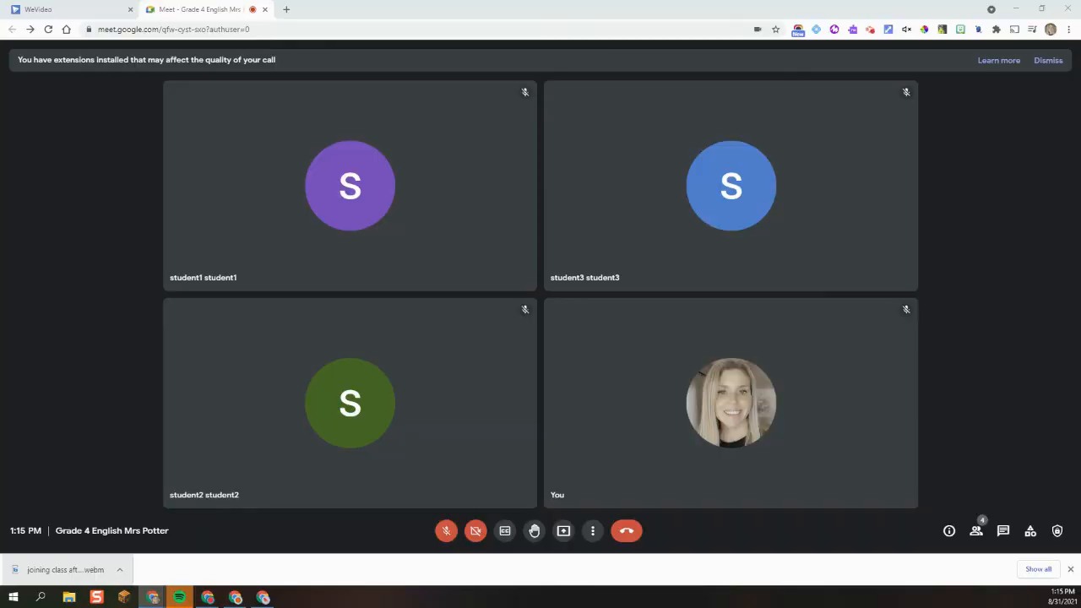
mouse_move(128, 569)
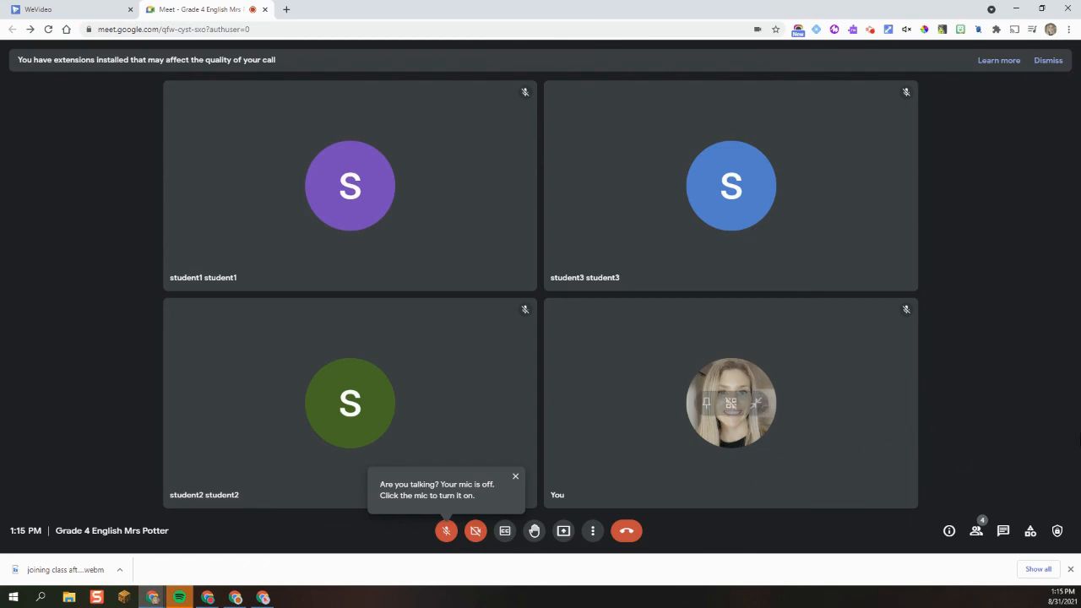
mouse_move(1057, 531)
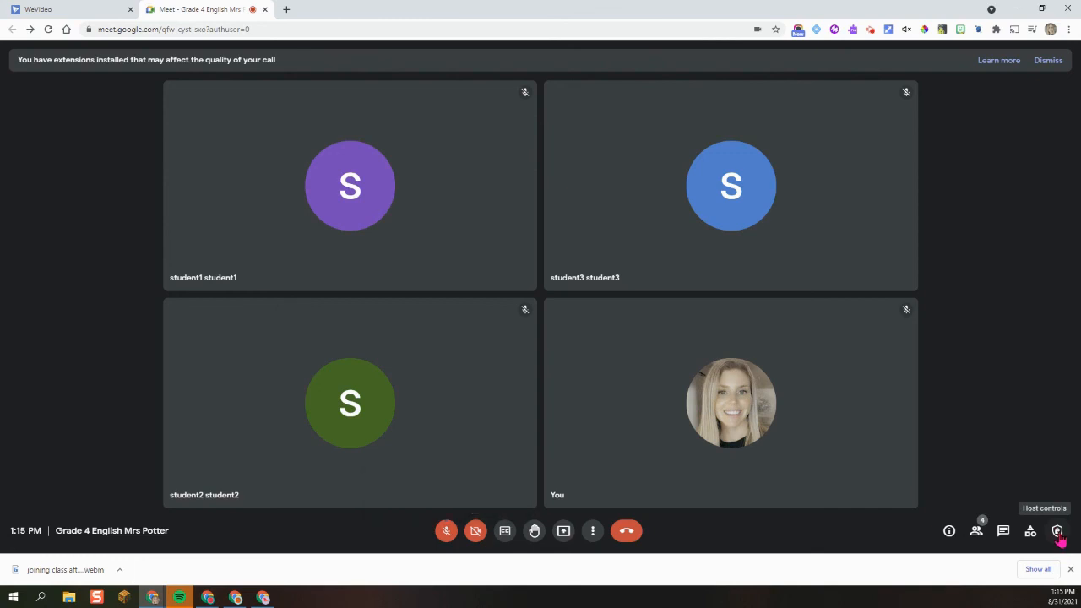
Step: Switch off 'Share their screen' and 'Send chat messages' in Meeting safety, checking the people list in between
click(1058, 531)
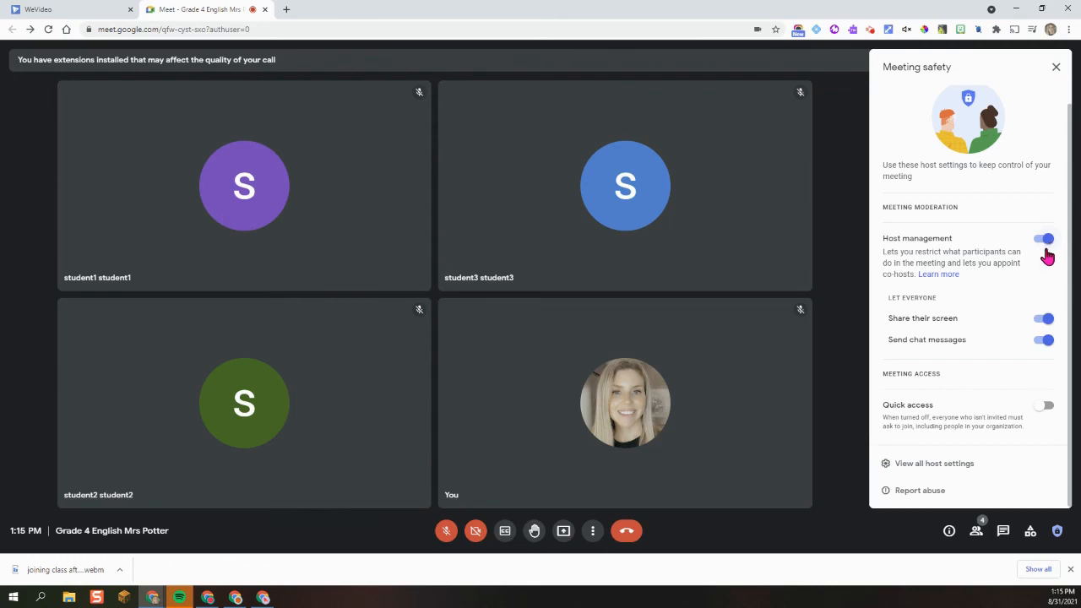
mouse_move(1029, 289)
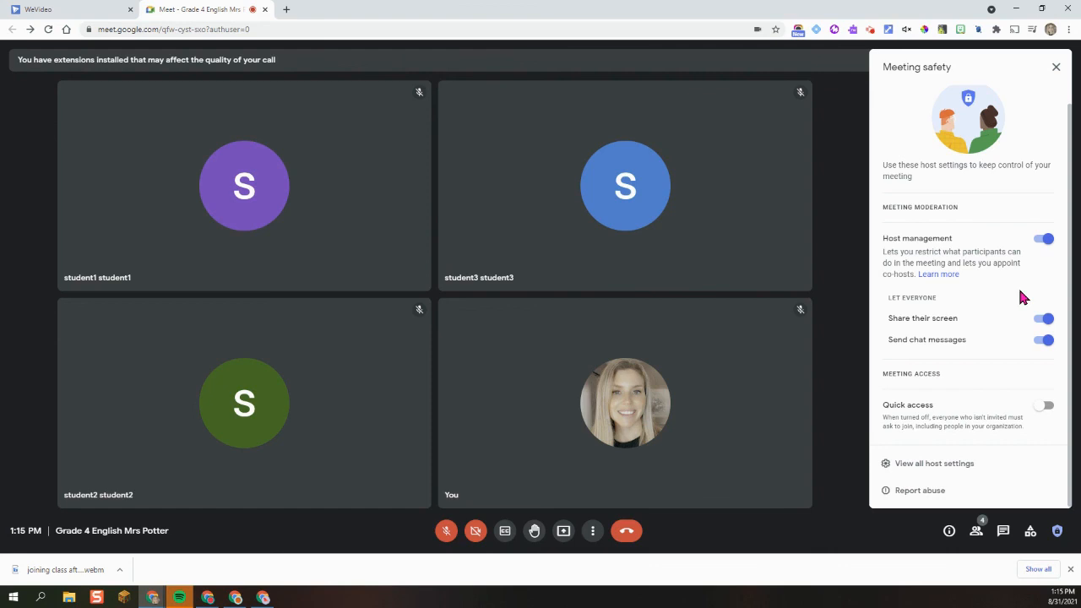
mouse_move(1013, 303)
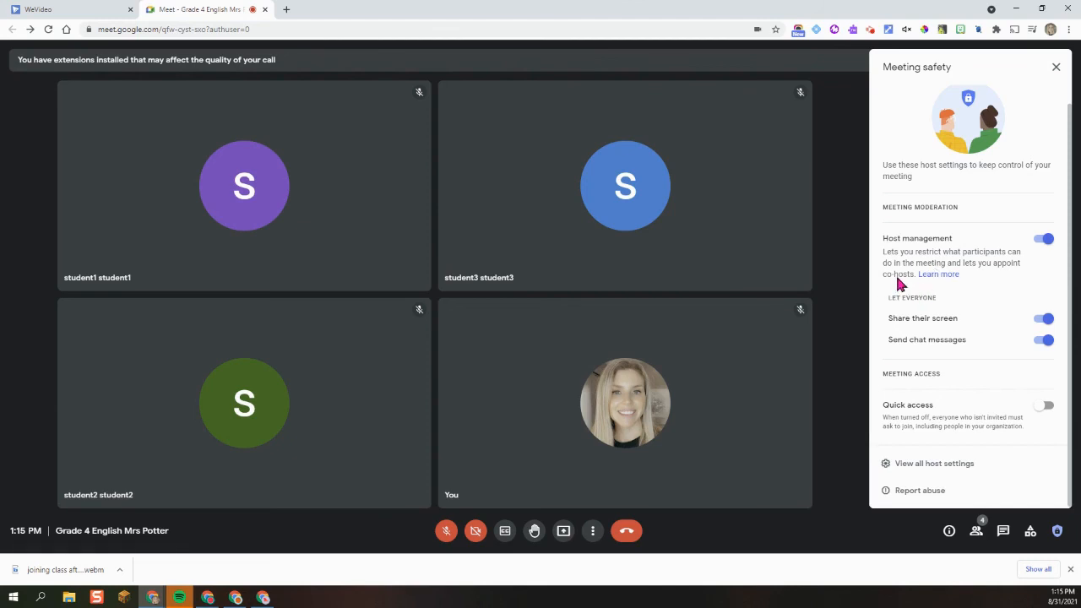
click(975, 531)
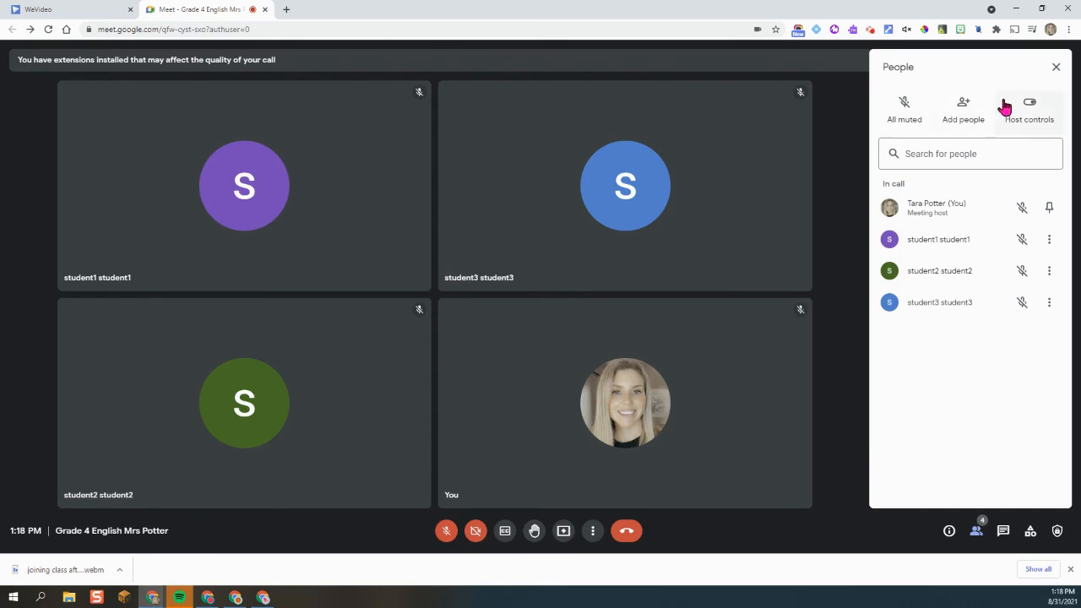
click(1056, 66)
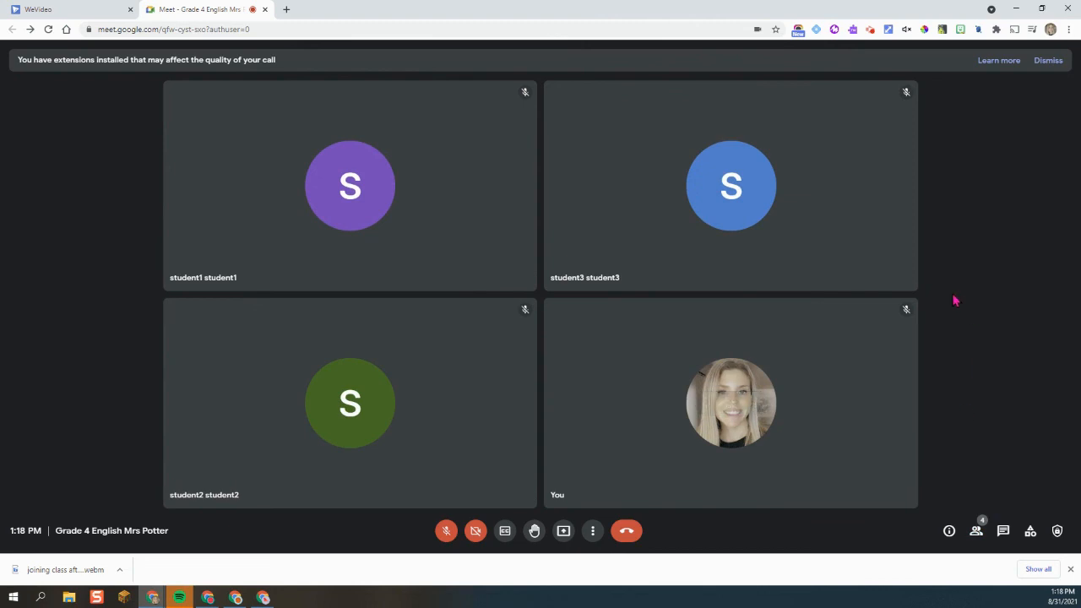
mouse_move(1042, 285)
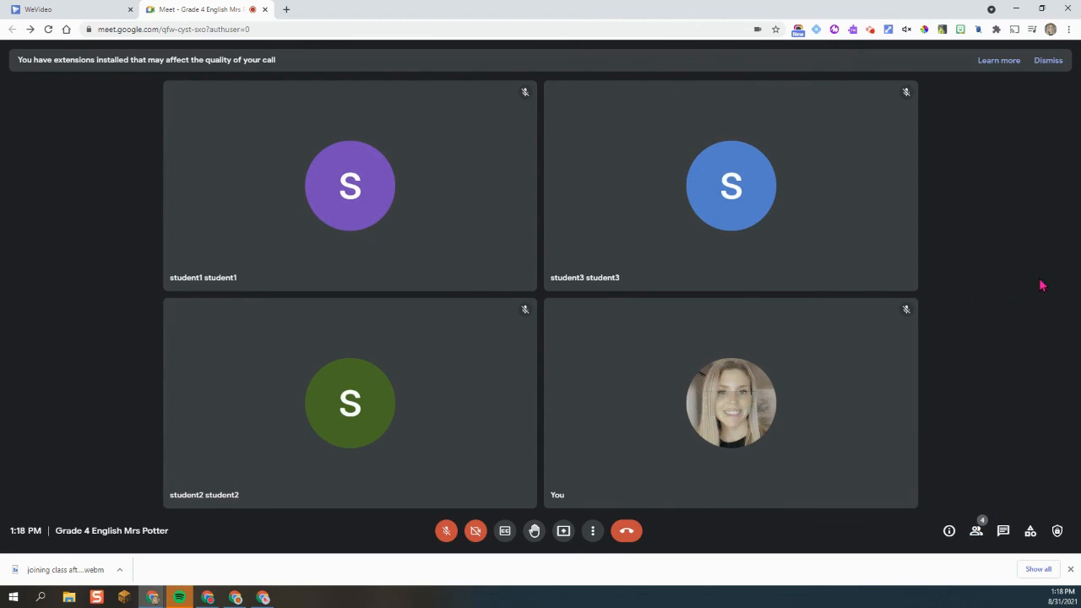
mouse_move(1058, 531)
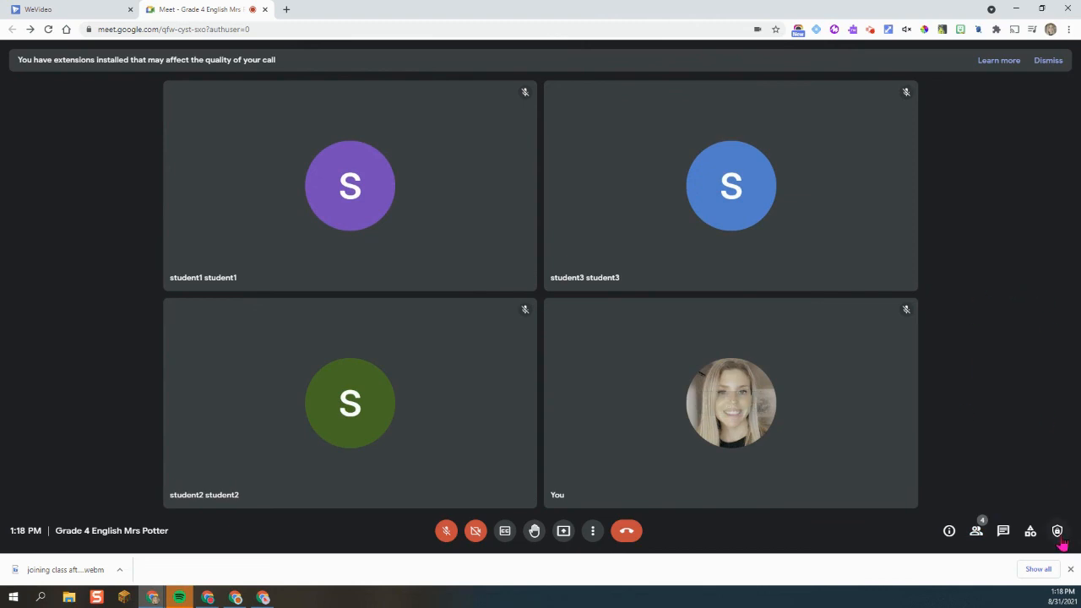
click(1057, 531)
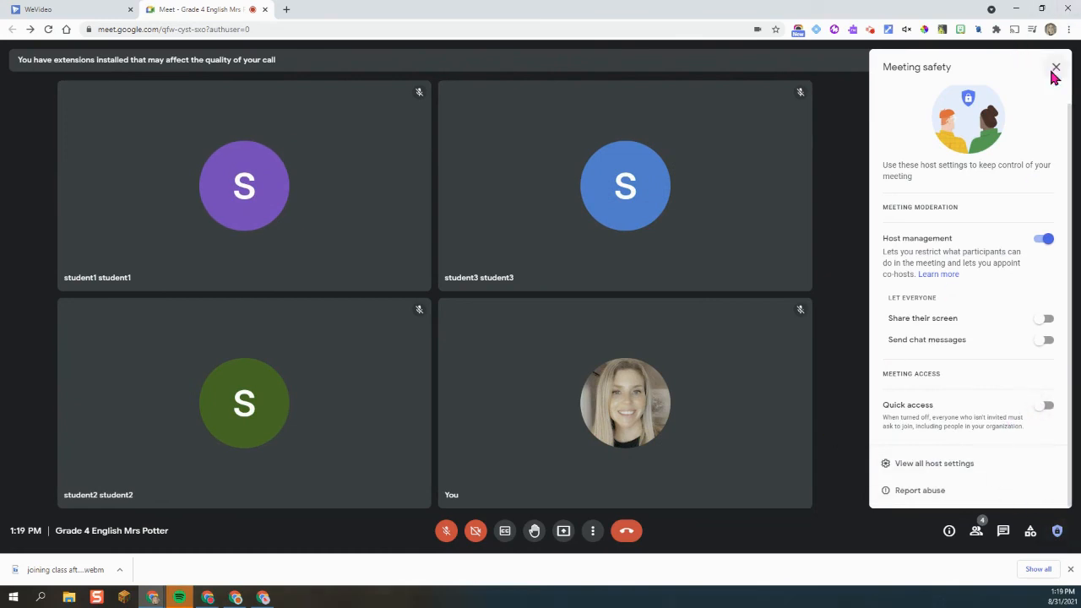
Step: Leave the Grade 4 English call and choose 'End the call' so it ends for everyone
click(1056, 67)
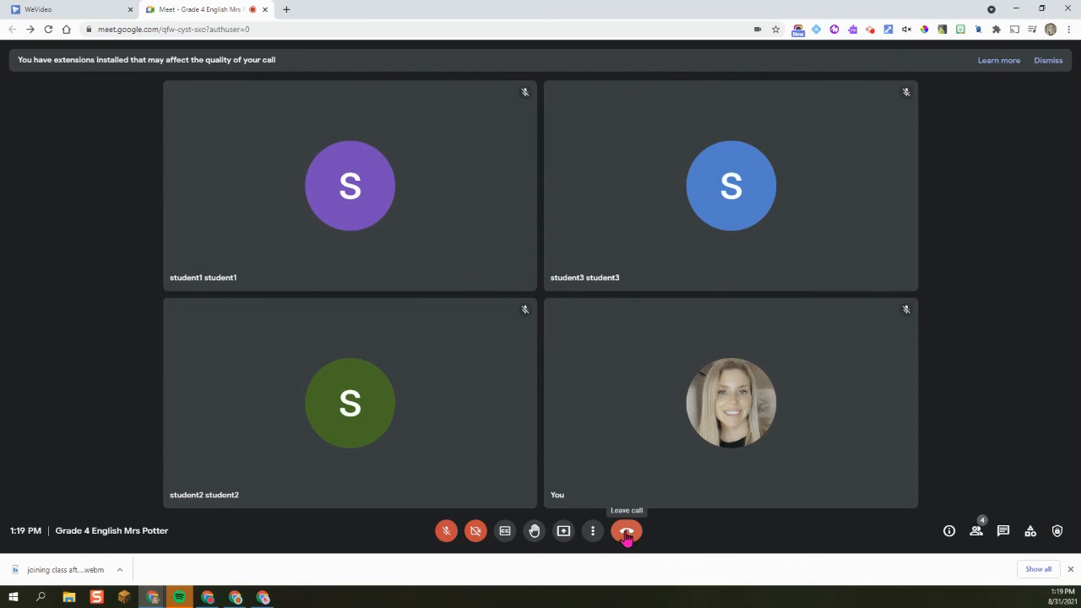
click(625, 530)
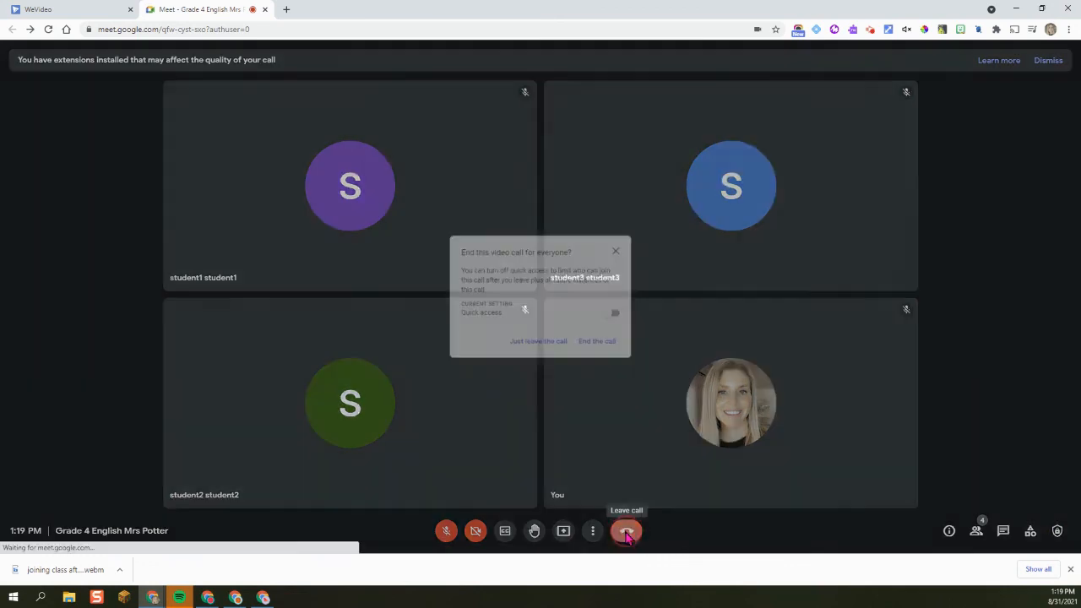
click(626, 531)
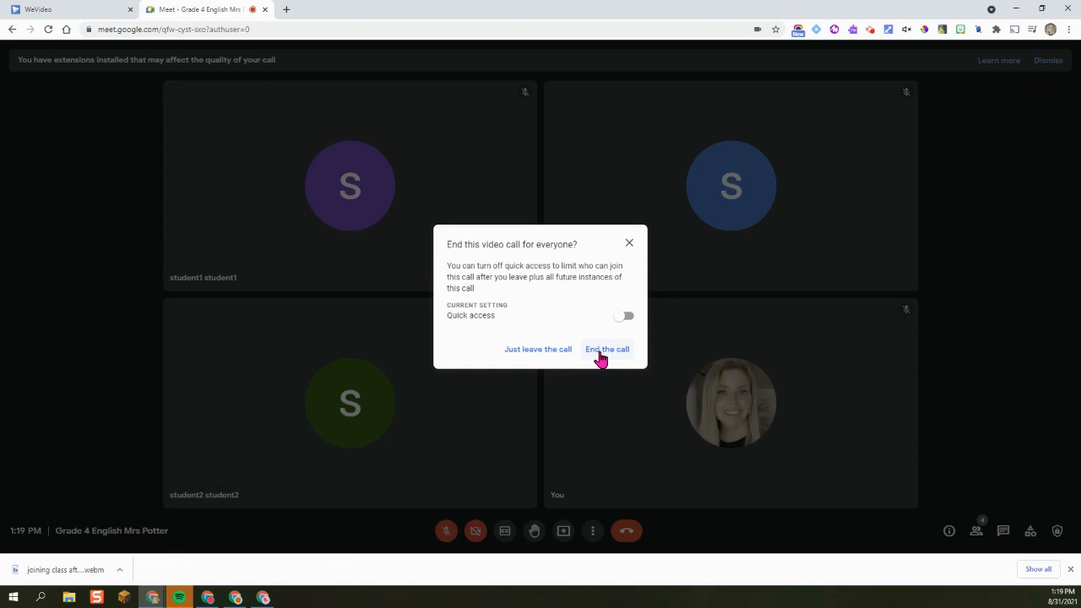
mouse_move(603, 355)
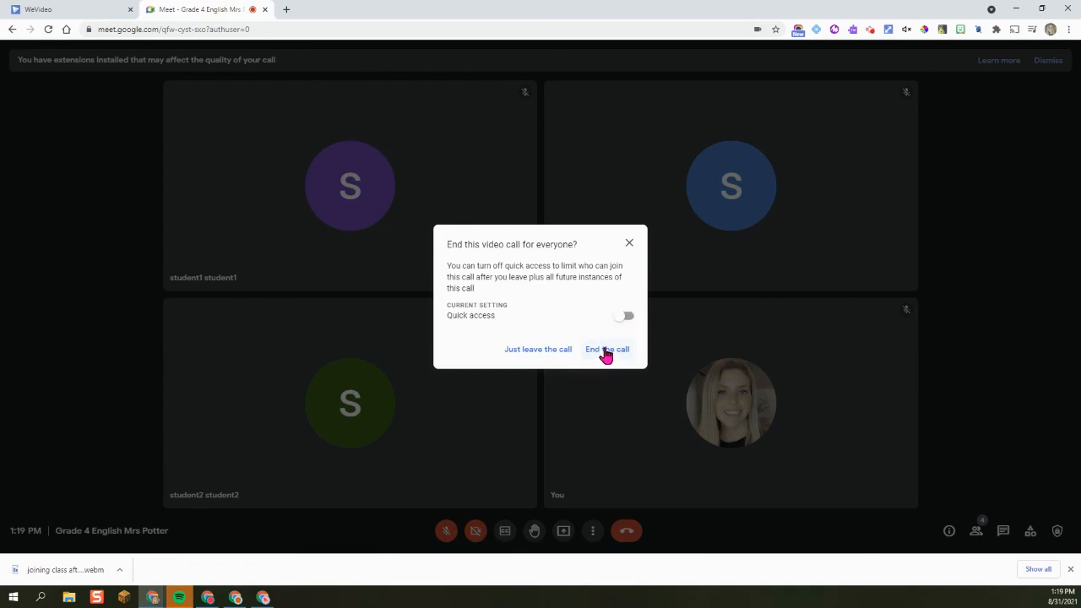
click(606, 349)
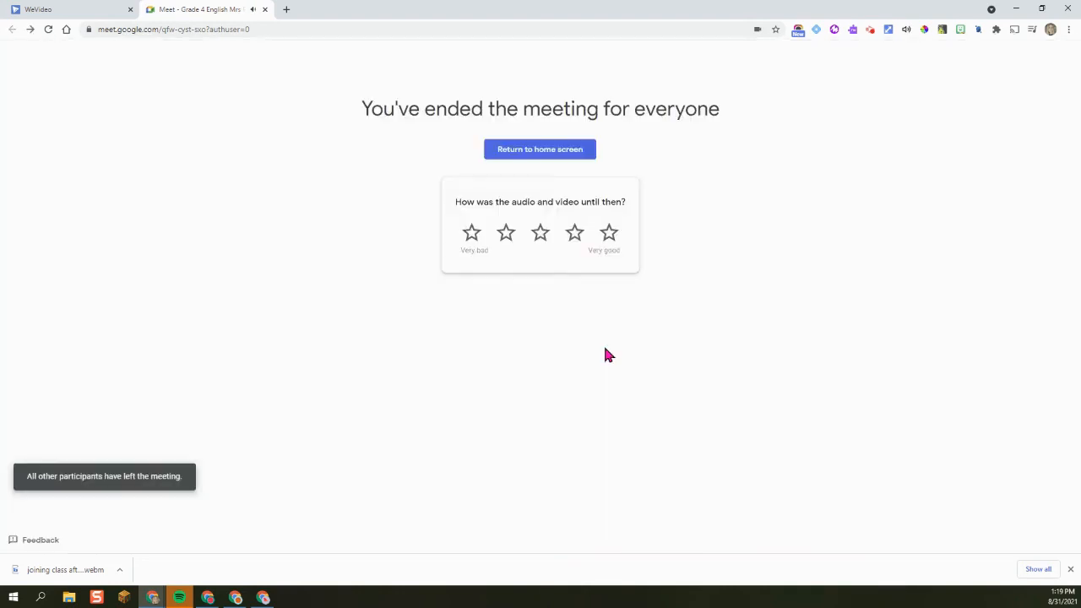